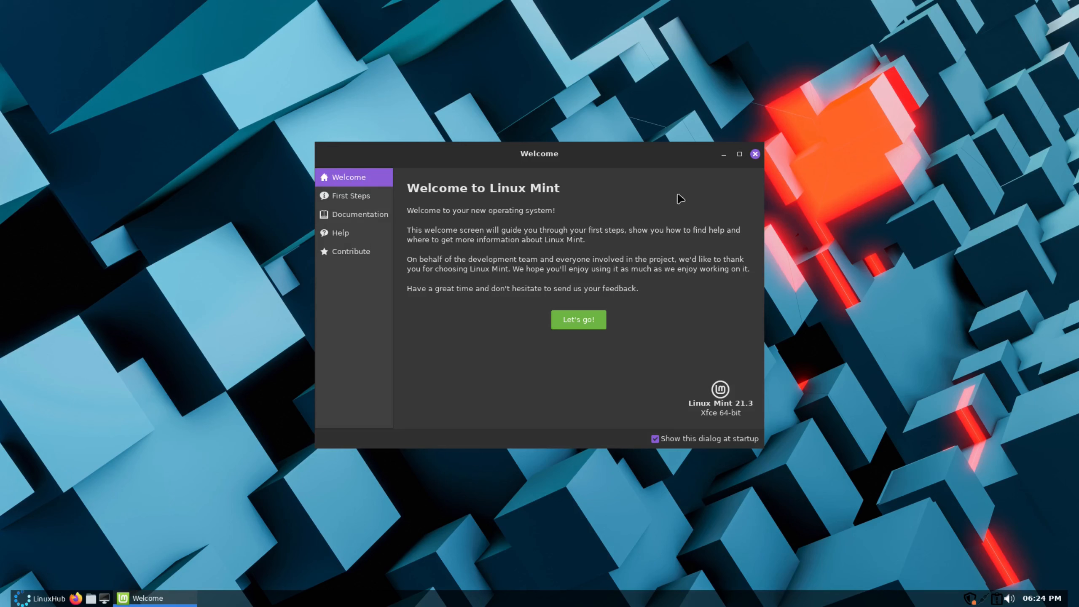
{"action": "mouse_move", "coordinate": [452, 128]}
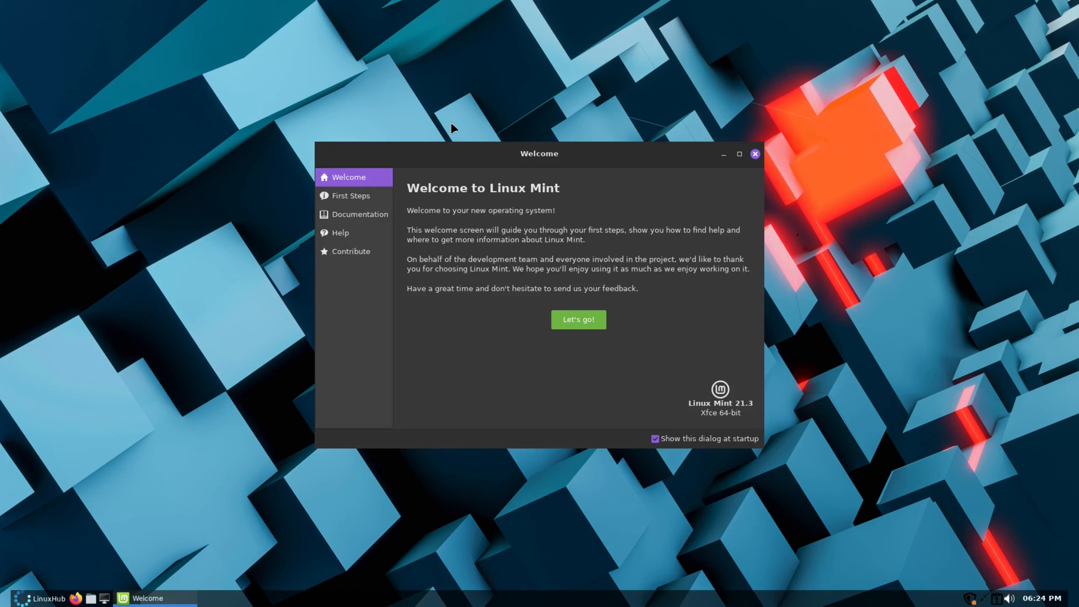
{"action": "mouse_move", "coordinate": [170, 346]}
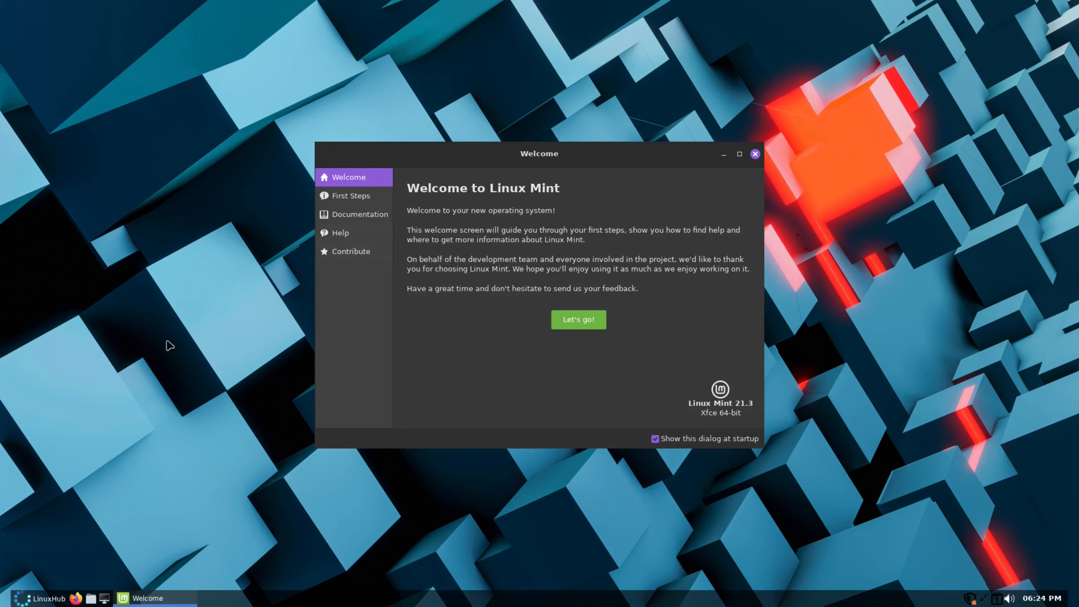
{"action": "mouse_move", "coordinate": [222, 82]}
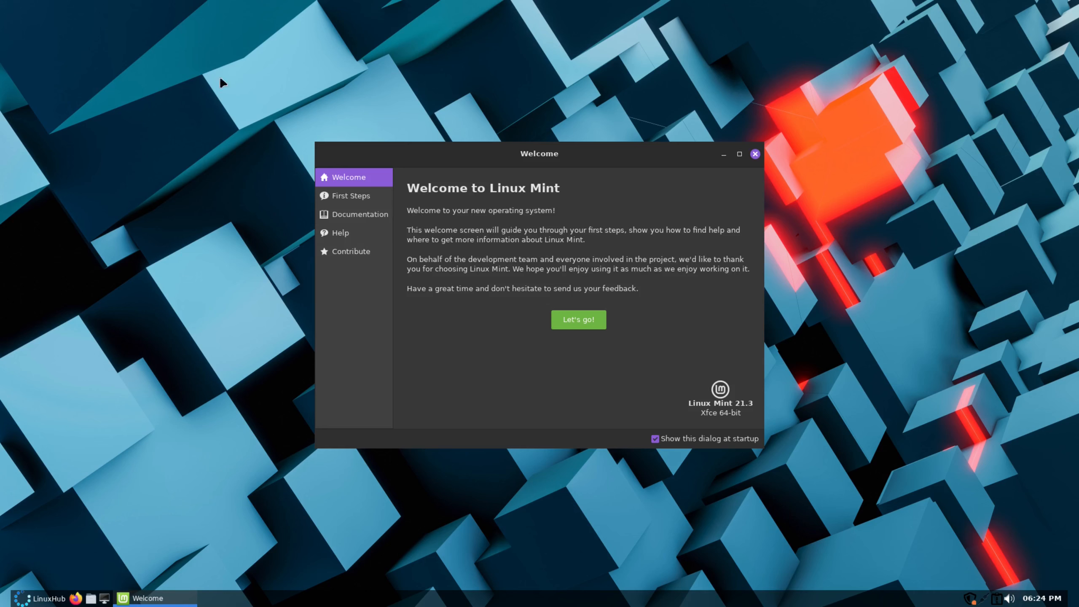
{"action": "mouse_move", "coordinate": [732, 406]}
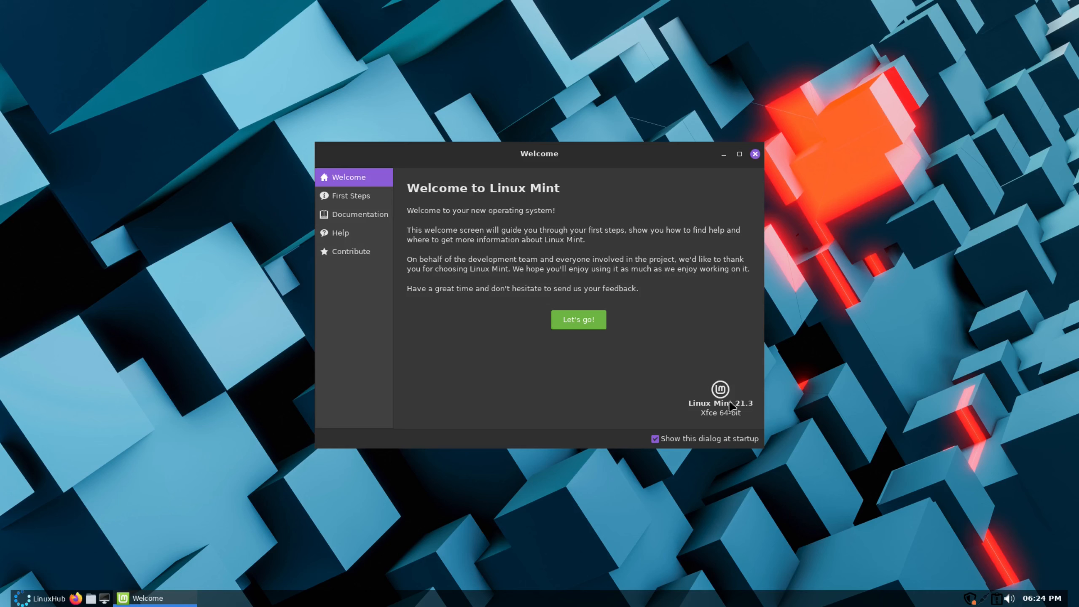
{"action": "mouse_move", "coordinate": [681, 342]}
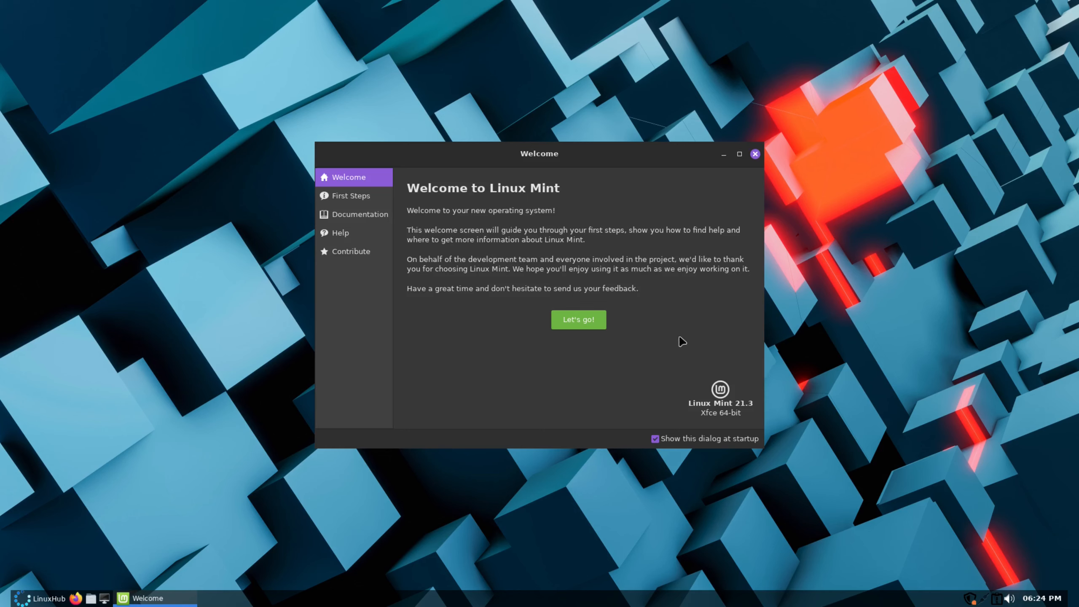
{"action": "mouse_move", "coordinate": [577, 456]}
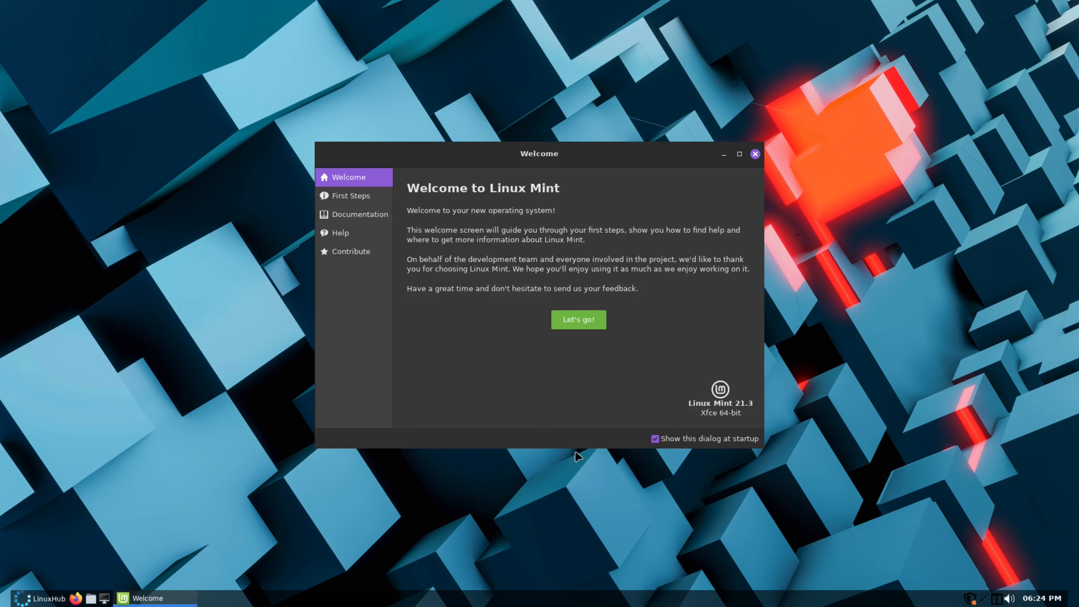
{"action": "mouse_move", "coordinate": [657, 393]}
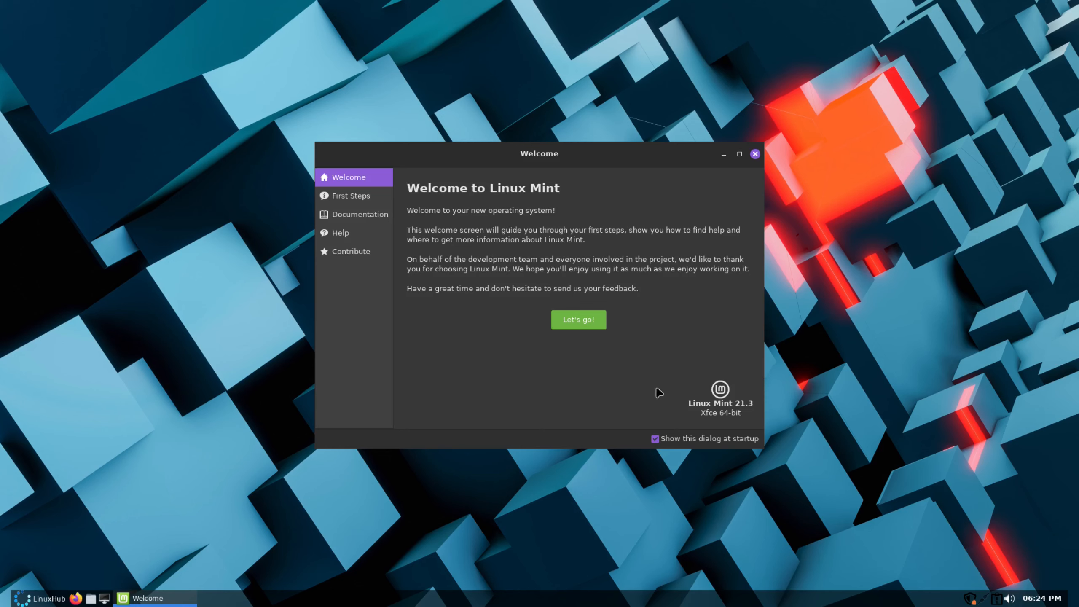
{"action": "mouse_move", "coordinate": [644, 267]}
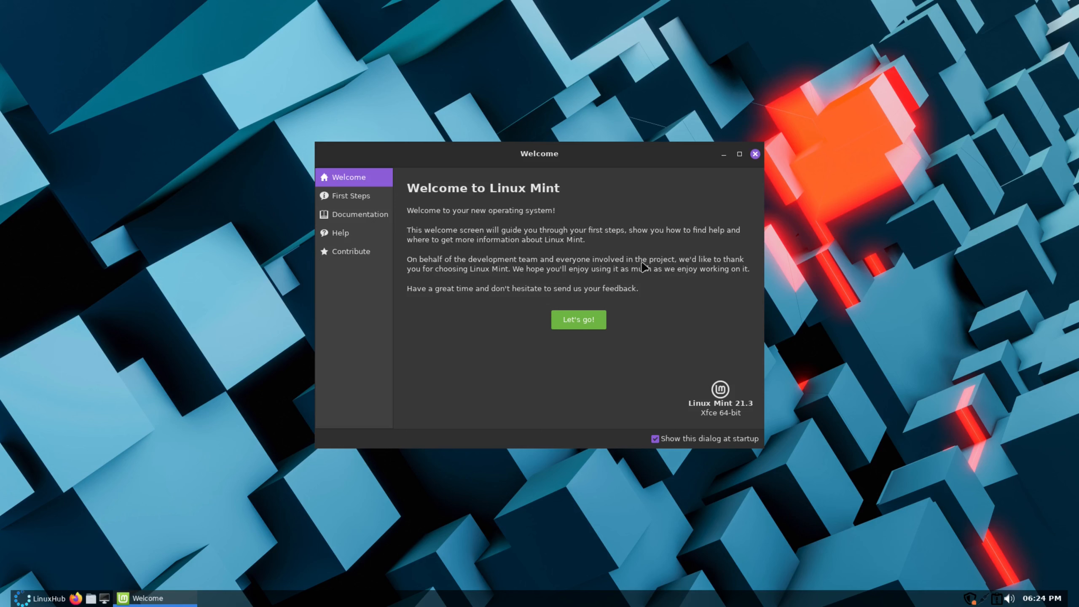
{"action": "mouse_move", "coordinate": [344, 196]}
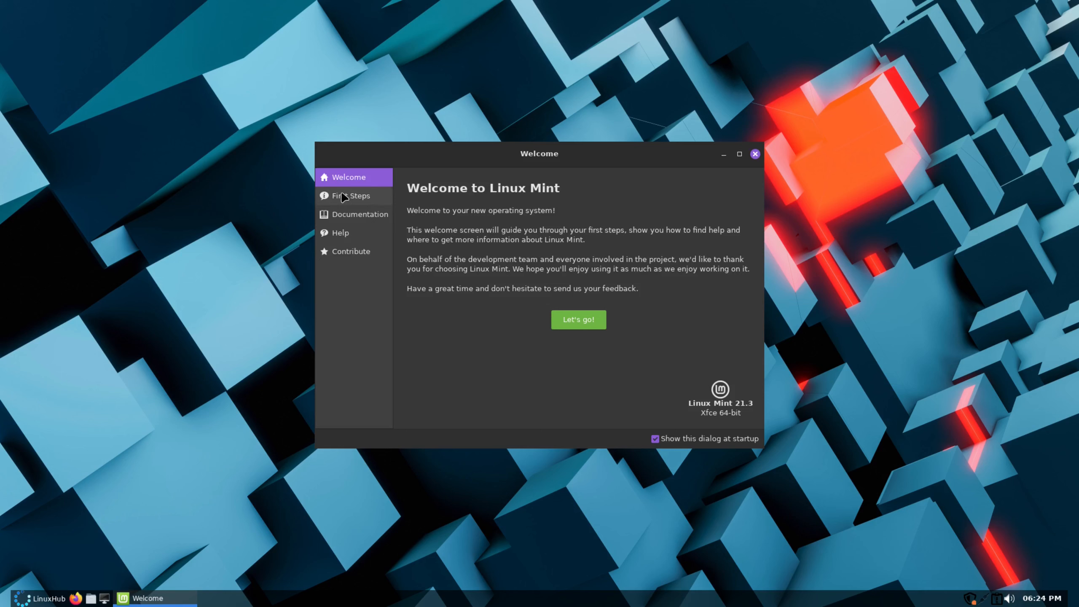
- Browse the Welcome window's Documentation page, then switch to its Contribute page
{"action": "left_click", "coordinate": [359, 214]}
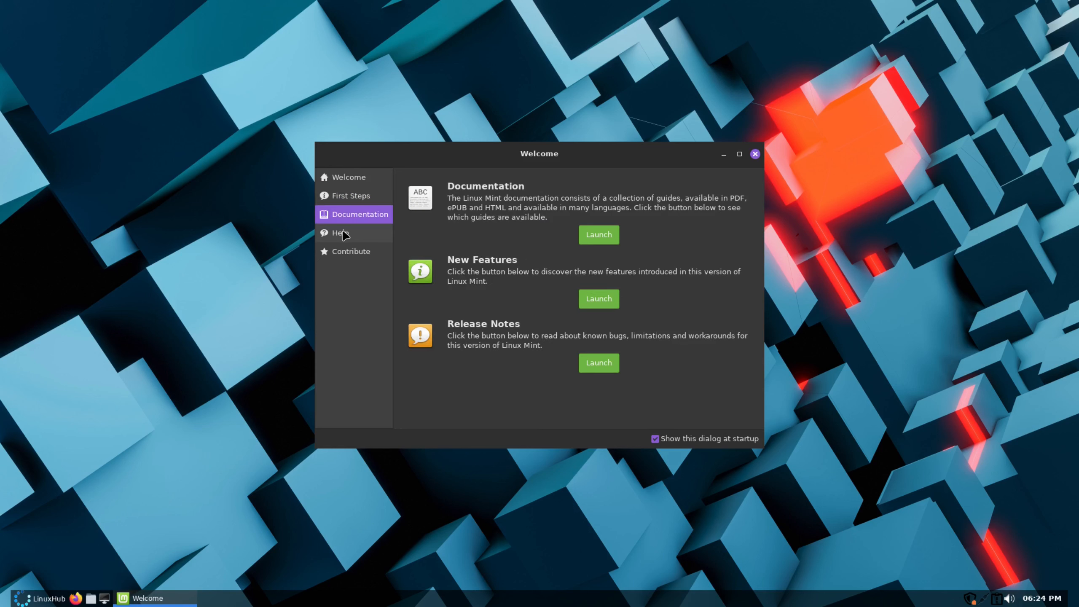
{"action": "left_click", "coordinate": [351, 251]}
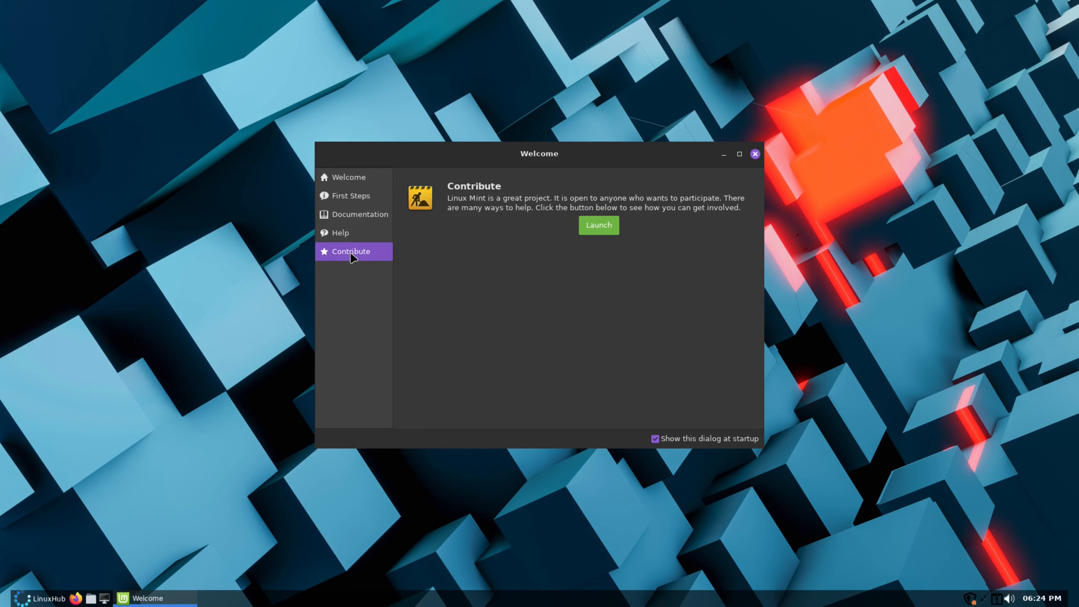
{"action": "mouse_move", "coordinate": [838, 423]}
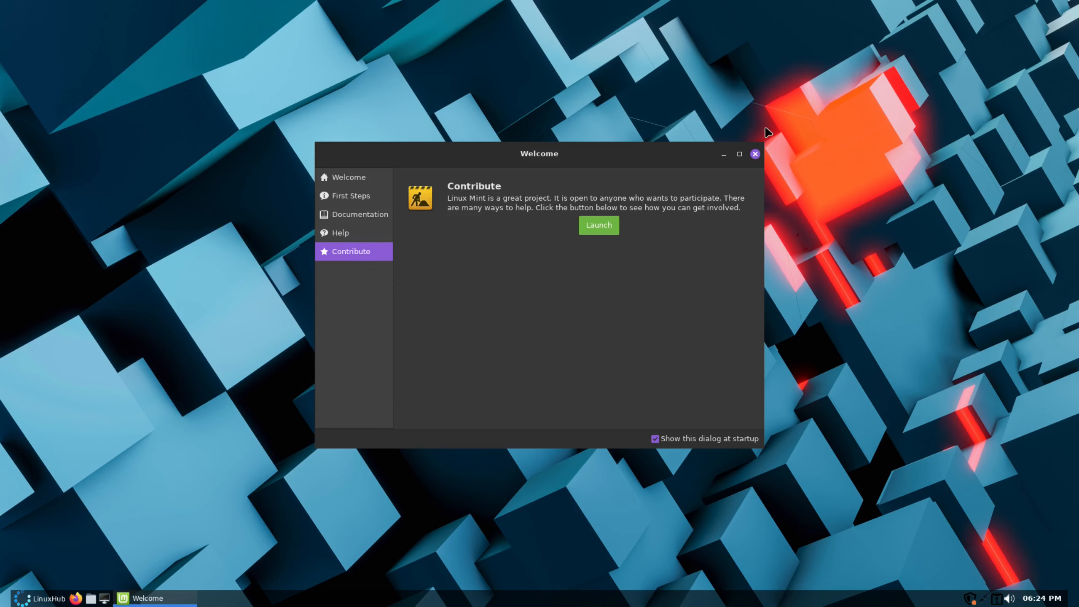
{"action": "mouse_move", "coordinate": [755, 154]}
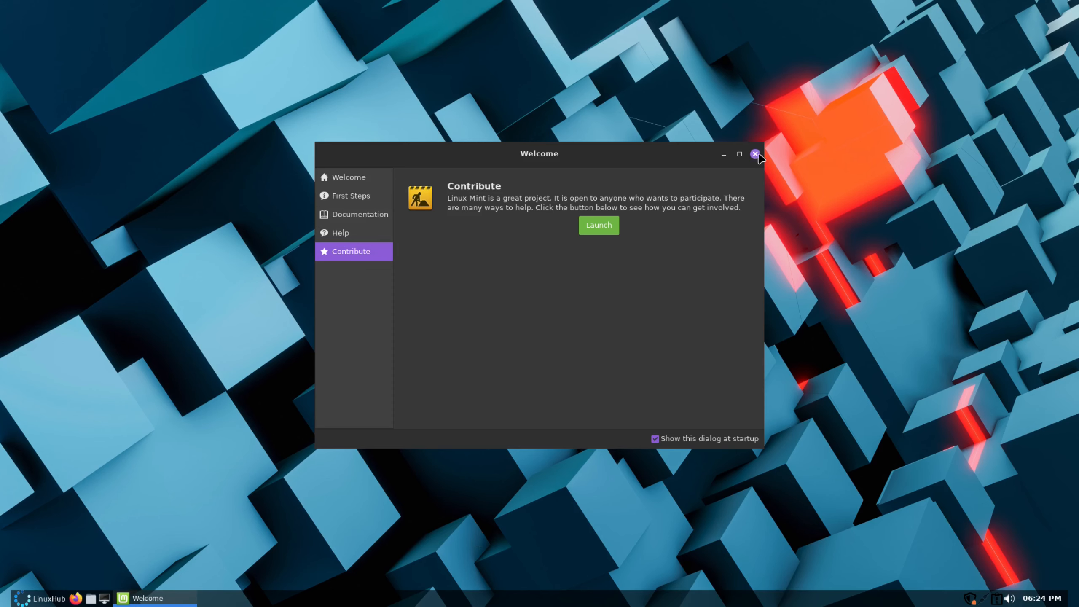
- Close the Linux Mint Welcome window from its title bar
{"action": "left_click", "coordinate": [754, 154]}
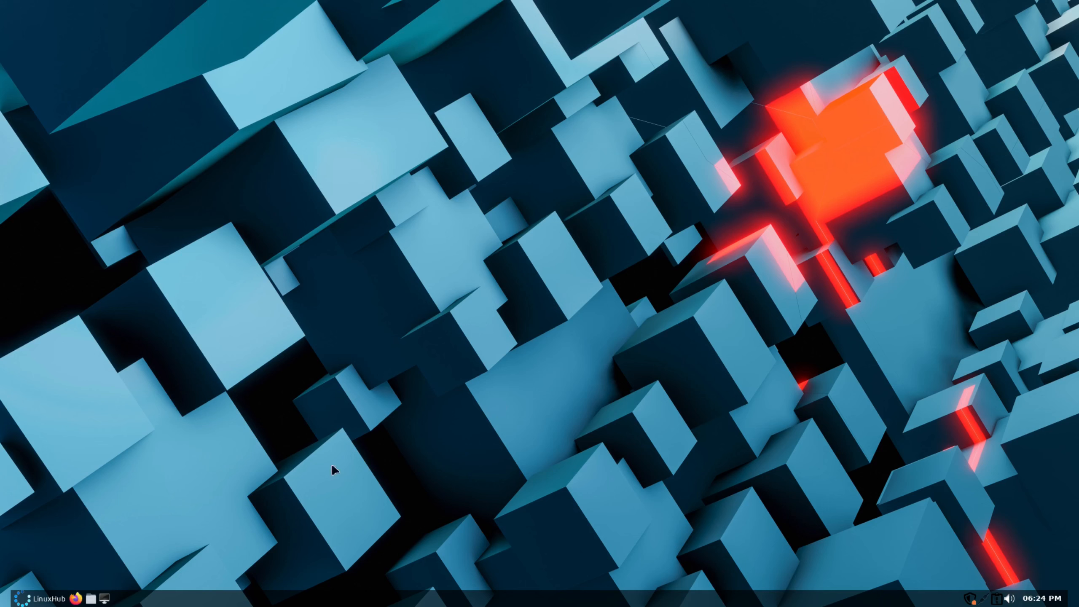
{"action": "mouse_move", "coordinate": [589, 322]}
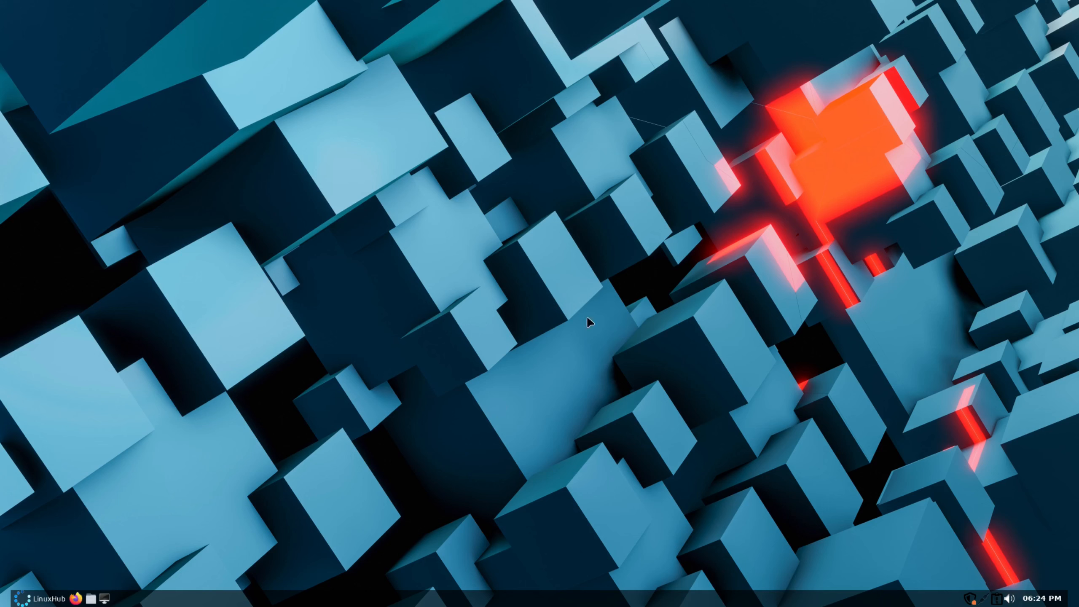
{"action": "mouse_move", "coordinate": [550, 344]}
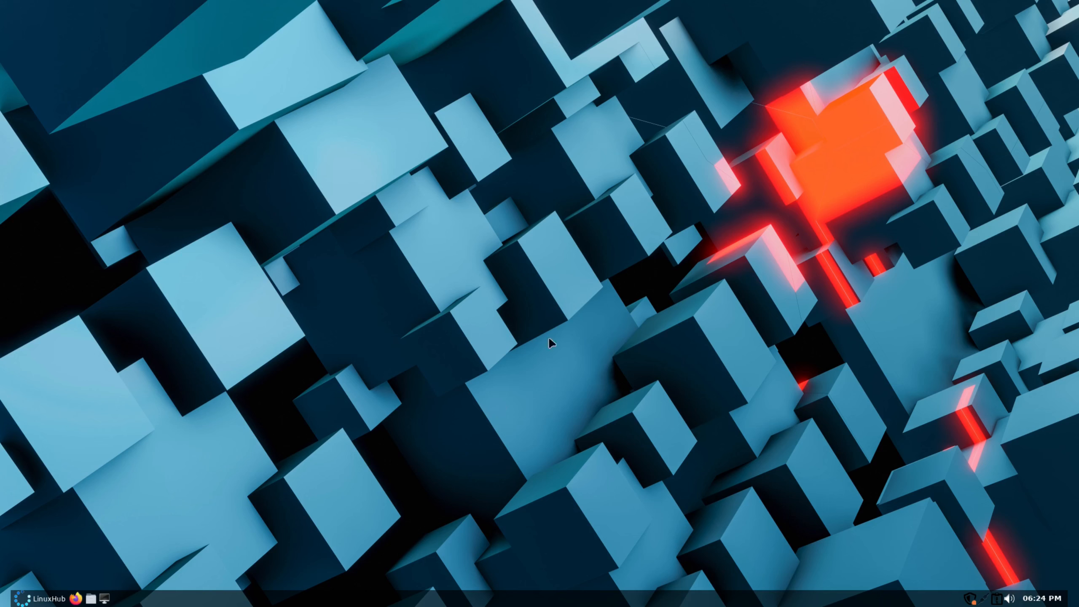
{"action": "mouse_move", "coordinate": [878, 603]}
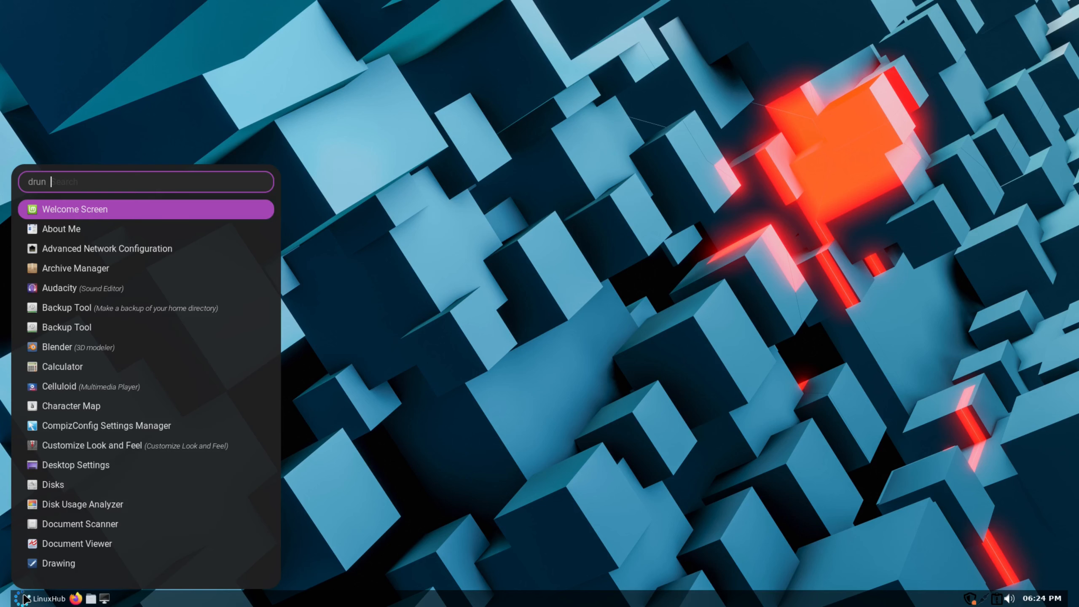
{"action": "mouse_move", "coordinate": [74, 489]}
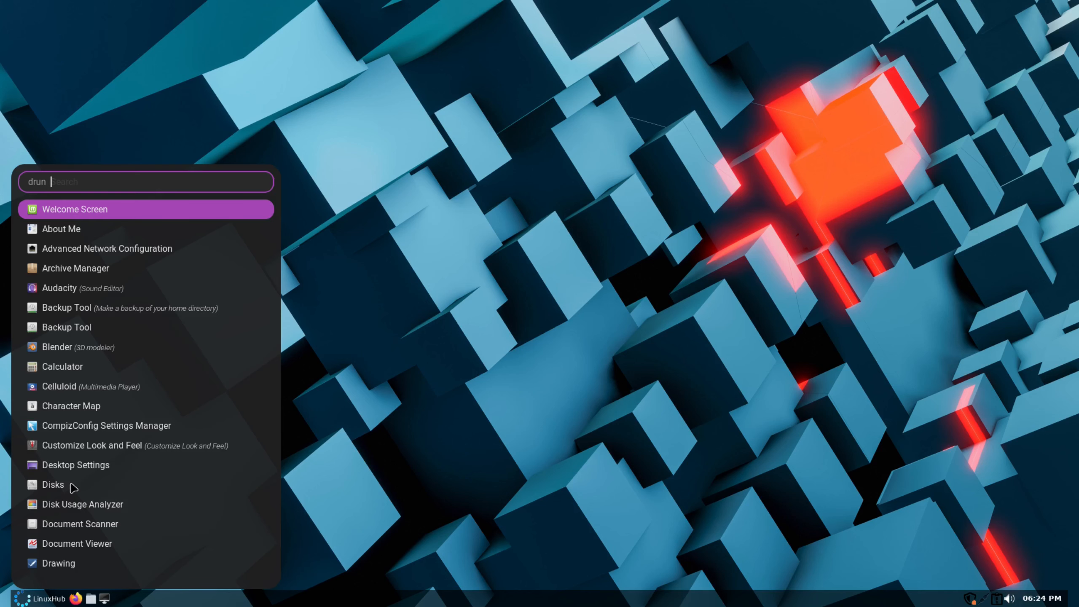
{"action": "key", "text": "Escape"}
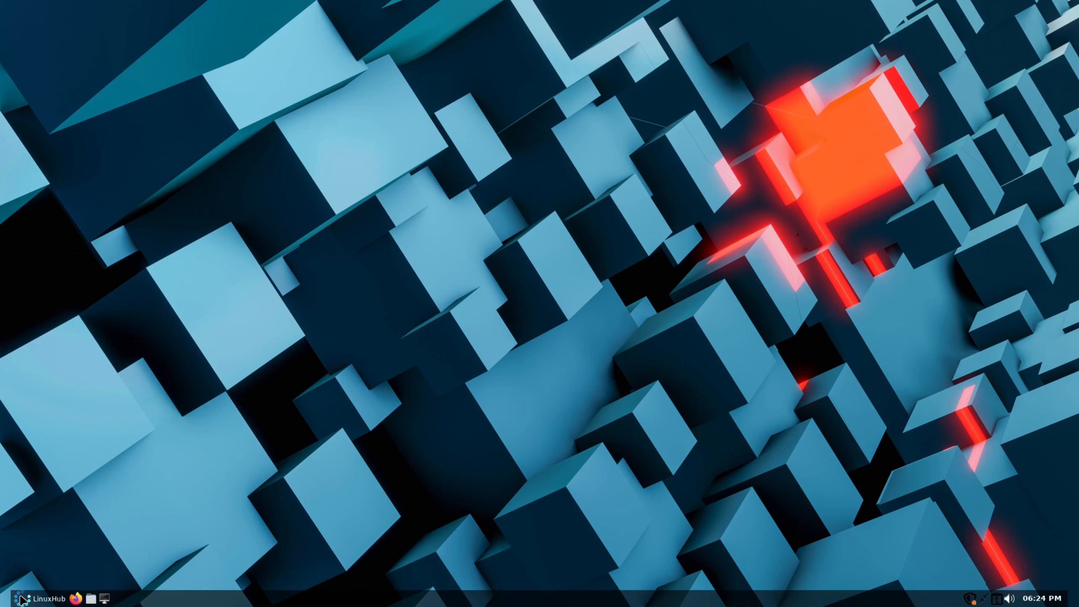
{"action": "left_click", "coordinate": [12, 597]}
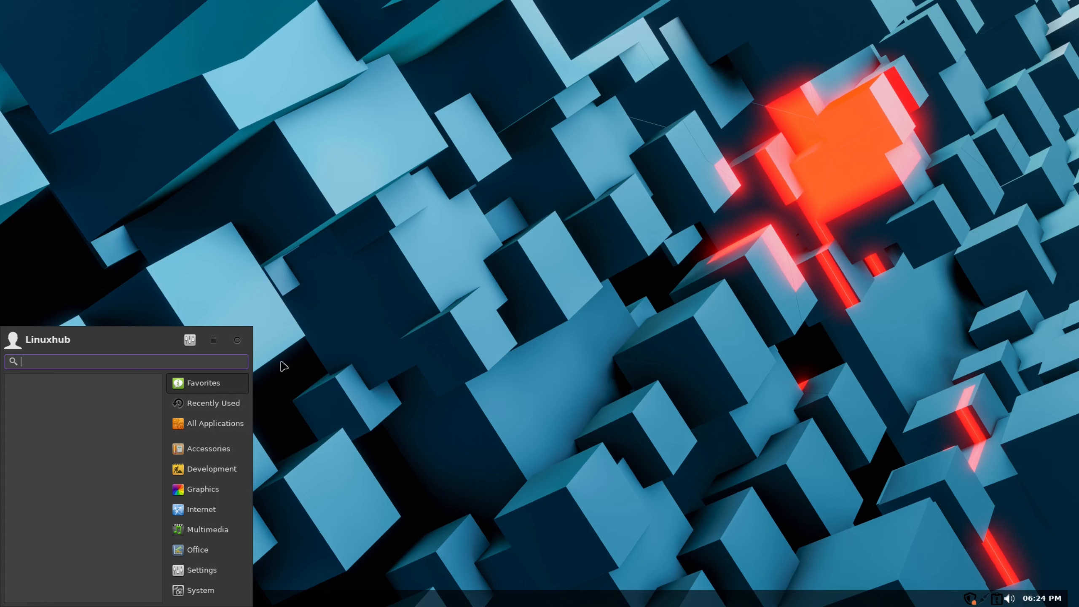
{"action": "left_click", "coordinate": [28, 596]}
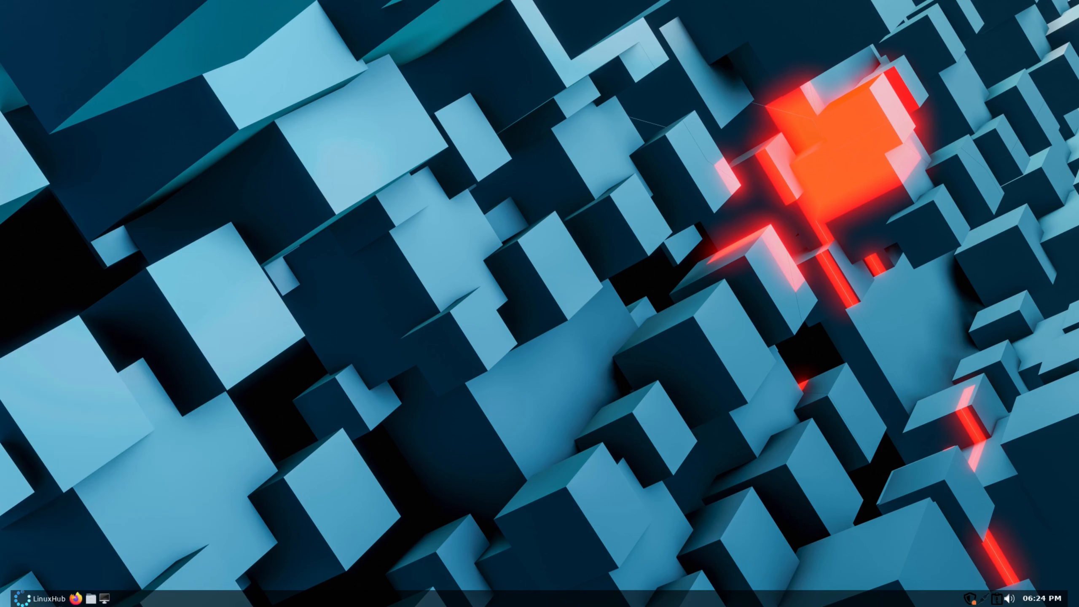
{"action": "mouse_move", "coordinate": [27, 597]}
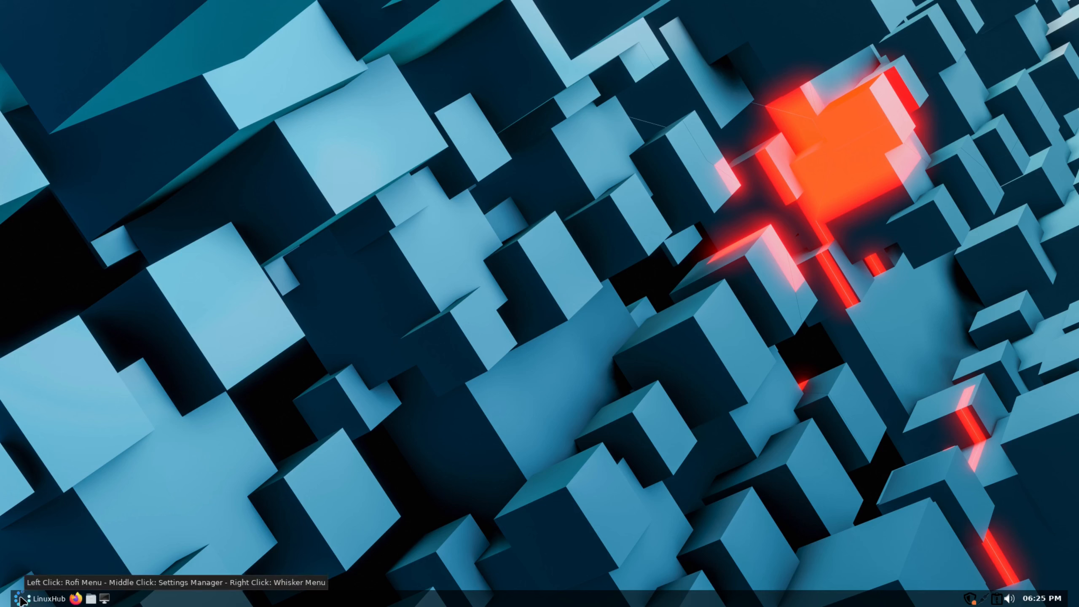
{"action": "mouse_move", "coordinate": [266, 479]}
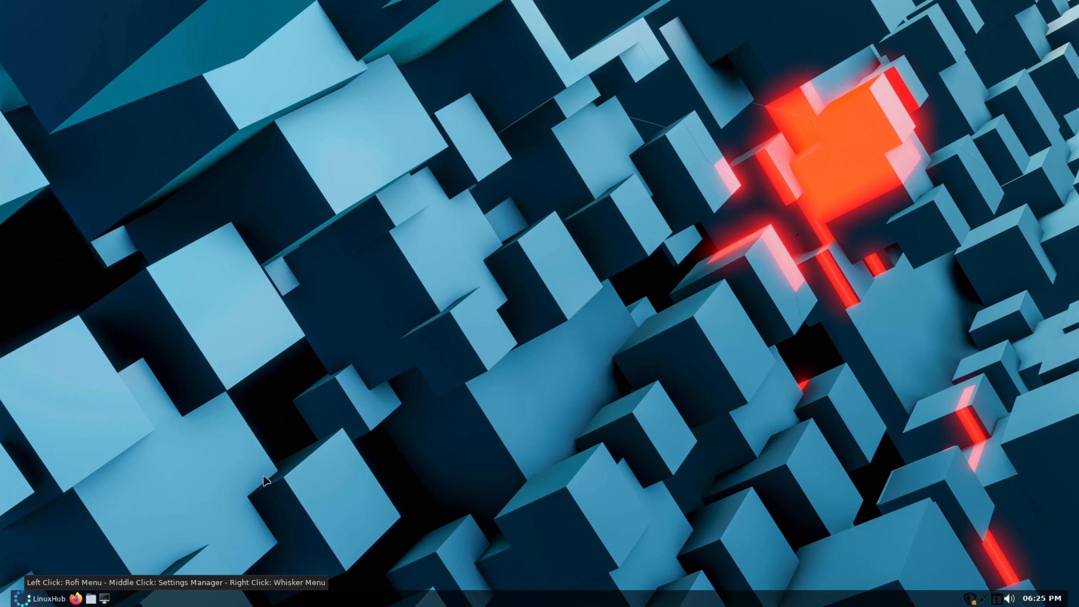
{"action": "mouse_move", "coordinate": [24, 366]}
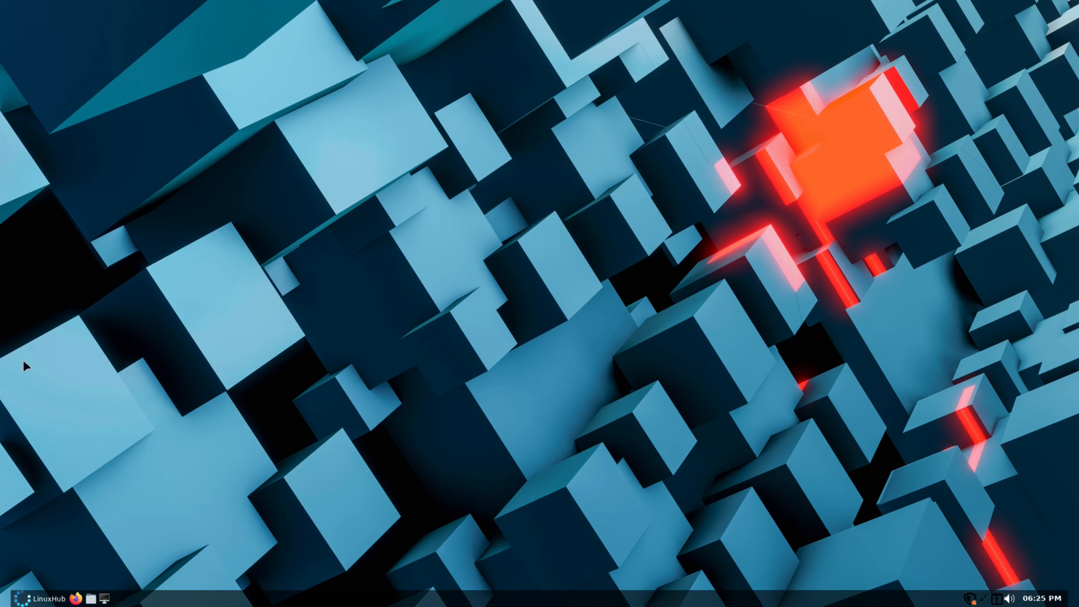
{"action": "mouse_move", "coordinate": [295, 243]}
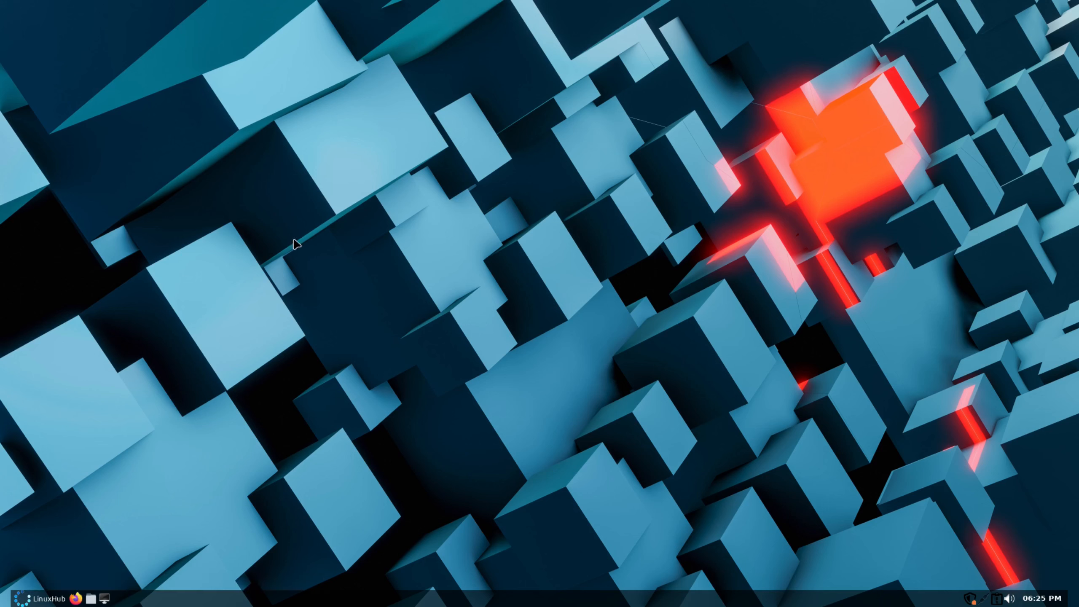
{"action": "mouse_move", "coordinate": [377, 373]}
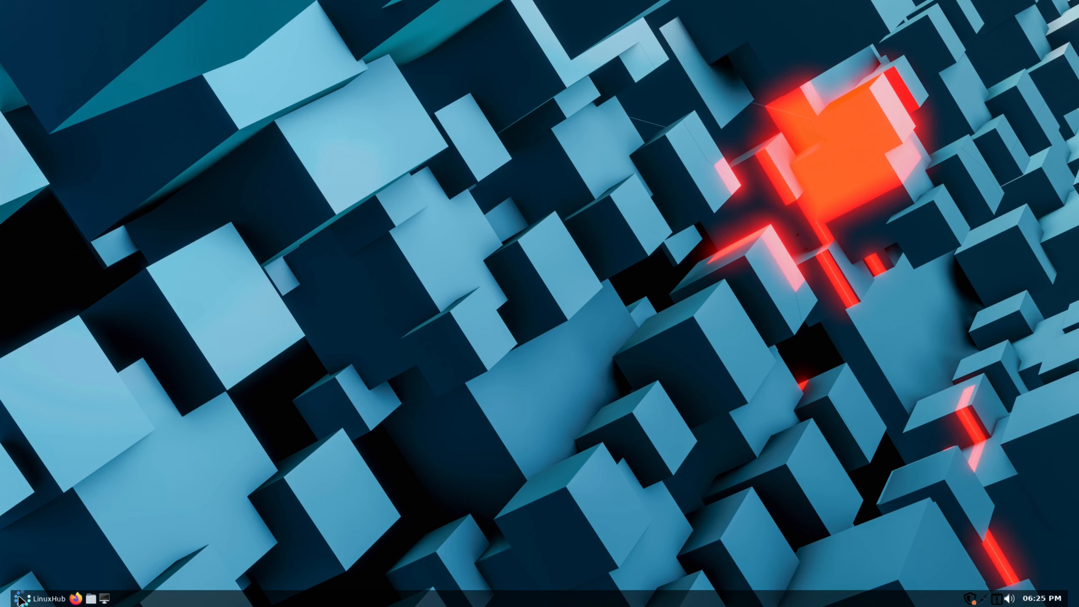
- Open the applications menu, then dismiss the session manager dialog to clear the desktop
{"action": "left_click", "coordinate": [11, 597]}
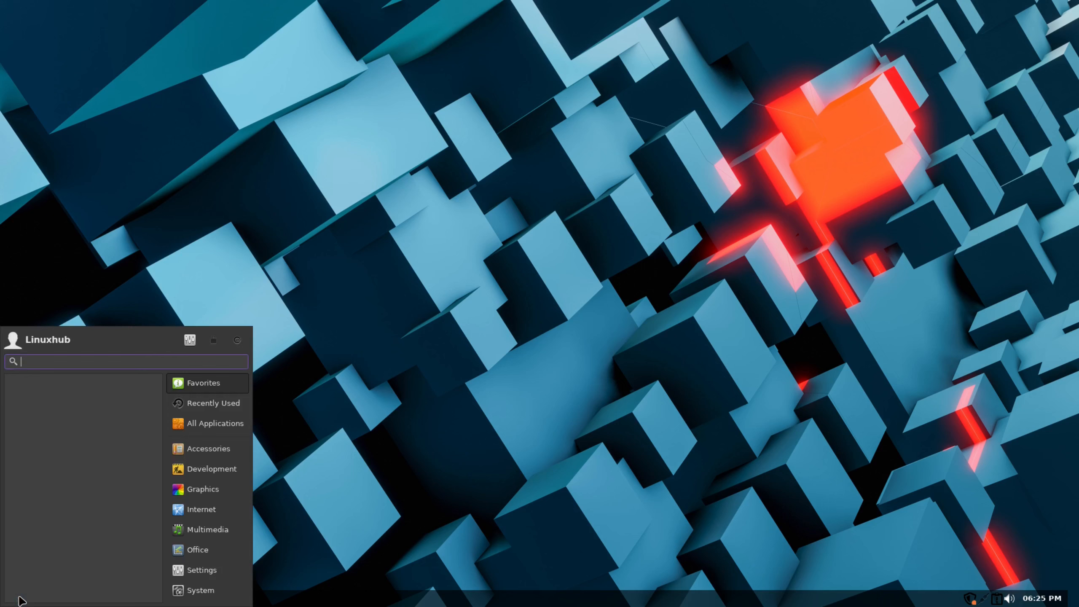
{"action": "mouse_move", "coordinate": [92, 408]}
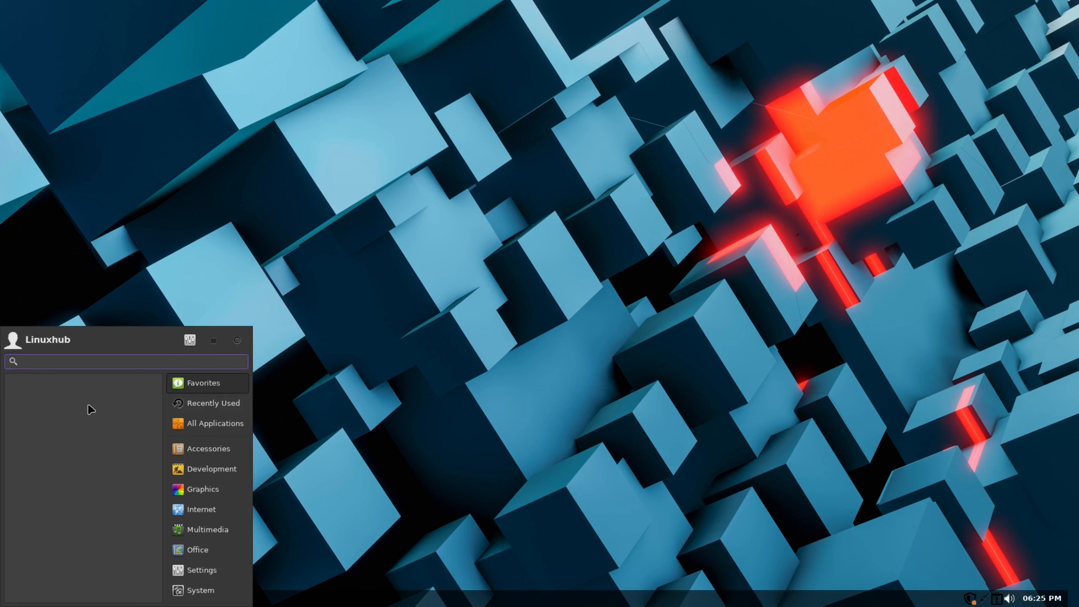
{"action": "mouse_move", "coordinate": [237, 340]}
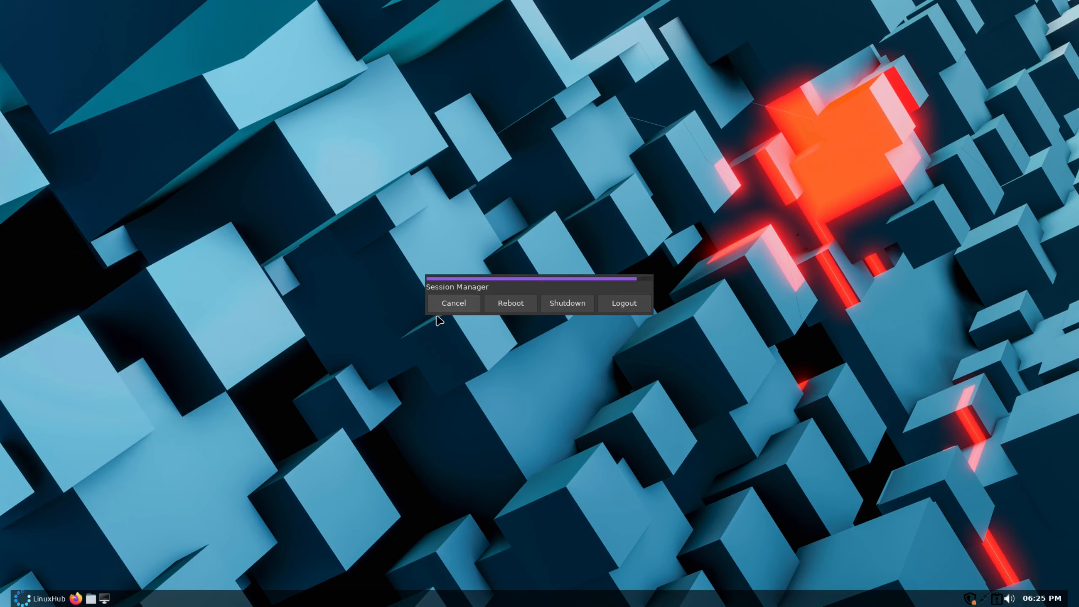
{"action": "mouse_move", "coordinate": [478, 408]}
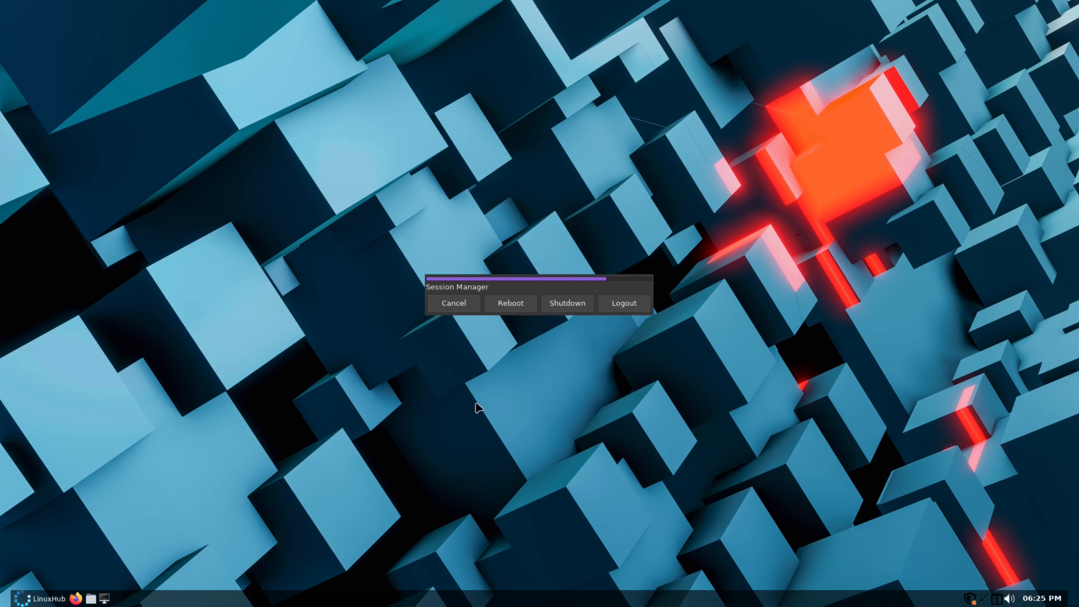
{"action": "mouse_move", "coordinate": [663, 327]}
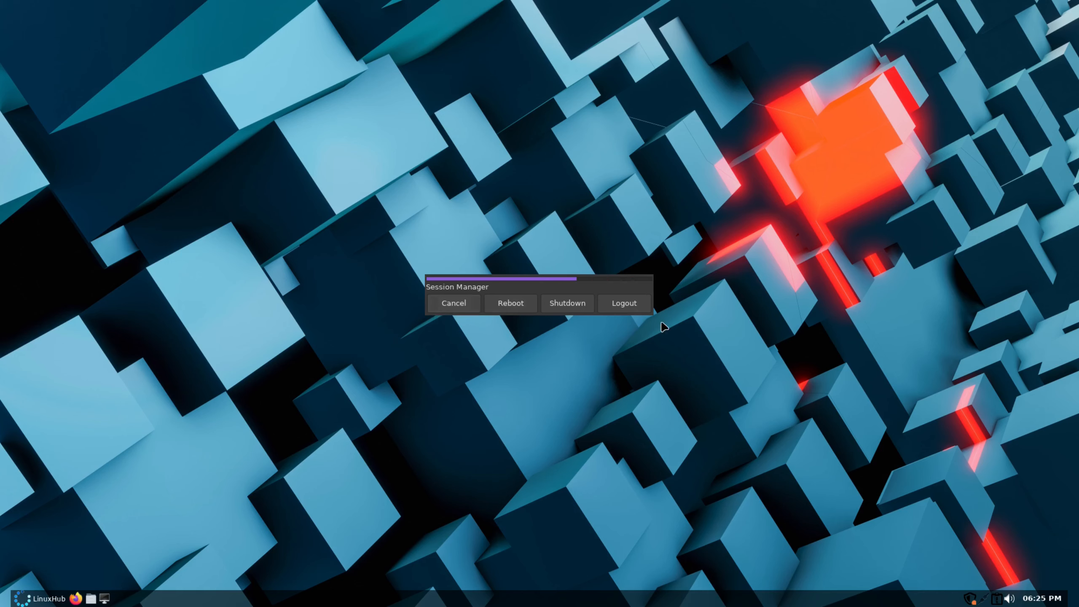
{"action": "left_click", "coordinate": [453, 303]}
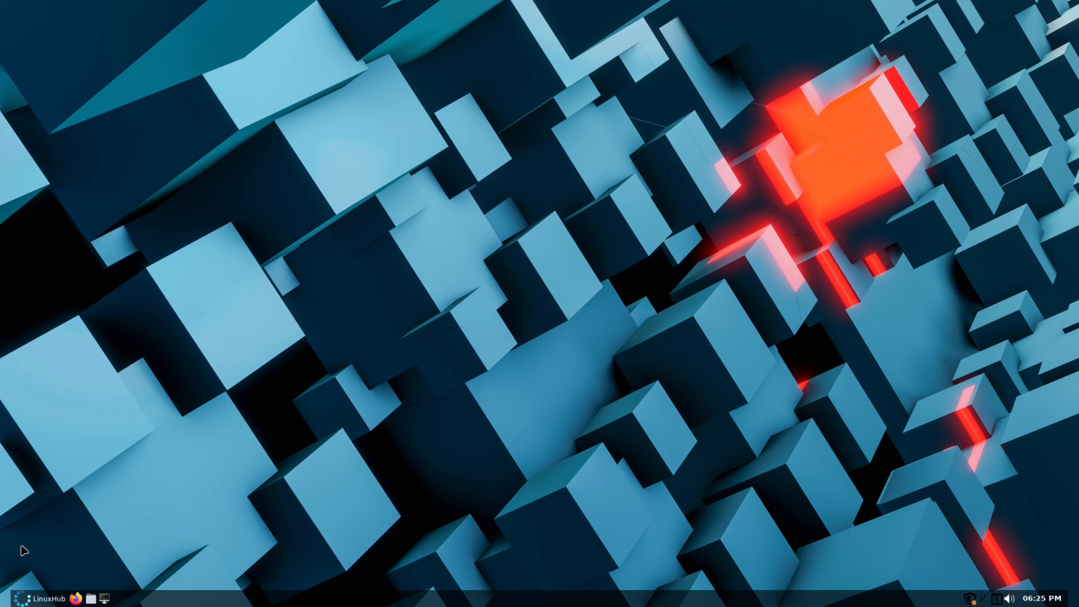
- Open the Whisker Menu from the LinuxHub panel button
{"action": "left_click", "coordinate": [35, 594]}
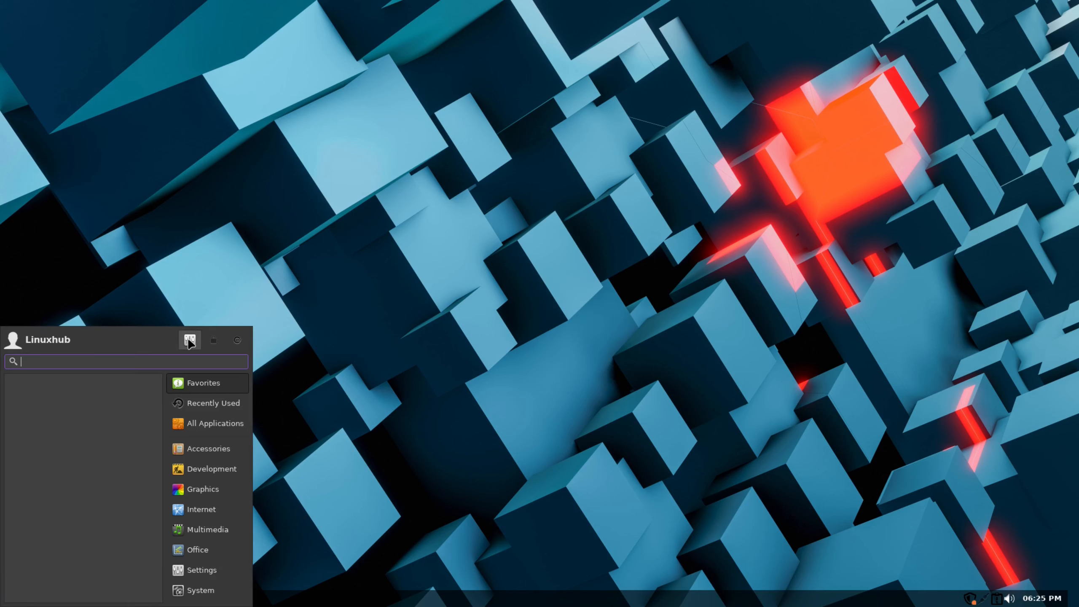
{"action": "mouse_move", "coordinate": [189, 340]}
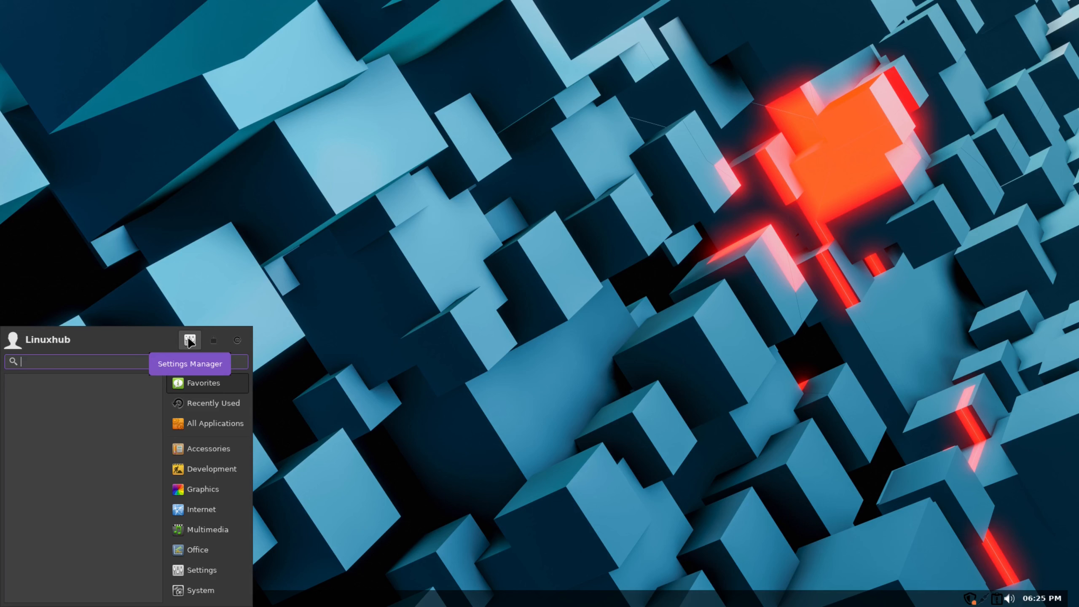
- Preview a dark widget theme in LXAppearance, browse the theme list, and close it
{"action": "left_click", "coordinate": [189, 340]}
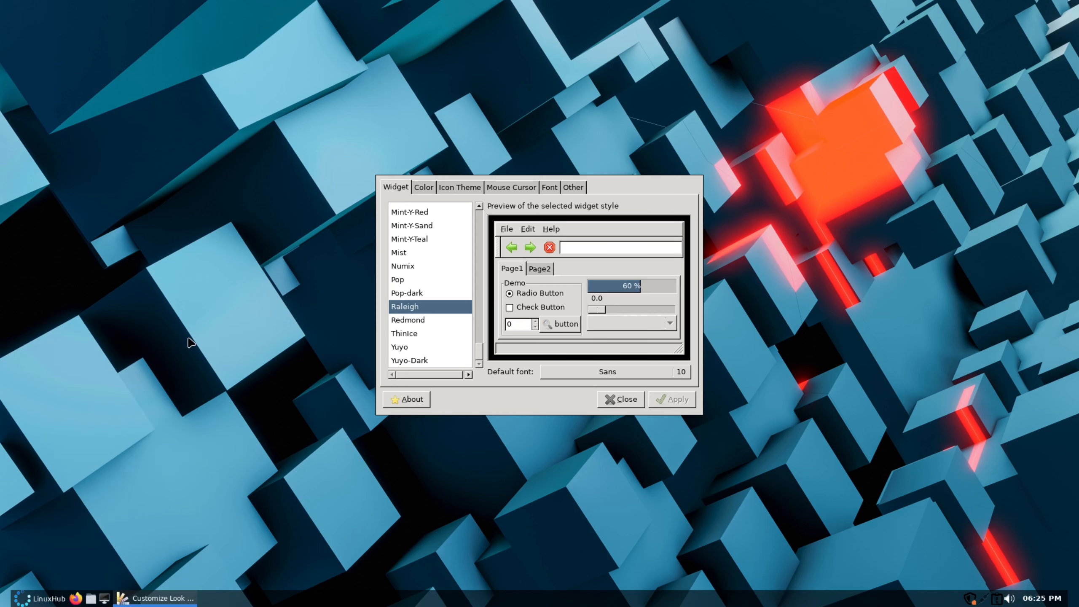
{"action": "mouse_move", "coordinate": [610, 239]}
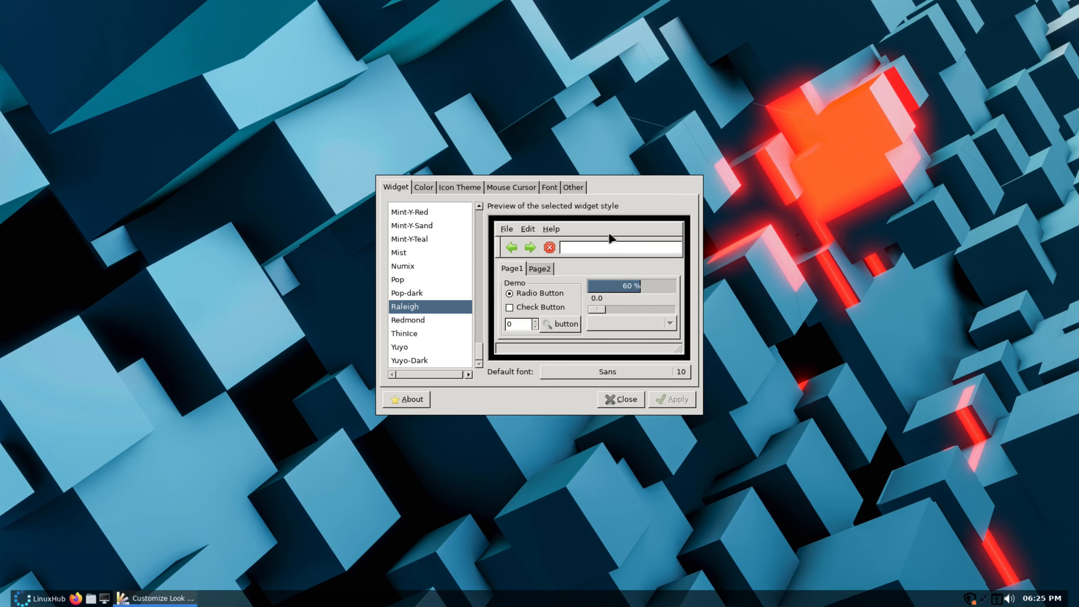
{"action": "mouse_move", "coordinate": [397, 303]}
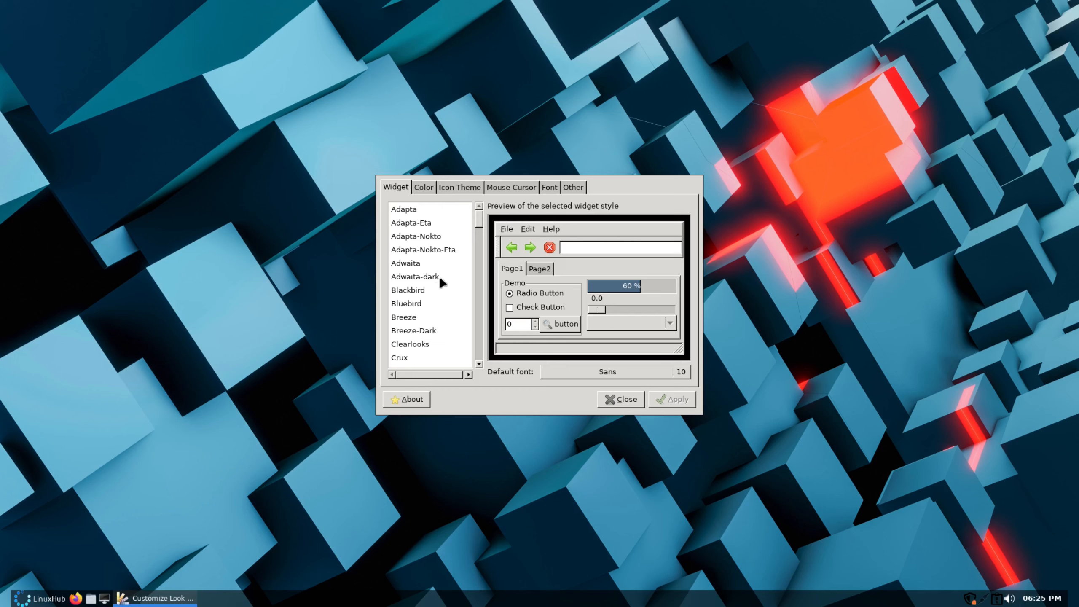
{"action": "left_click", "coordinate": [408, 282]}
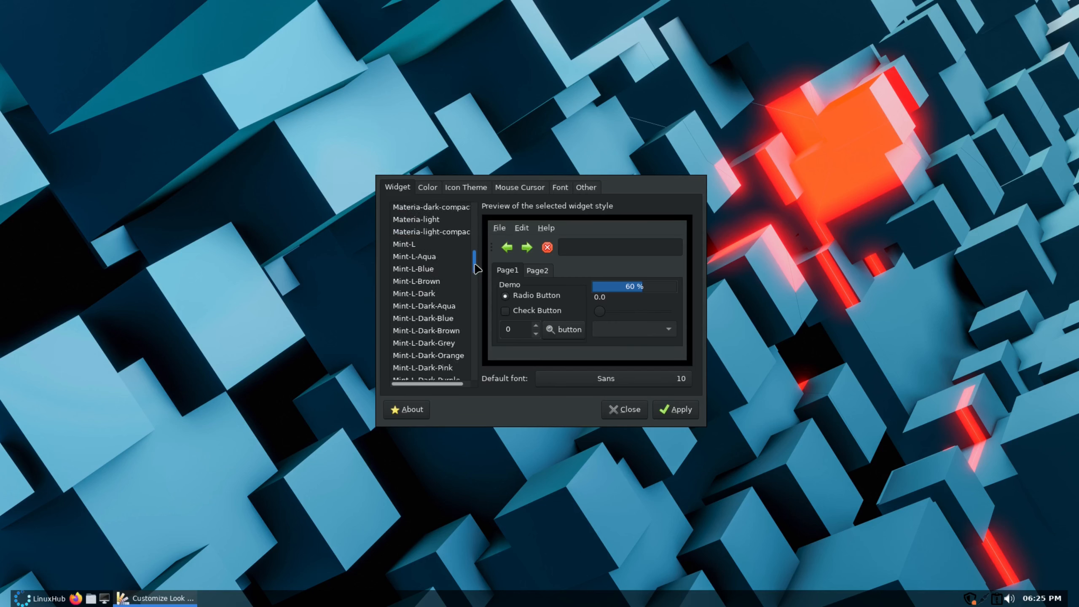
{"action": "scroll", "scroll_direction": "down", "scroll_amount": 3}
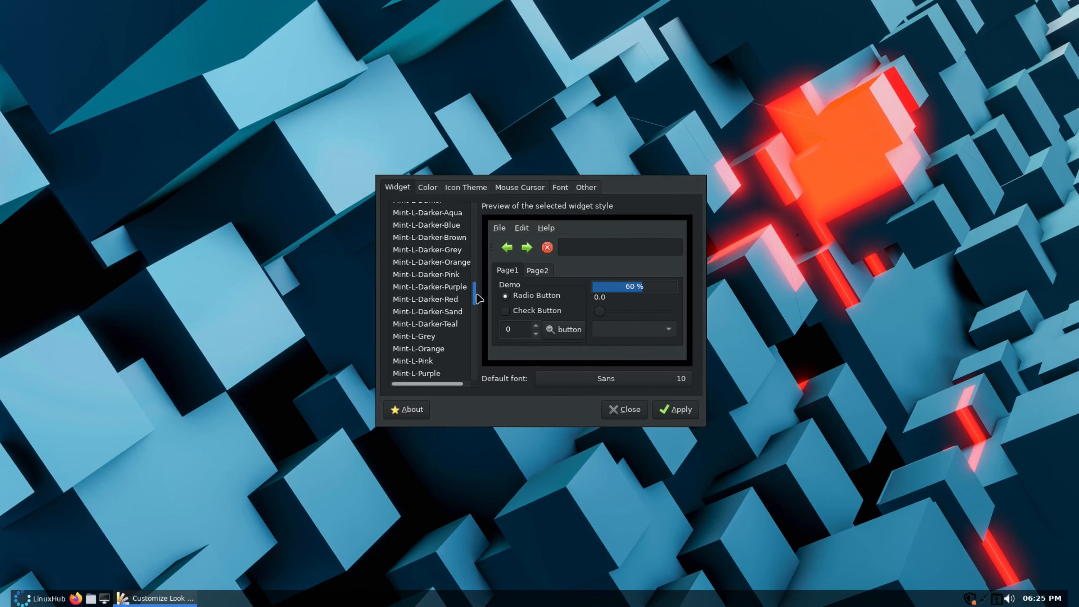
{"action": "scroll", "scroll_direction": "down", "scroll_amount": 3}
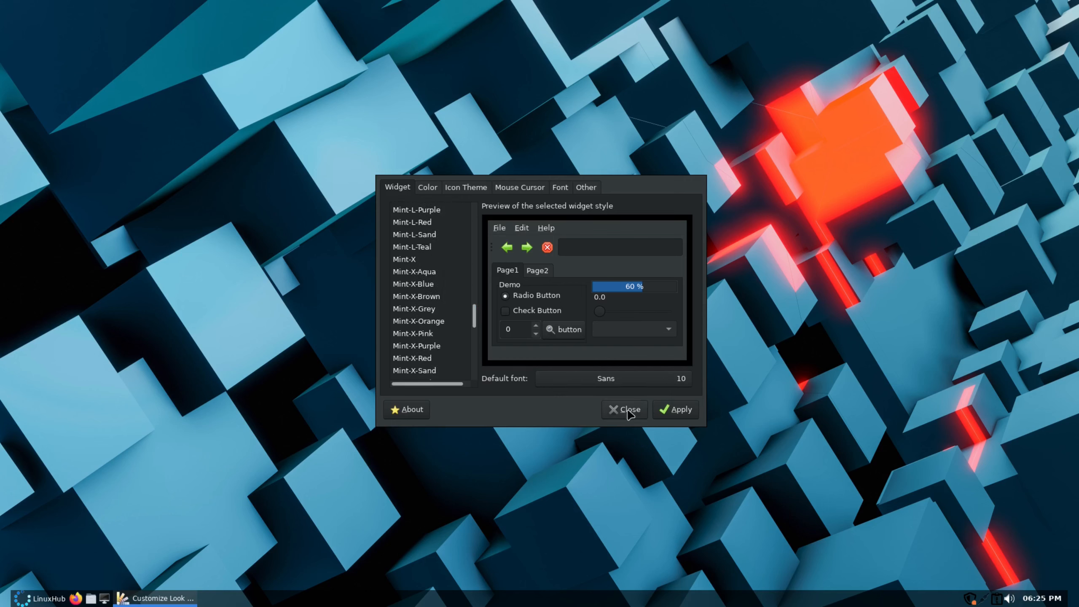
{"action": "left_click", "coordinate": [627, 409]}
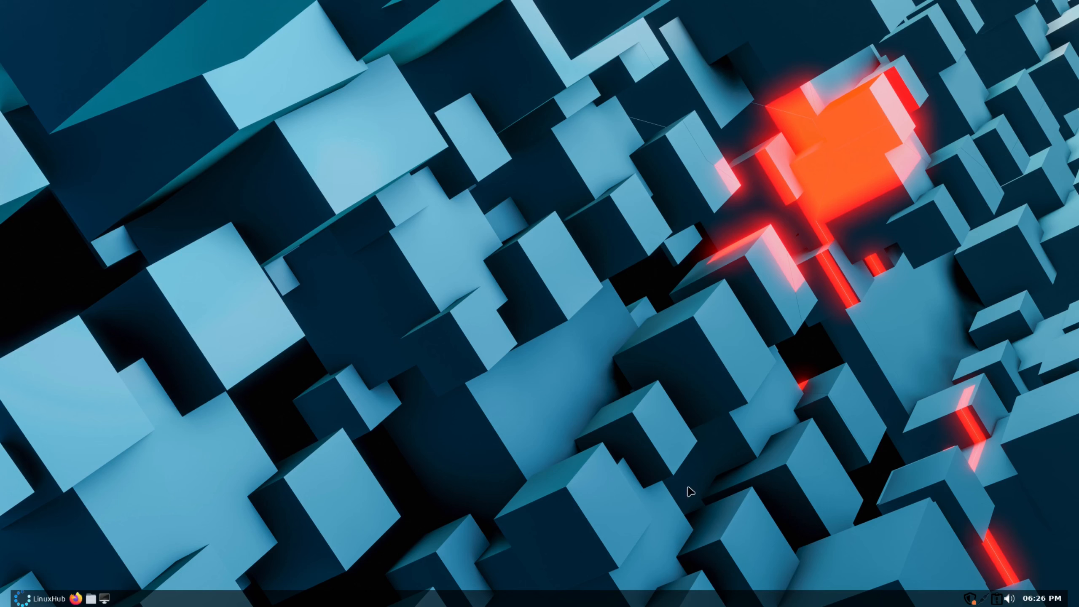
{"action": "mouse_move", "coordinate": [969, 600]}
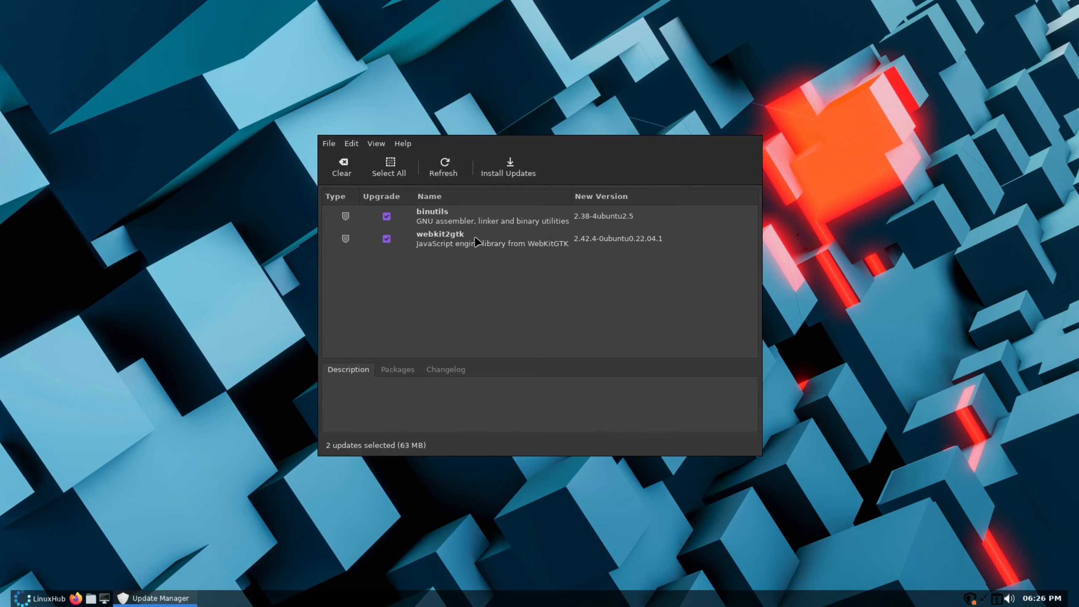
{"action": "mouse_move", "coordinate": [367, 254]}
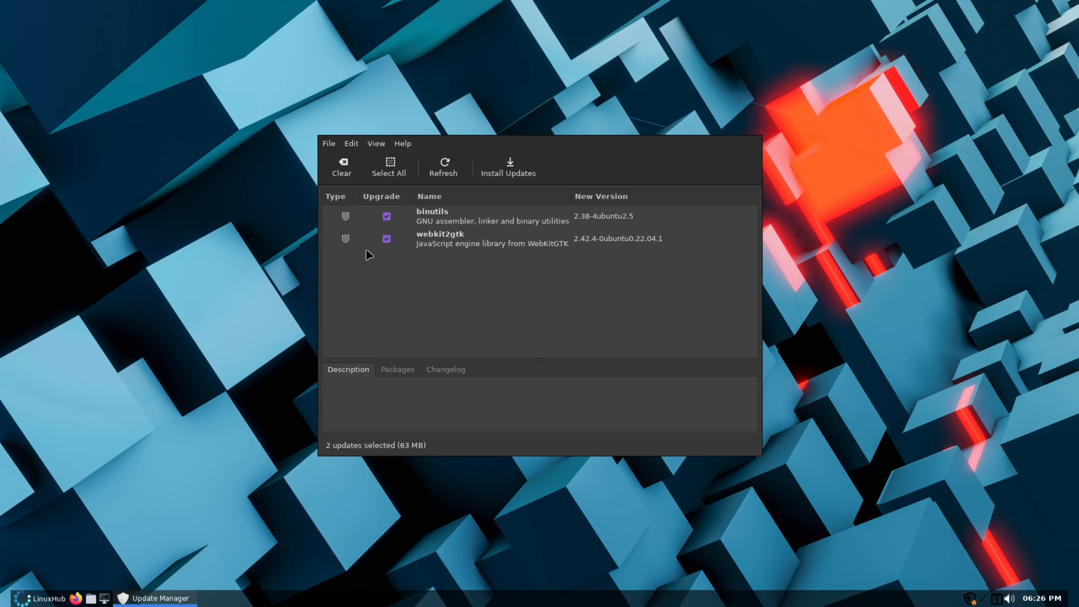
{"action": "mouse_move", "coordinate": [433, 168]}
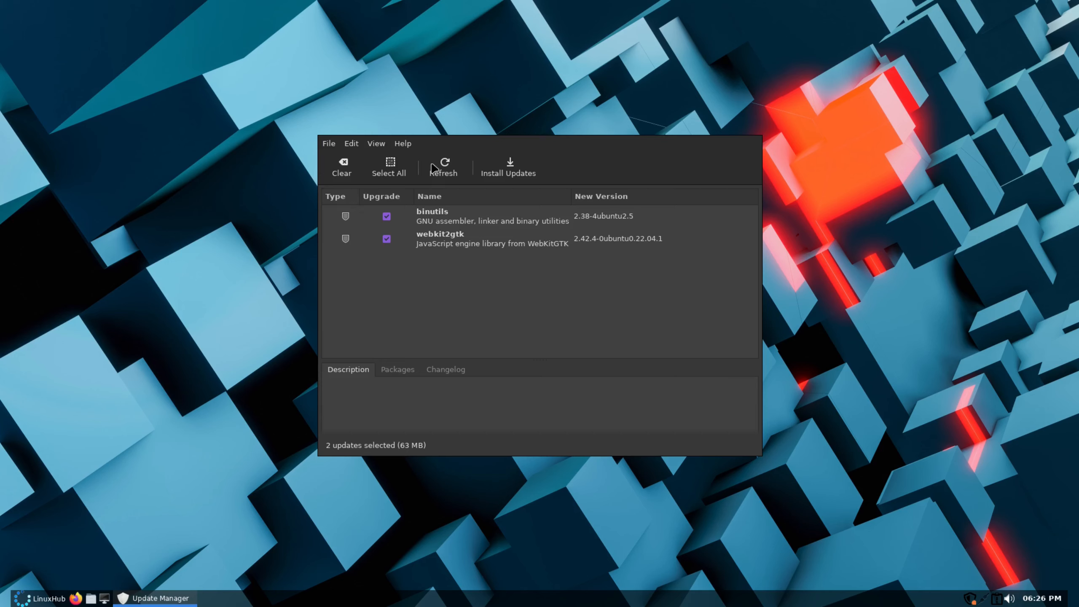
- Install the binutils and webkit2gtk updates, authenticating with the password
{"action": "left_click", "coordinate": [509, 167]}
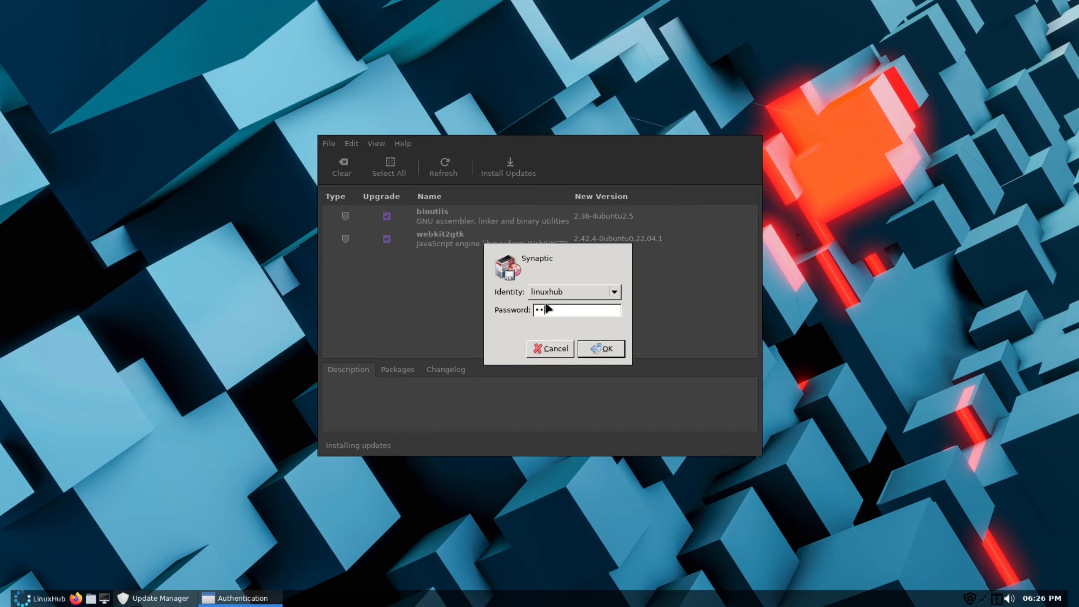
{"action": "left_click", "coordinate": [601, 348]}
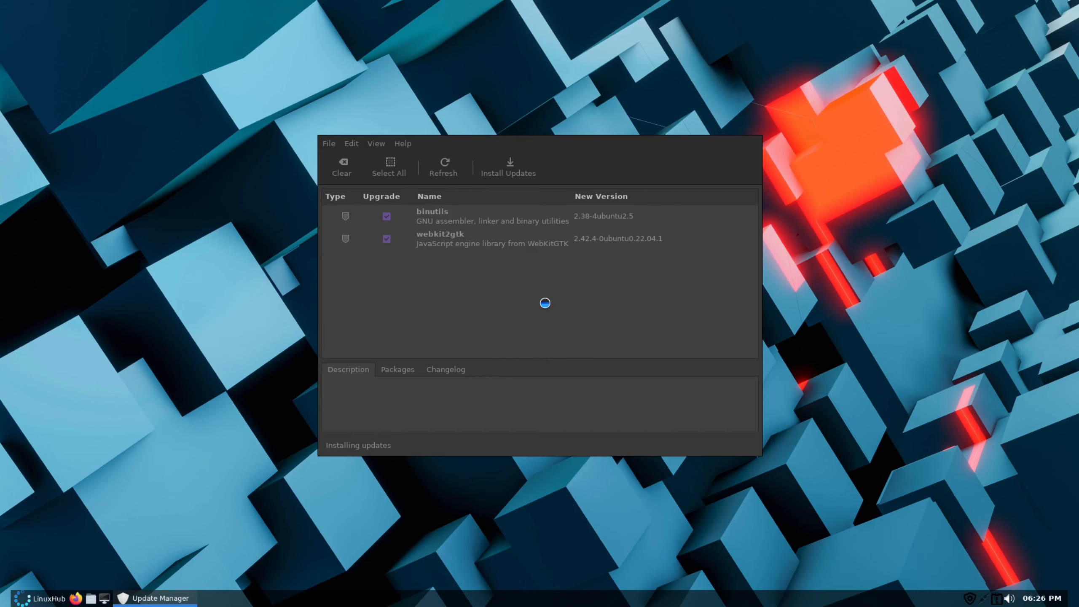
{"action": "left_click", "coordinate": [509, 167]}
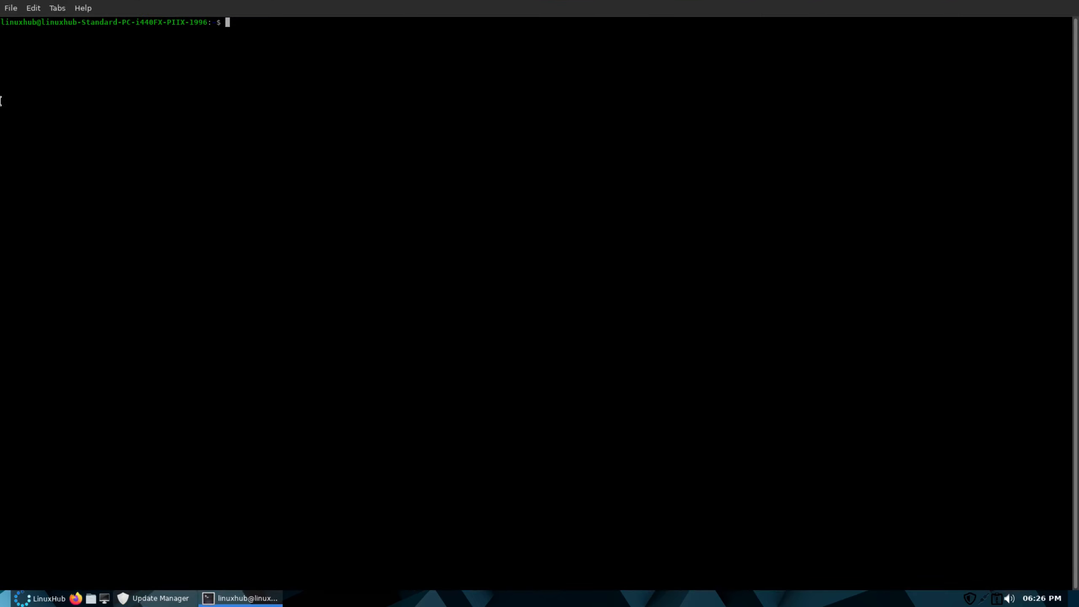
- View LXTerminal's About box showing version 0.4.0, then close it
{"action": "left_click", "coordinate": [82, 7]}
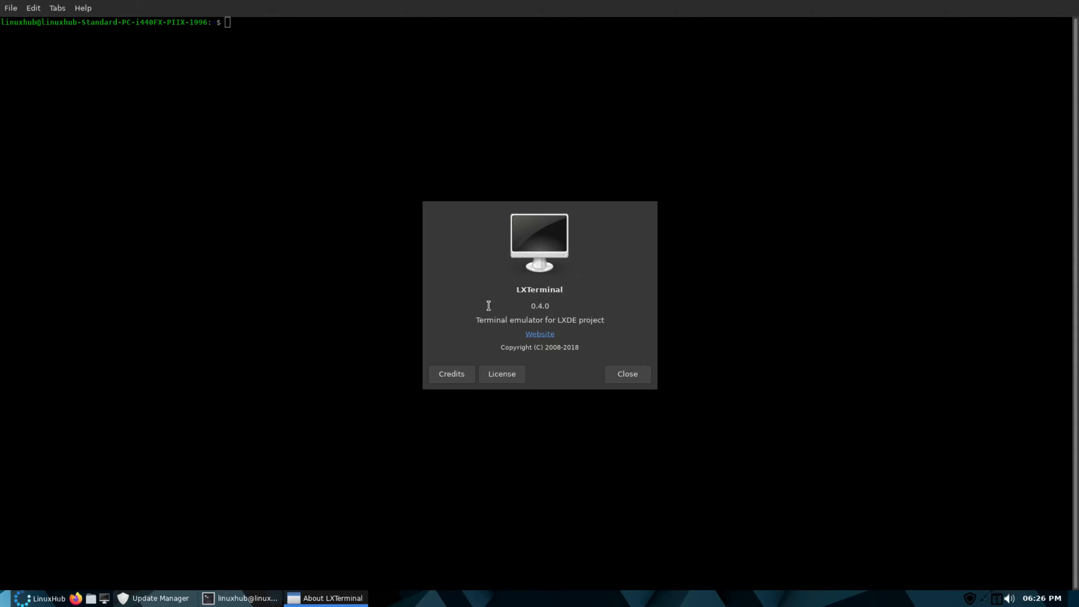
{"action": "mouse_move", "coordinate": [675, 362]}
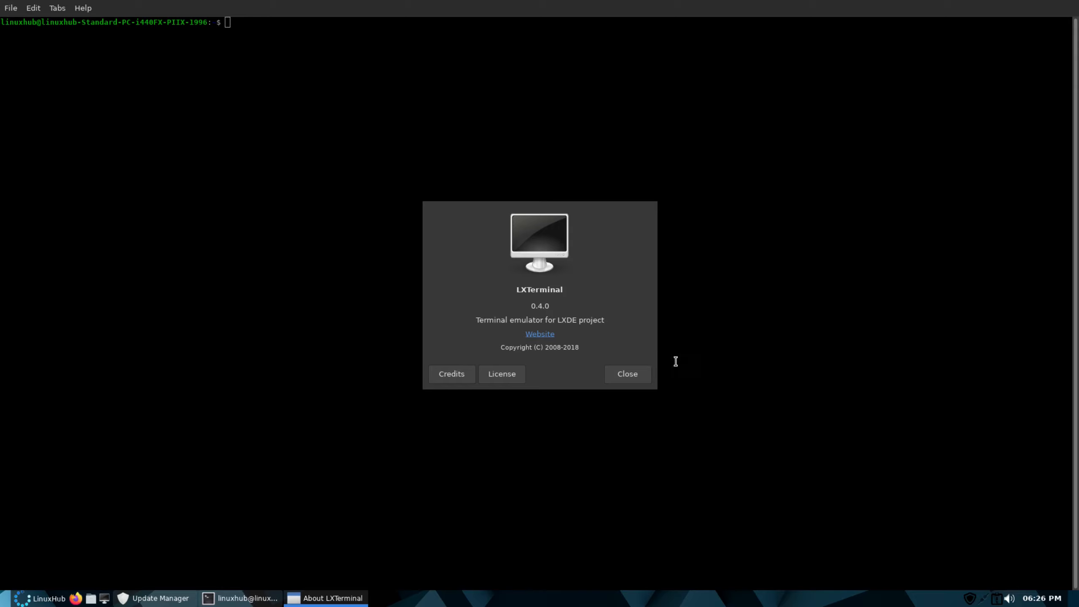
{"action": "left_click", "coordinate": [625, 374]}
{"action": "type", "text": "neofetch"}
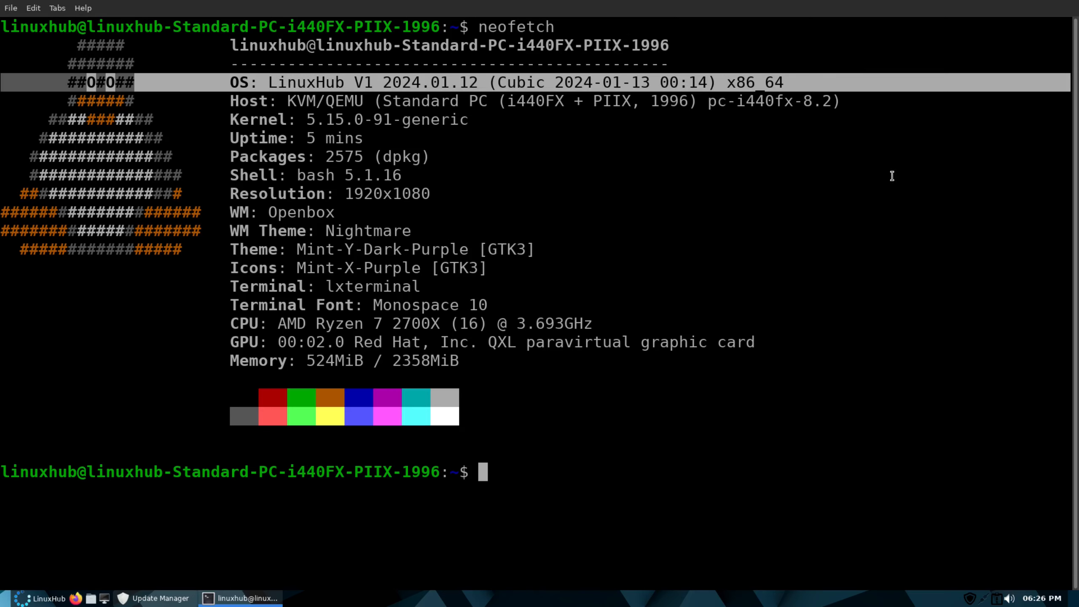
{"action": "mouse_move", "coordinate": [716, 234]}
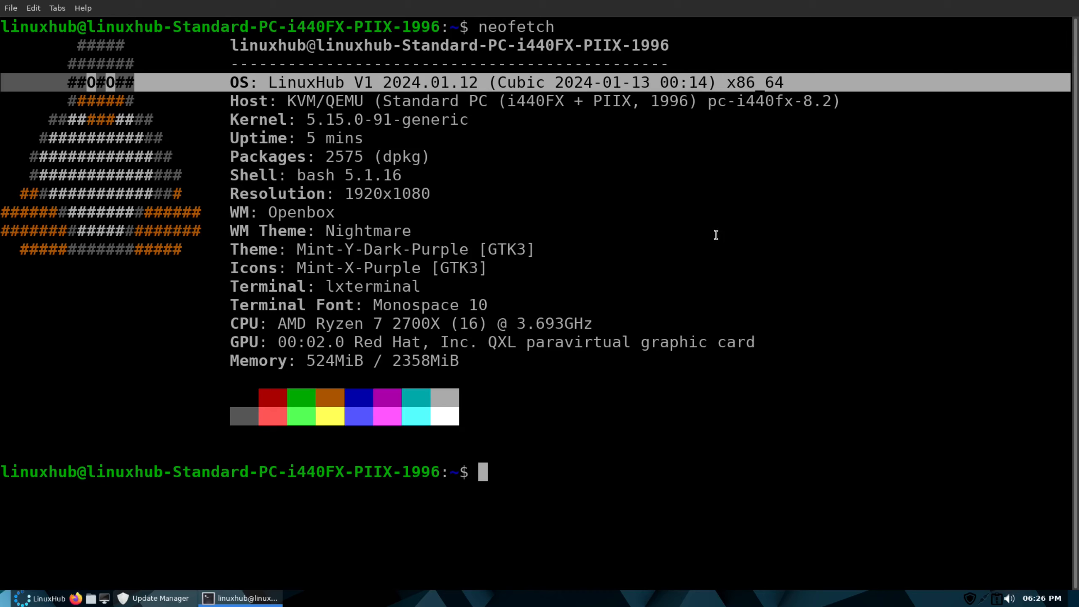
{"action": "mouse_move", "coordinate": [577, 333]}
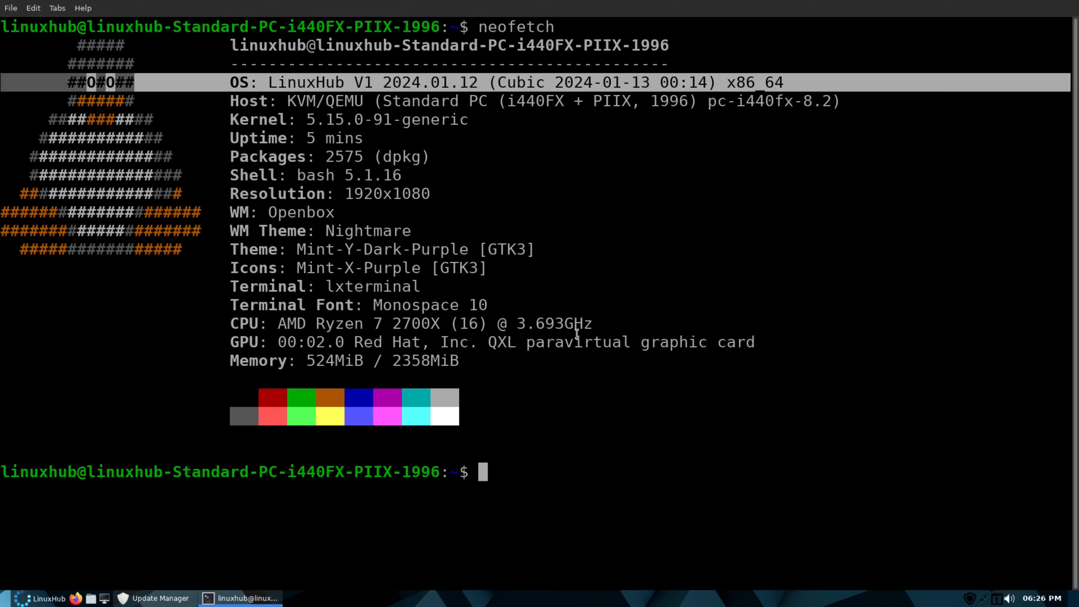
{"action": "mouse_move", "coordinate": [380, 310]}
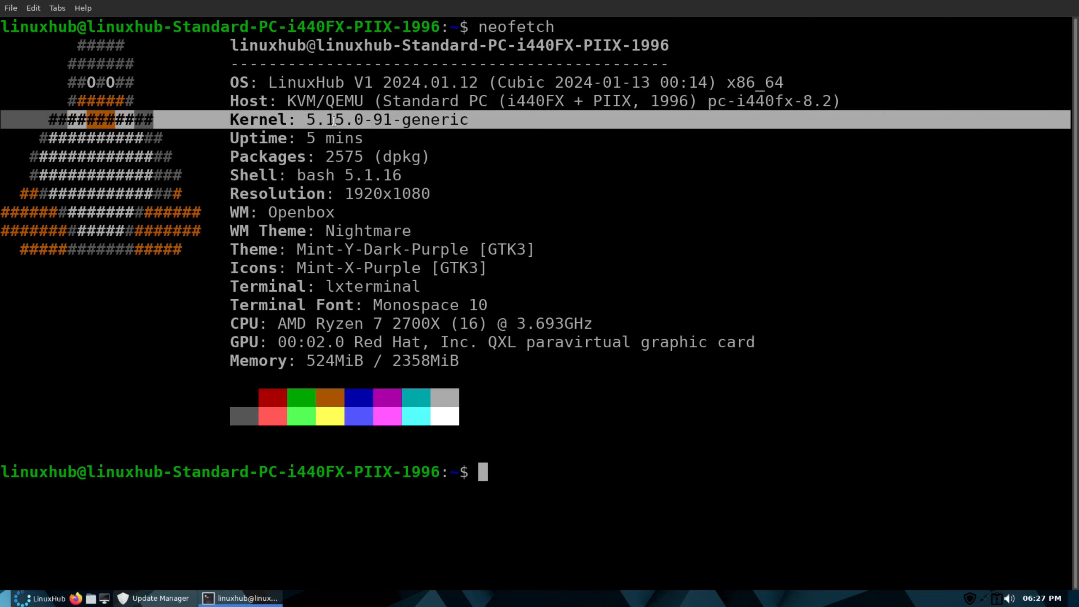
{"action": "mouse_move", "coordinate": [513, 265]}
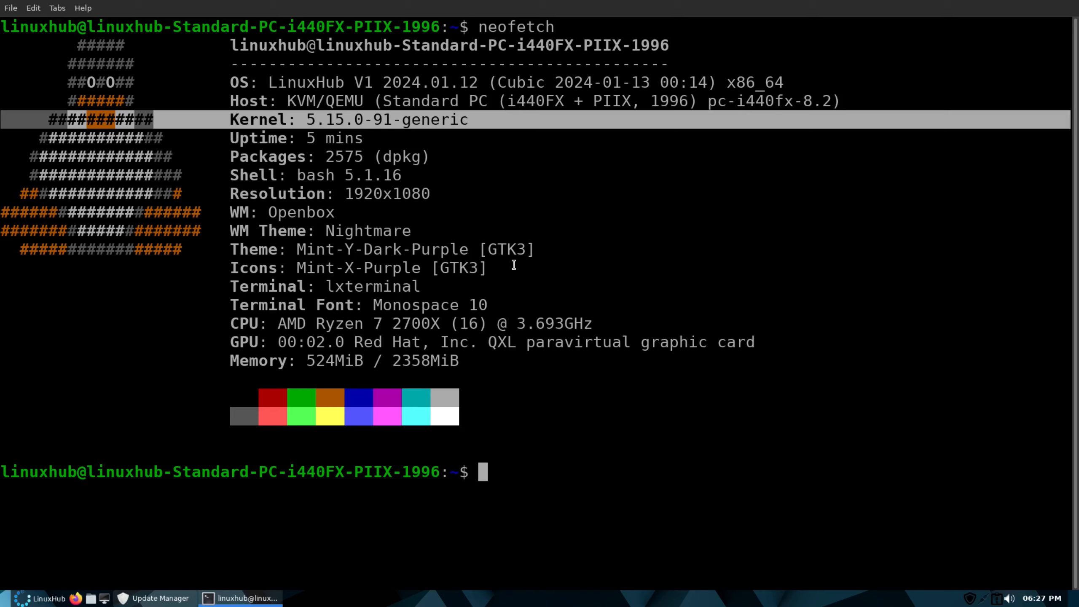
{"action": "mouse_move", "coordinate": [655, 116]}
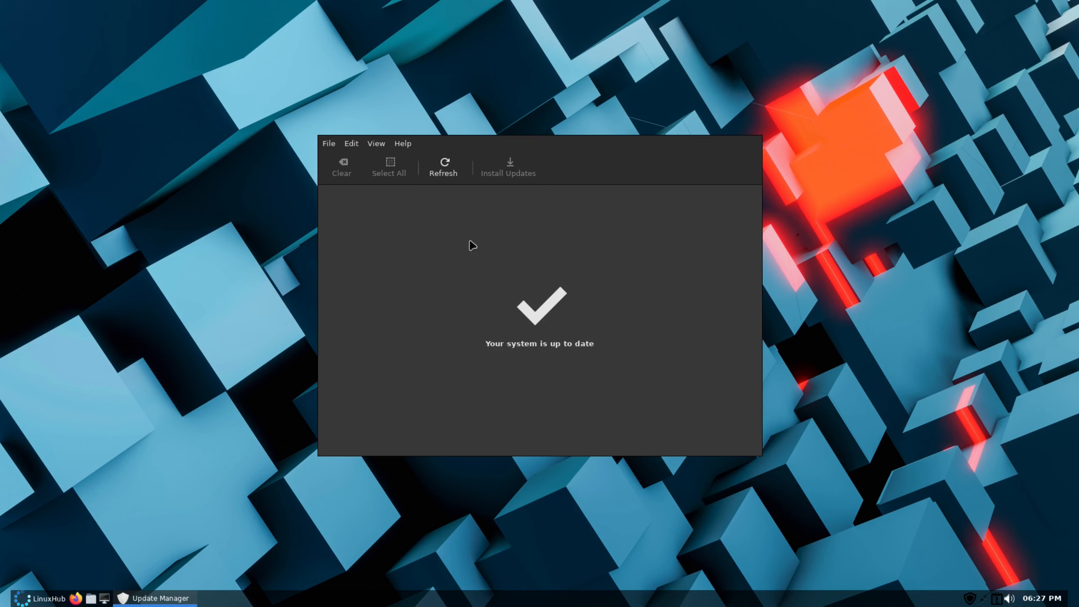
{"action": "mouse_move", "coordinate": [666, 183]}
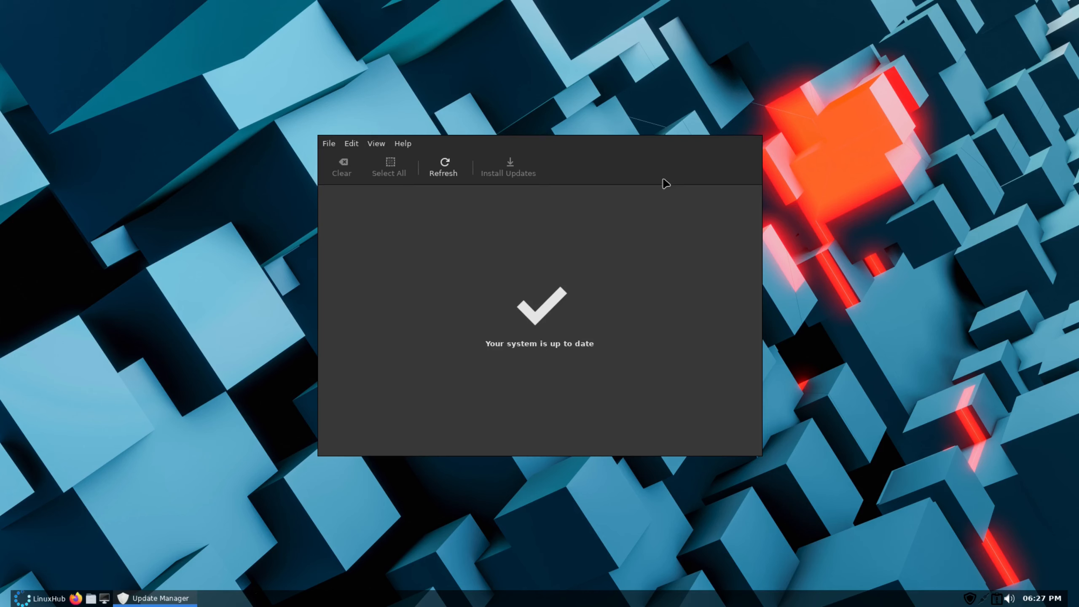
{"action": "mouse_move", "coordinate": [284, 261]}
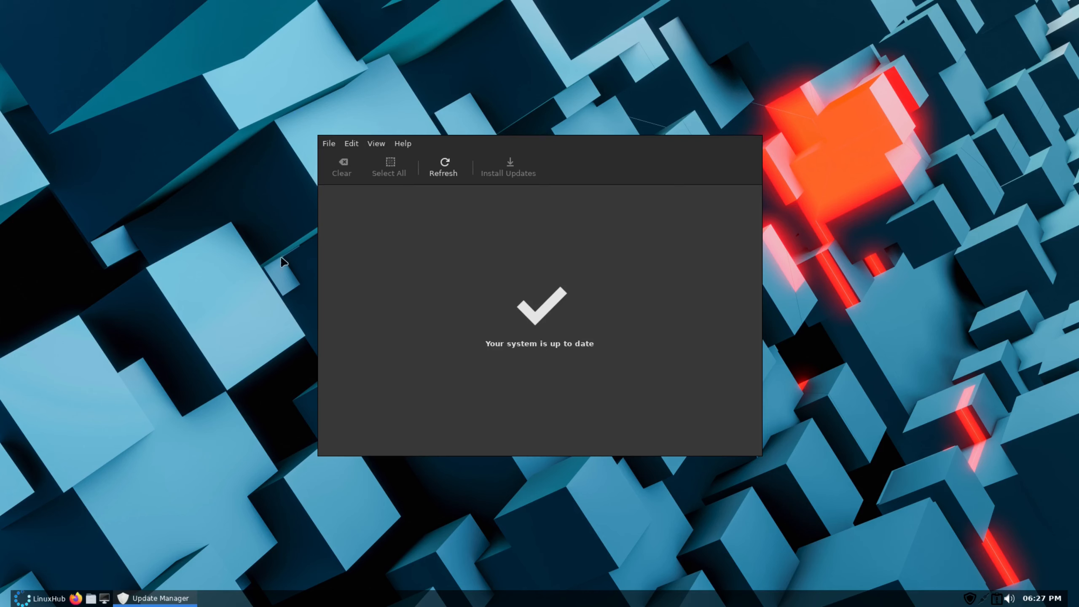
{"action": "mouse_move", "coordinate": [676, 128]}
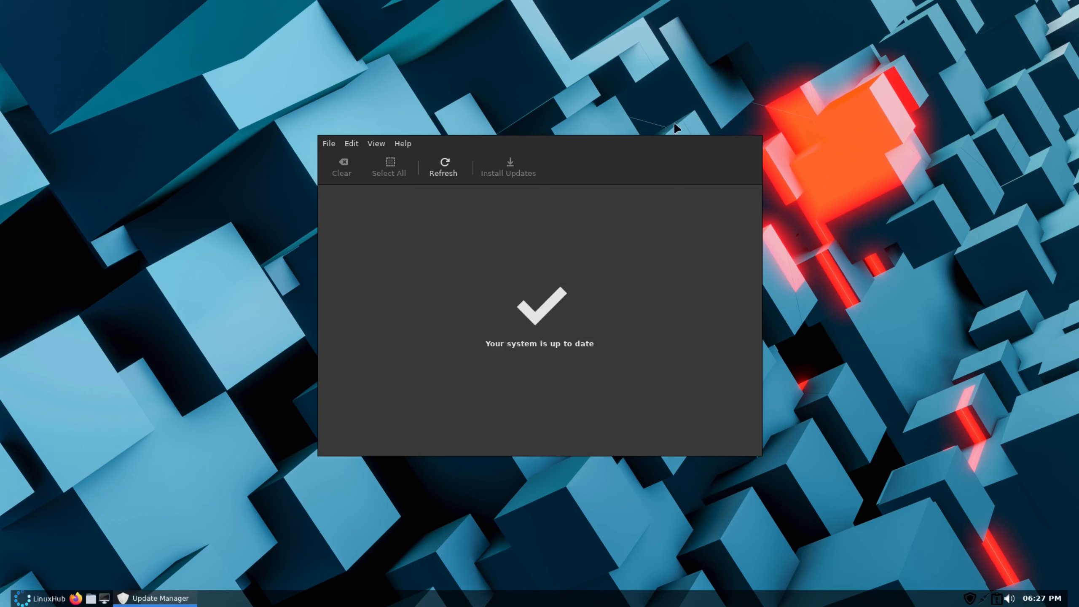
{"action": "mouse_move", "coordinate": [707, 122]}
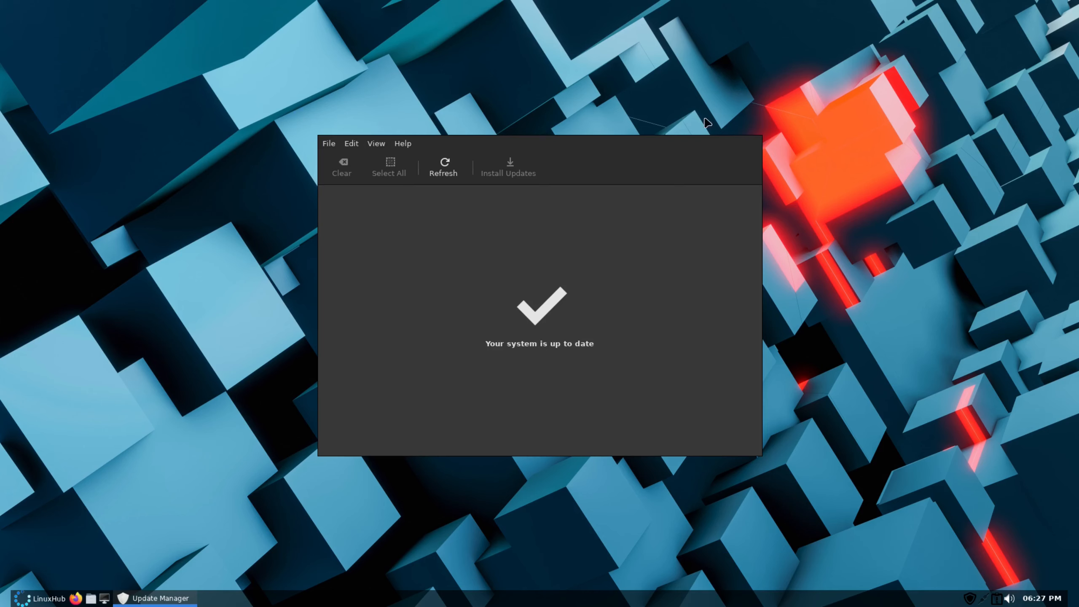
{"action": "mouse_move", "coordinate": [703, 156]}
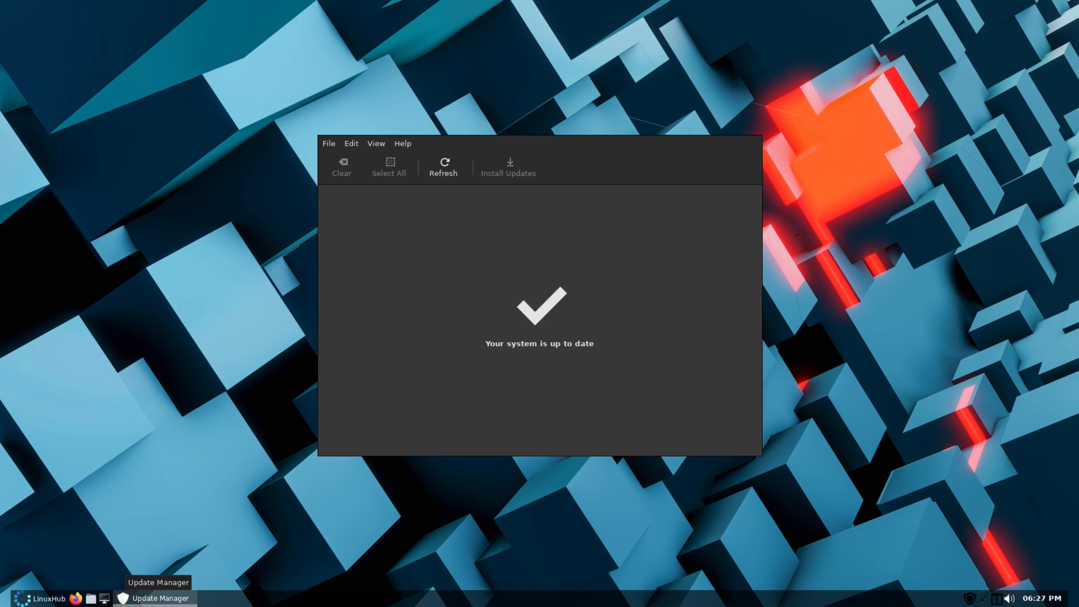
{"action": "mouse_move", "coordinate": [157, 598]}
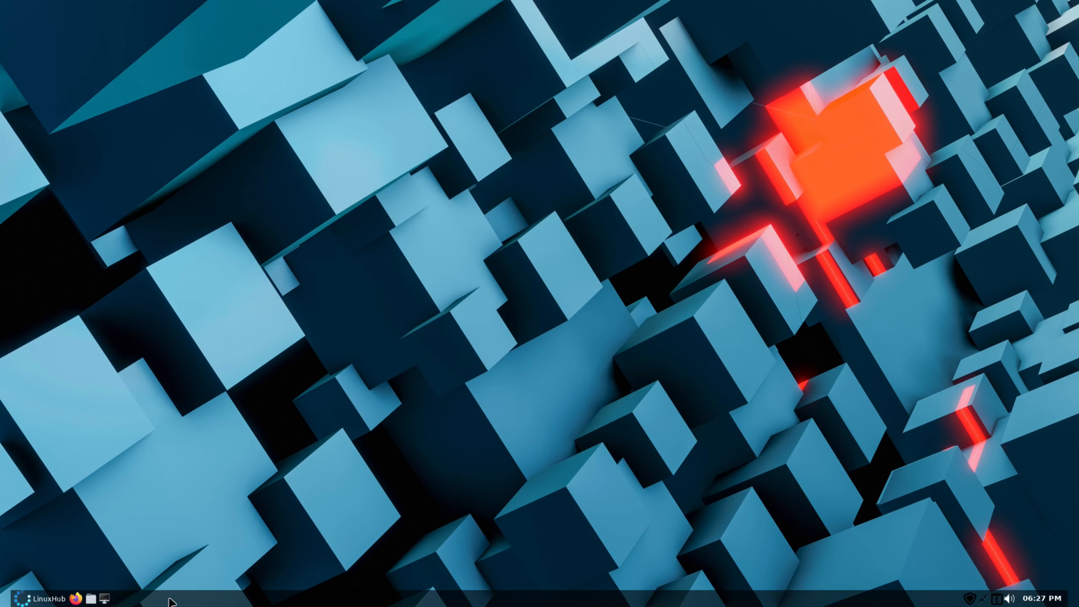
{"action": "mouse_move", "coordinate": [119, 160]}
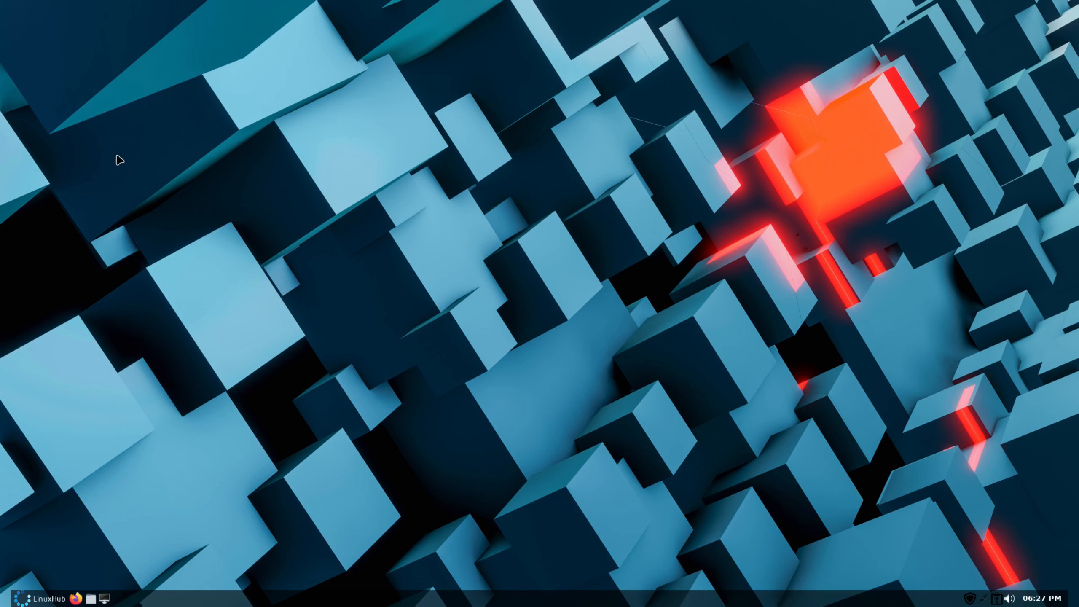
{"action": "mouse_move", "coordinate": [199, 338]}
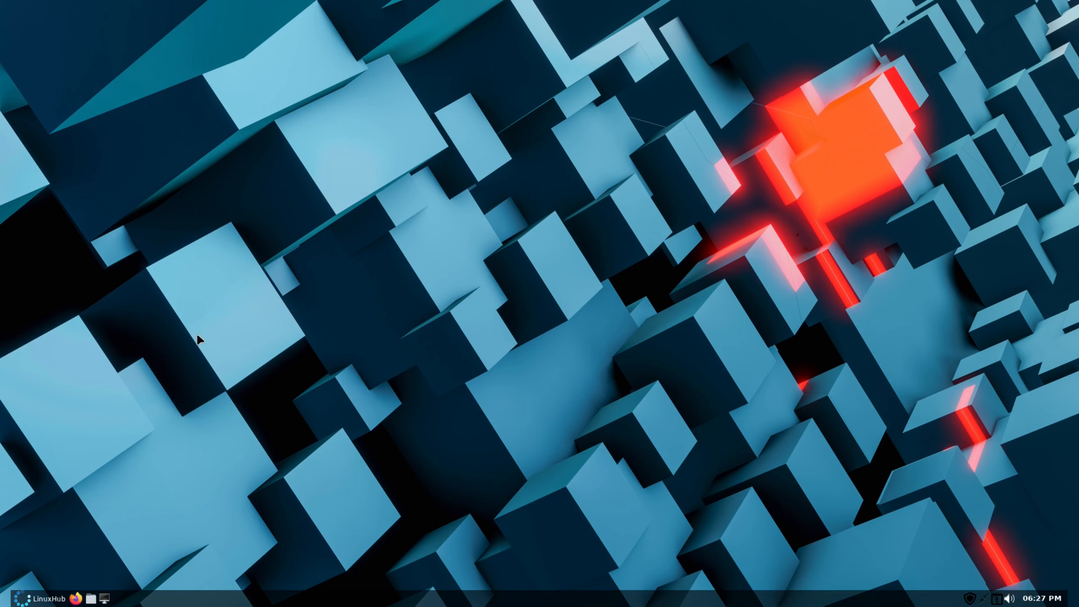
{"action": "mouse_move", "coordinate": [164, 497]}
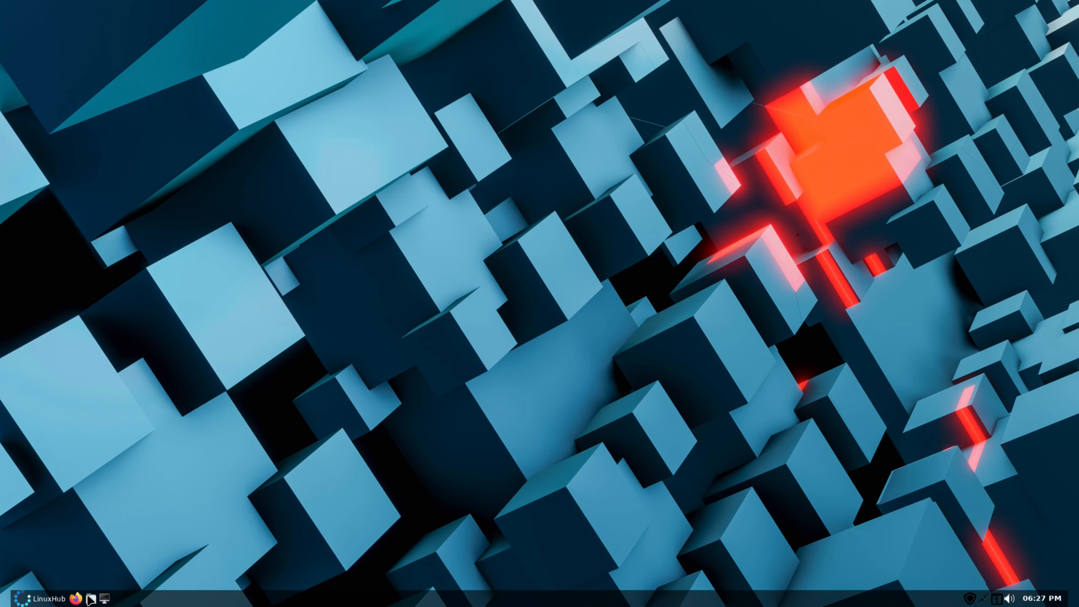
- Open the home folder in Nemo and view then close its version 6.0.2 About box
{"action": "left_click", "coordinate": [104, 597]}
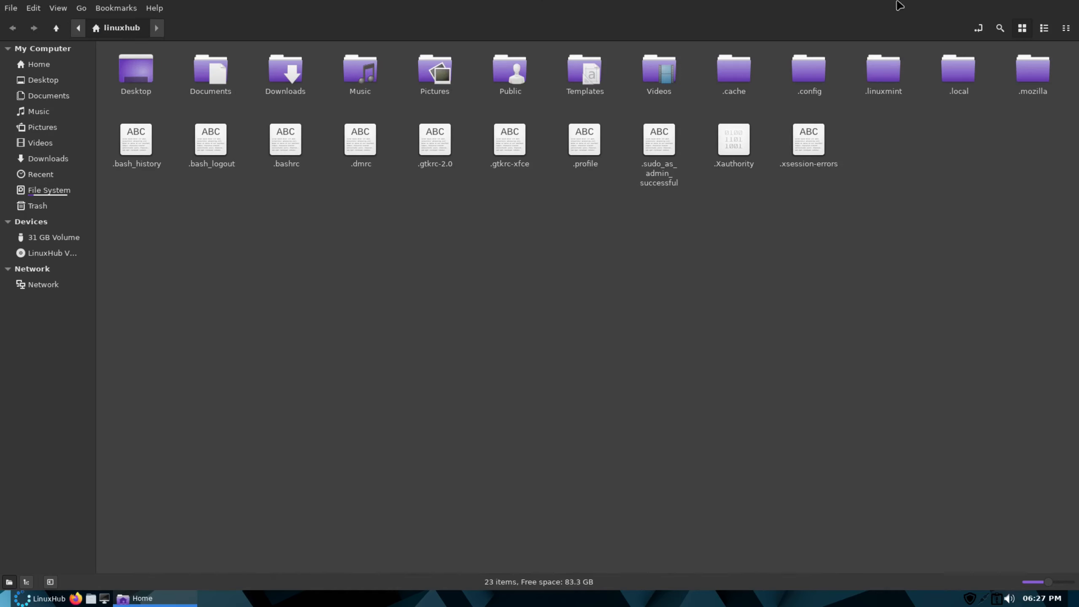
{"action": "mouse_move", "coordinate": [959, 168]}
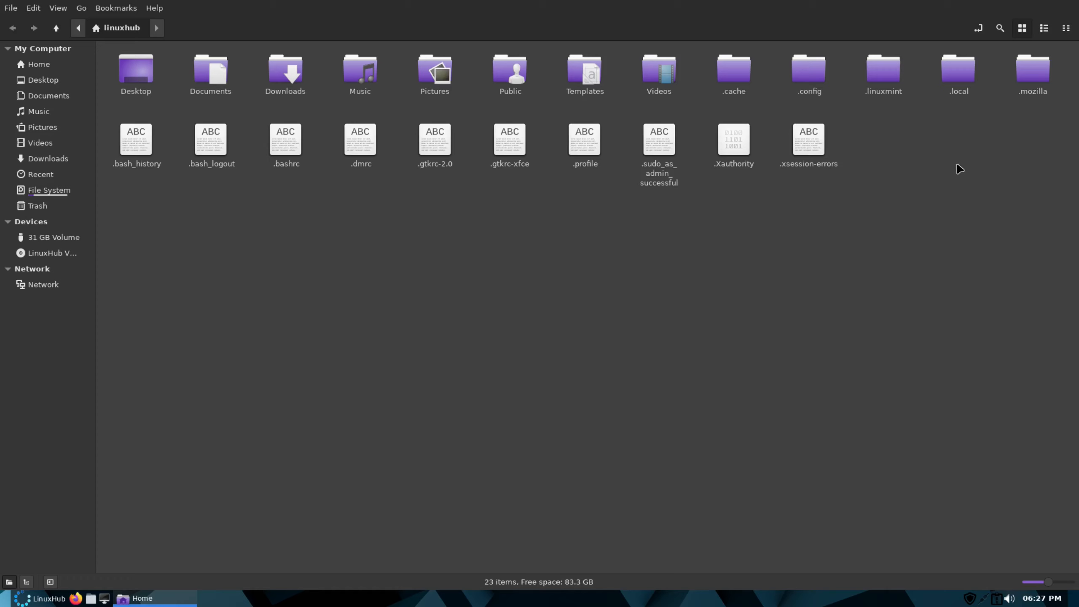
{"action": "mouse_move", "coordinate": [948, 53]}
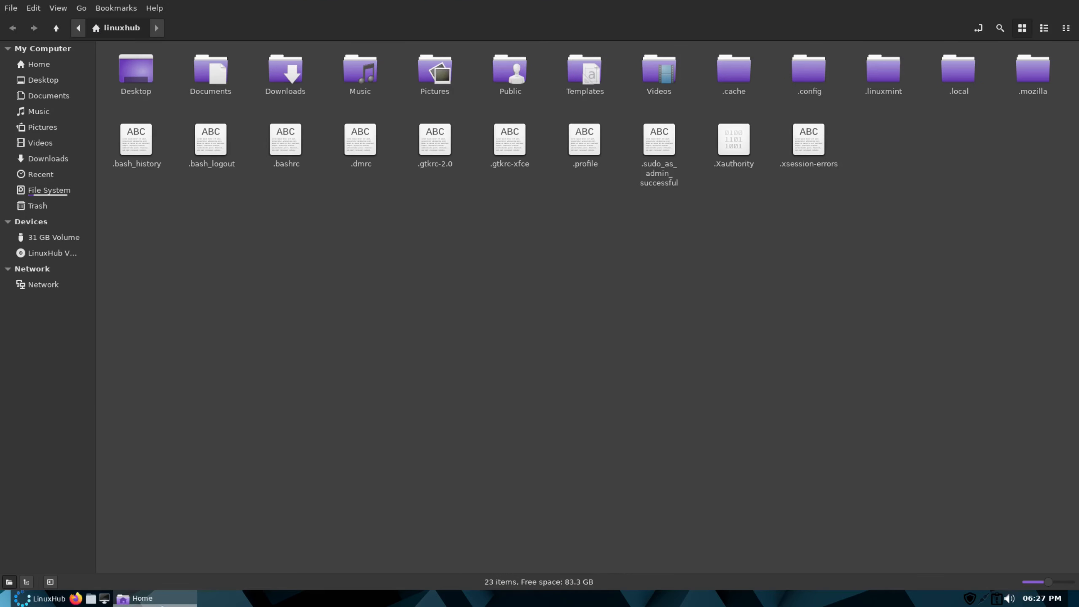
{"action": "mouse_move", "coordinate": [144, 12]}
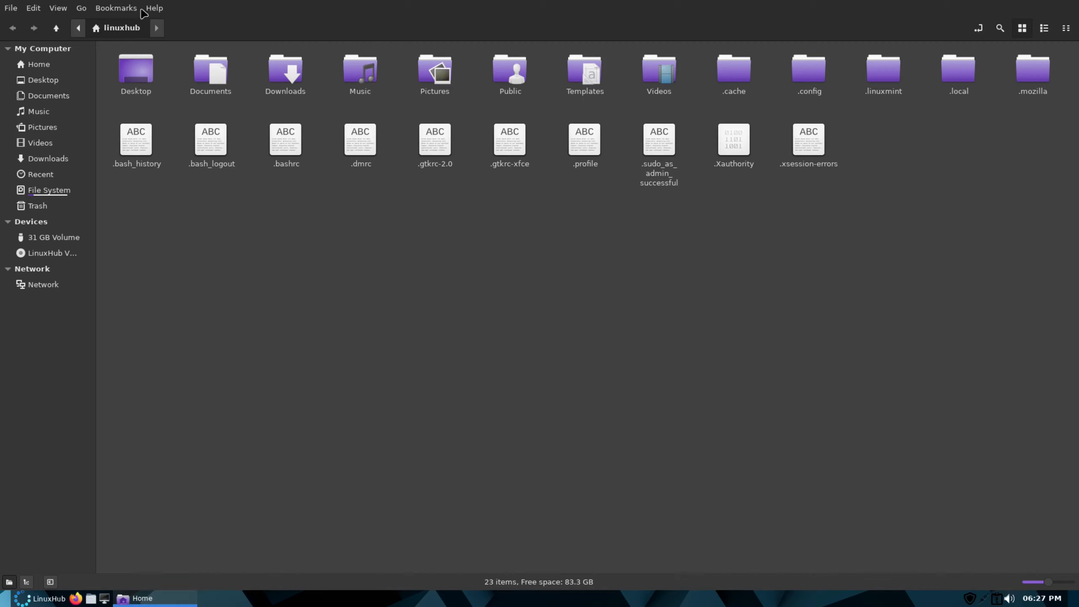
{"action": "left_click", "coordinate": [154, 8]}
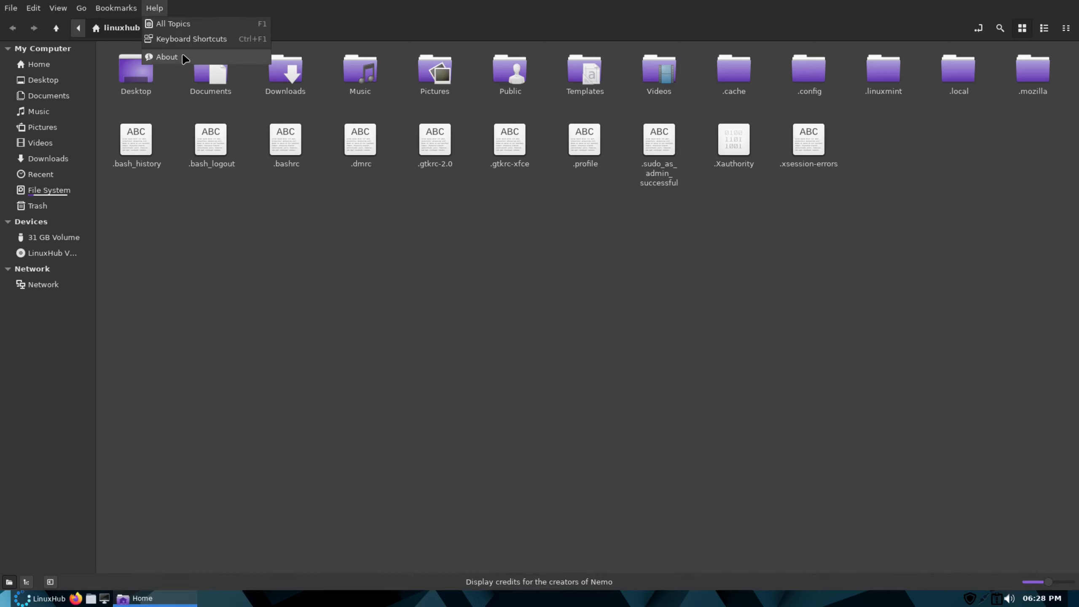
{"action": "left_click", "coordinate": [165, 56]}
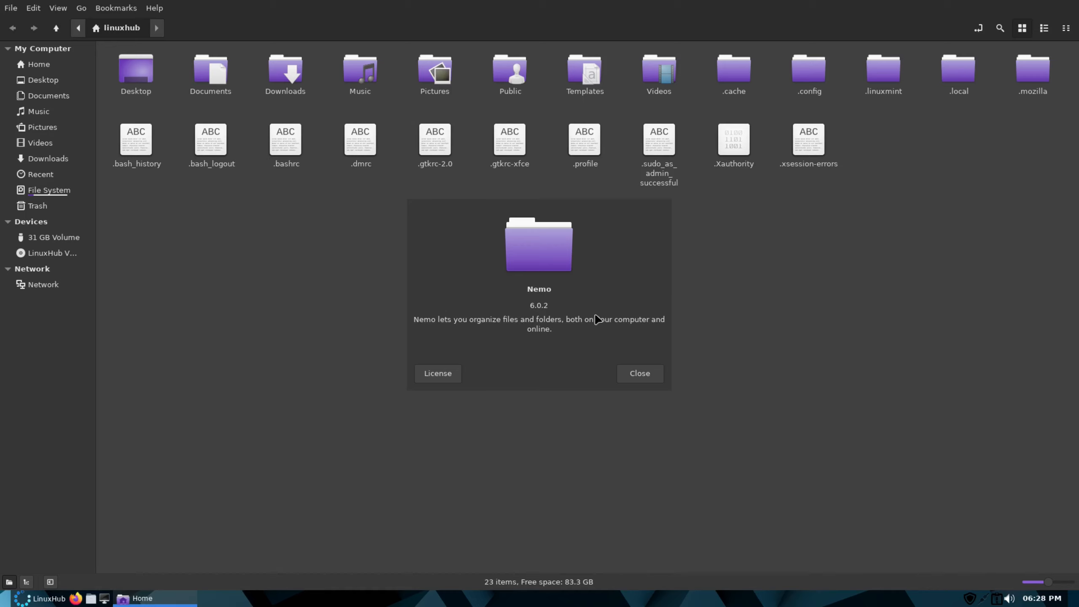
{"action": "mouse_move", "coordinate": [462, 394]}
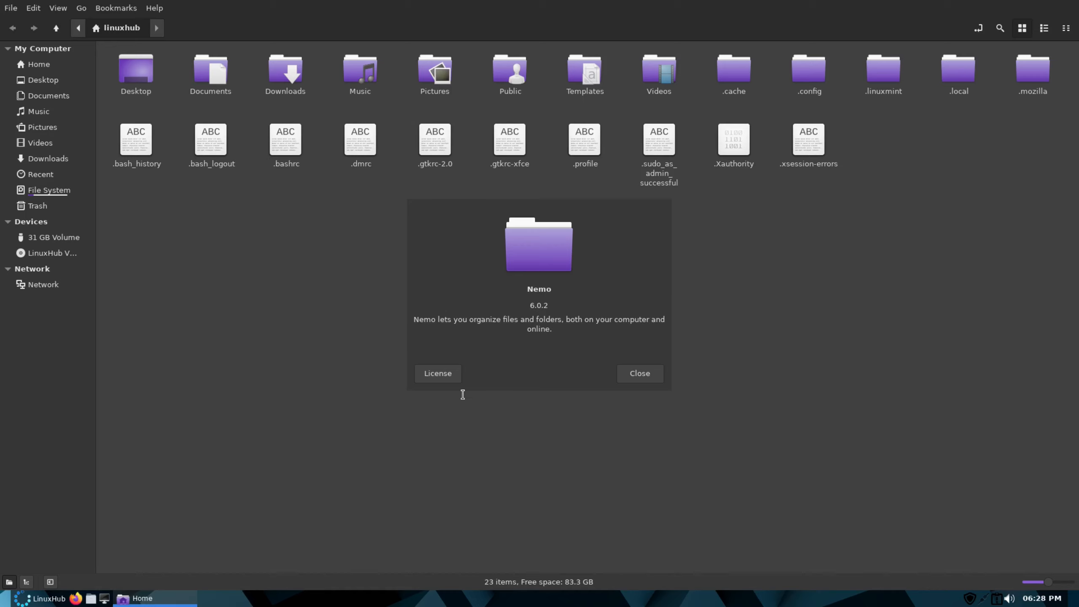
{"action": "mouse_move", "coordinate": [440, 393]}
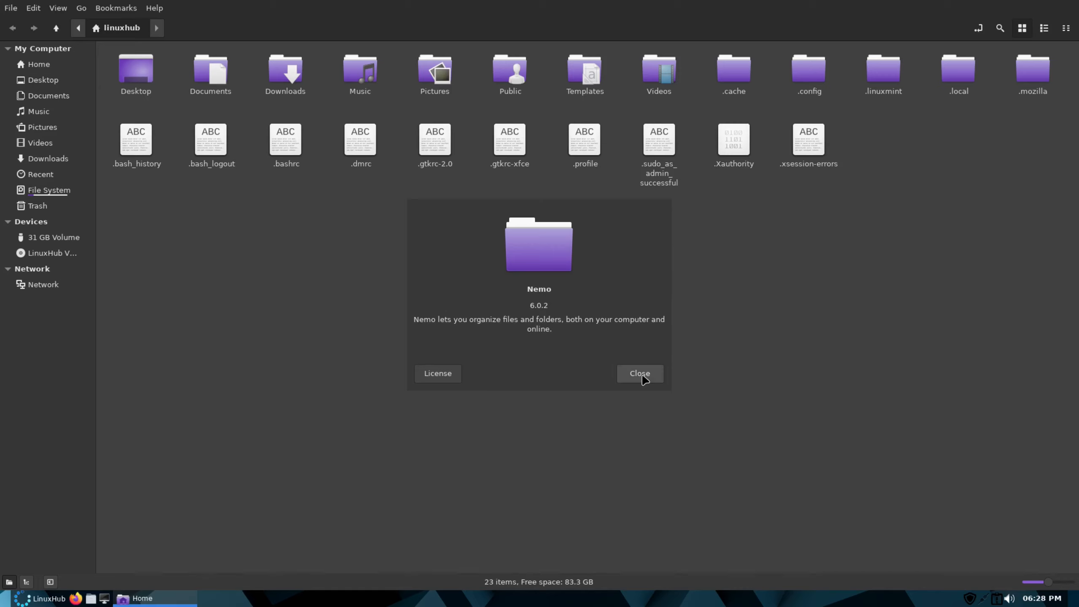
{"action": "left_click", "coordinate": [638, 373]}
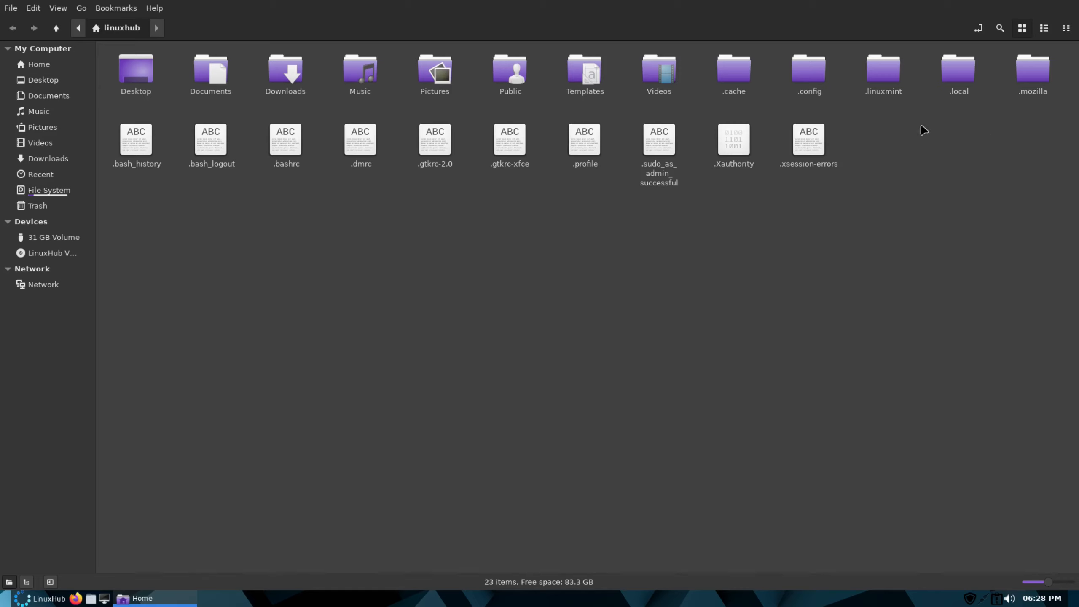
- Navigate to .config/openbox and open rc.xml in the text editor
{"action": "double_click", "coordinate": [809, 72]}
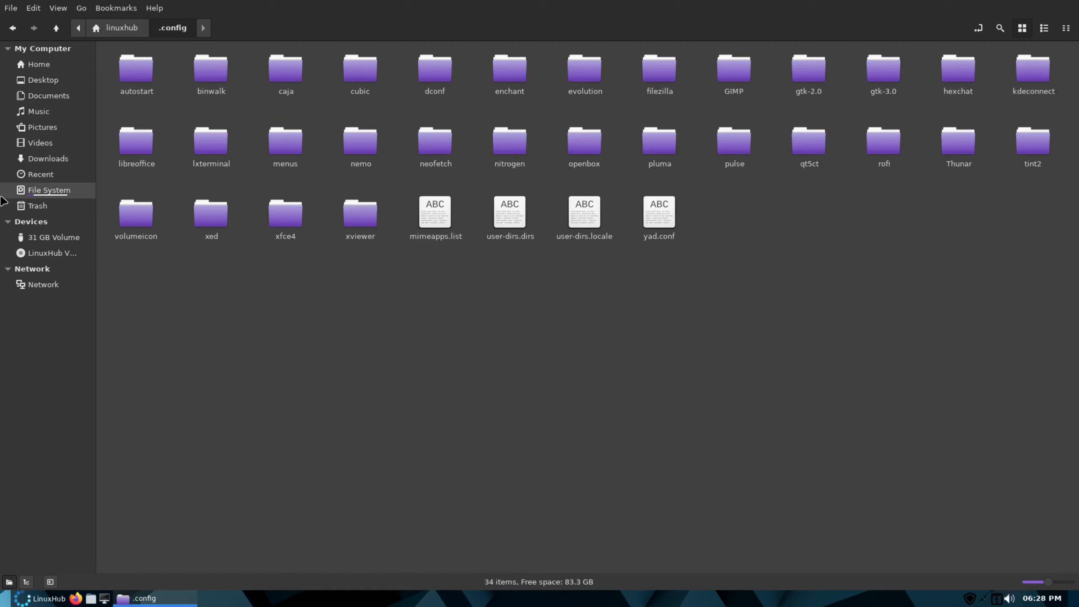
{"action": "mouse_move", "coordinate": [585, 144]}
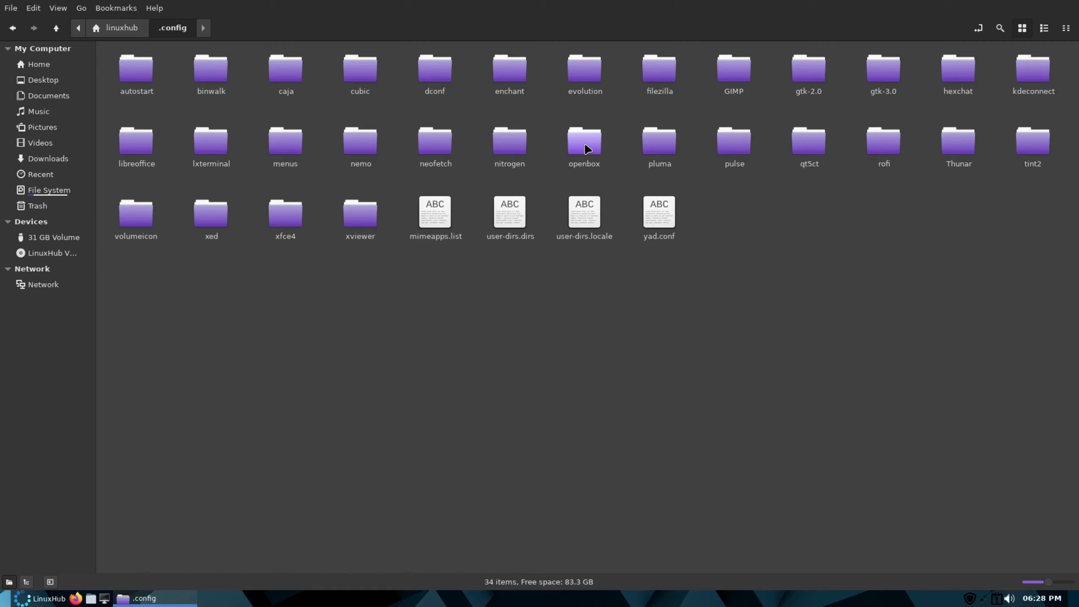
{"action": "double_click", "coordinate": [583, 67]}
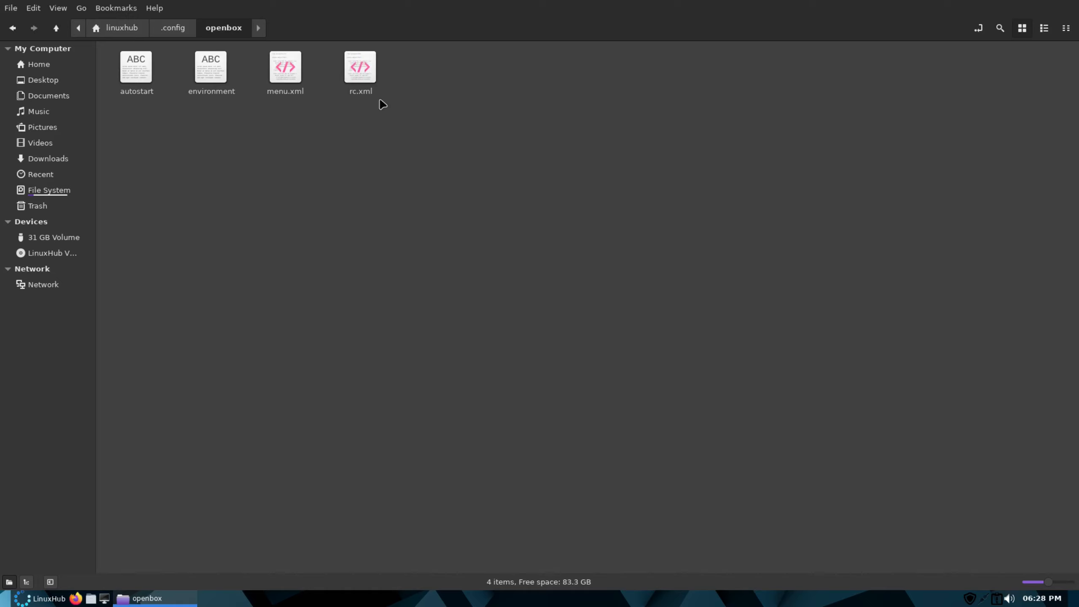
{"action": "right_click", "coordinate": [359, 67]}
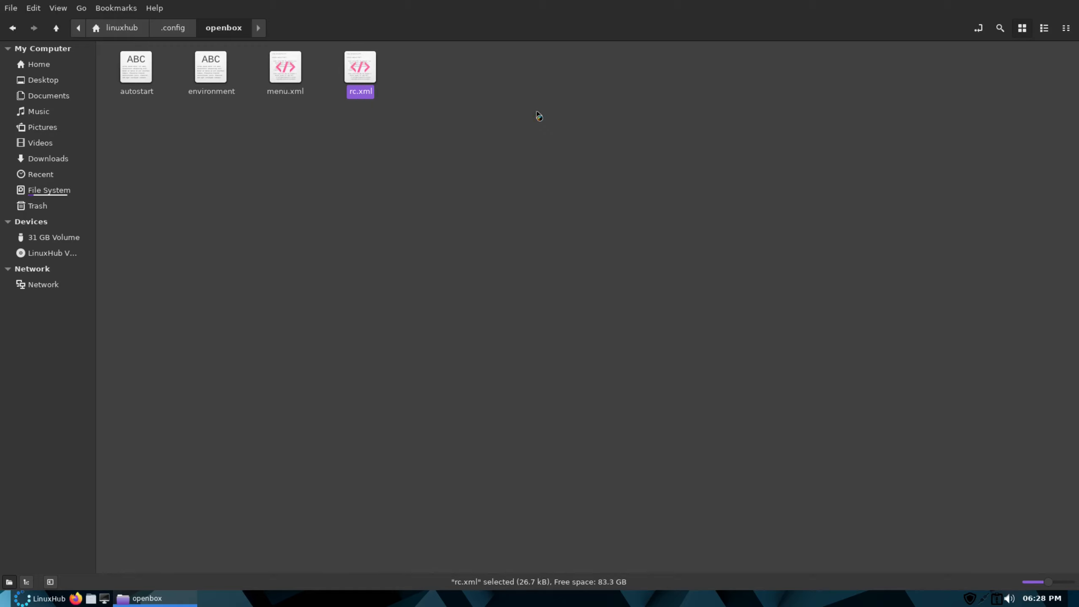
{"action": "double_click", "coordinate": [360, 67]}
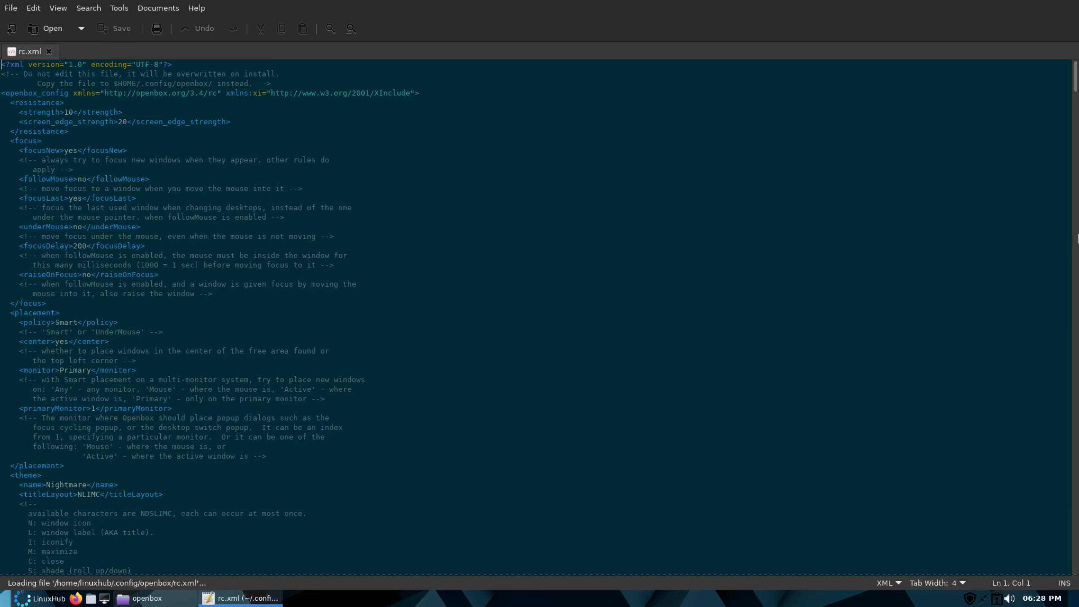
- Delete the application class="*" no-decoration rule from rc.xml and save
{"action": "scroll", "scroll_direction": "down", "scroll_amount": 3}
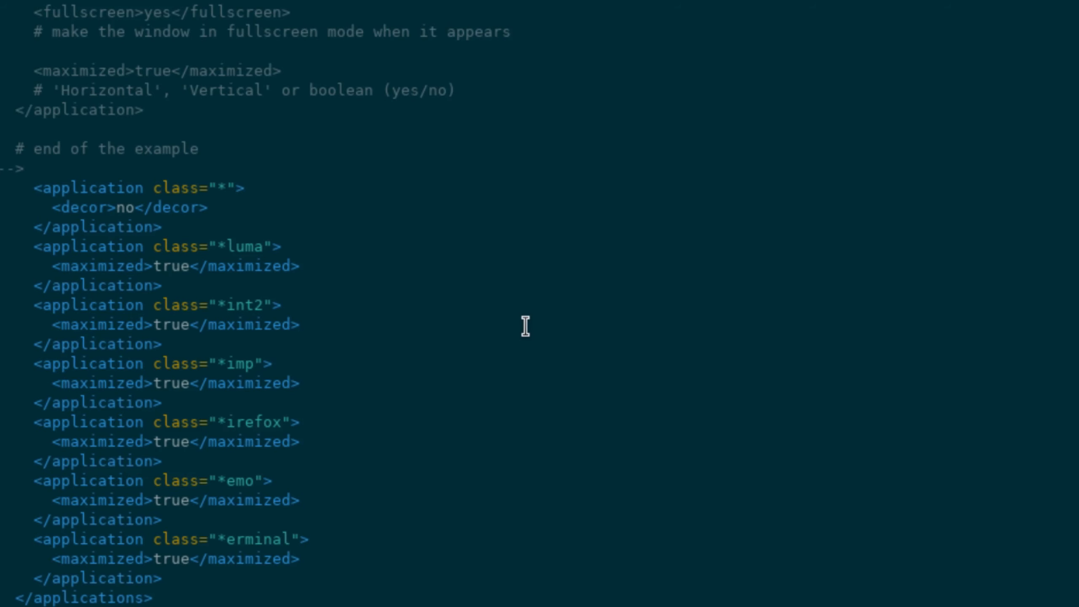
{"action": "mouse_move", "coordinate": [282, 213]}
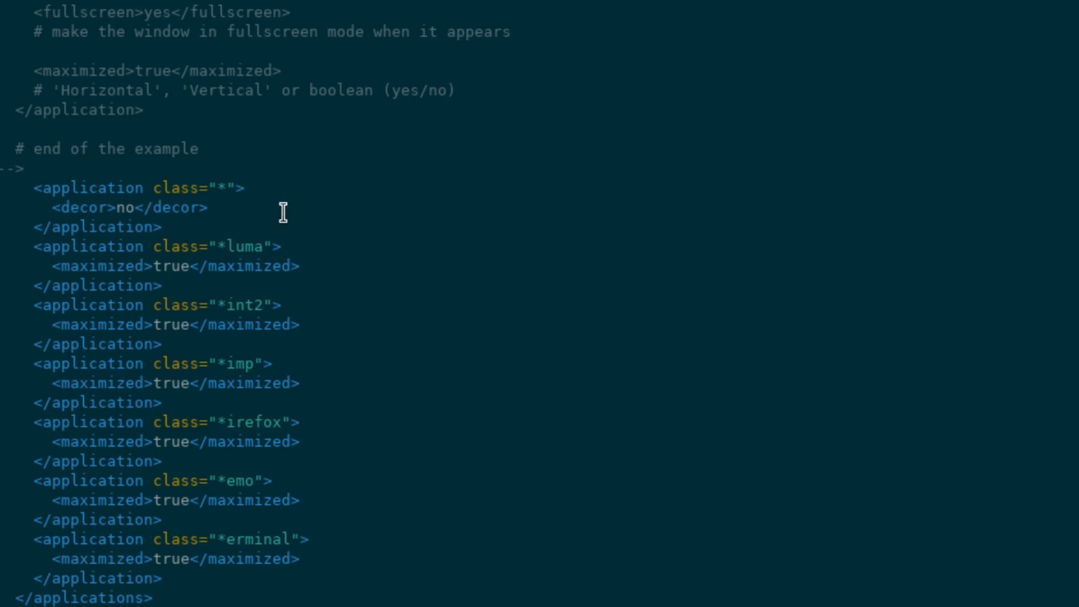
{"action": "mouse_move", "coordinate": [160, 226]}
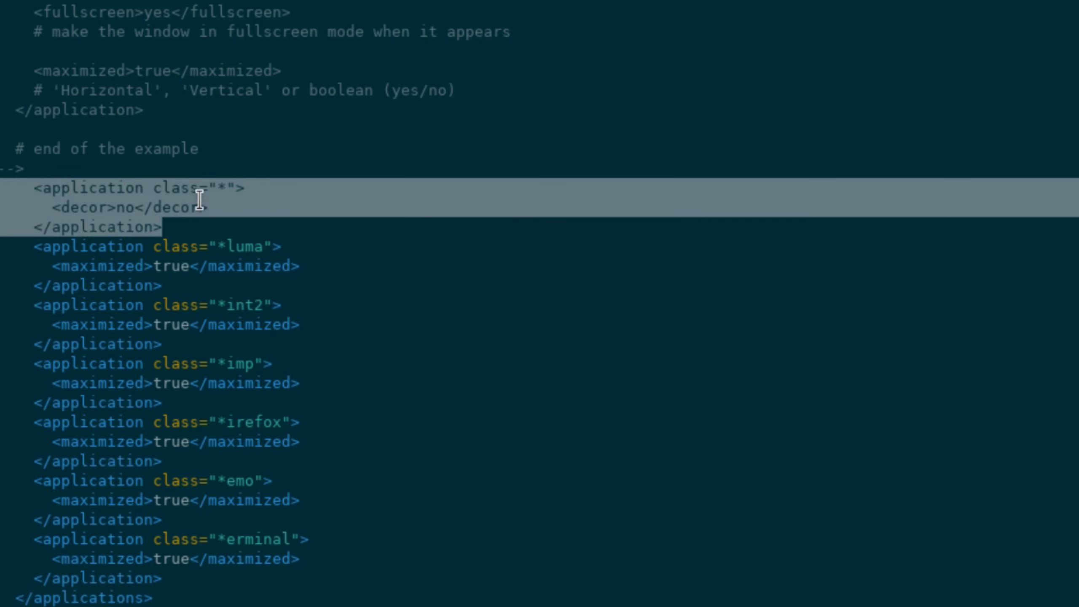
{"action": "mouse_move", "coordinate": [596, 367]}
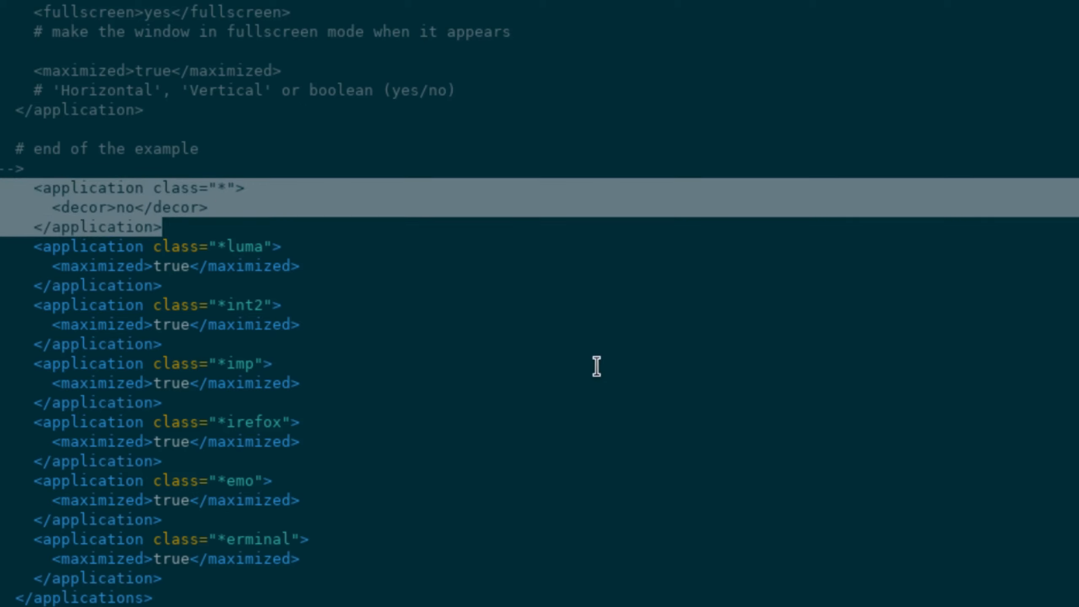
{"action": "right_click", "coordinate": [141, 209]}
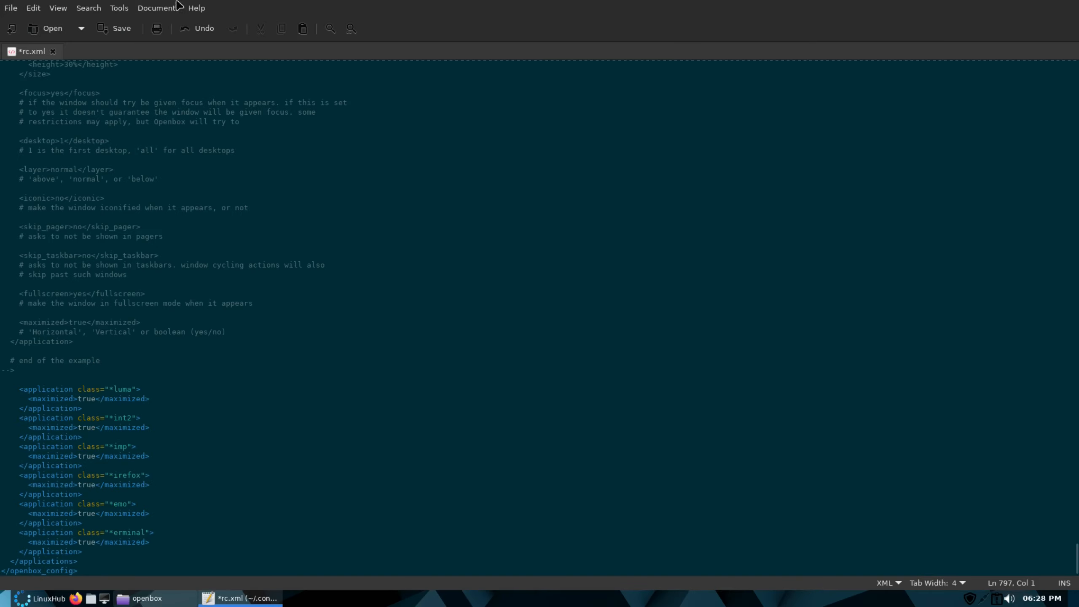
{"action": "key", "text": "ctrl+s"}
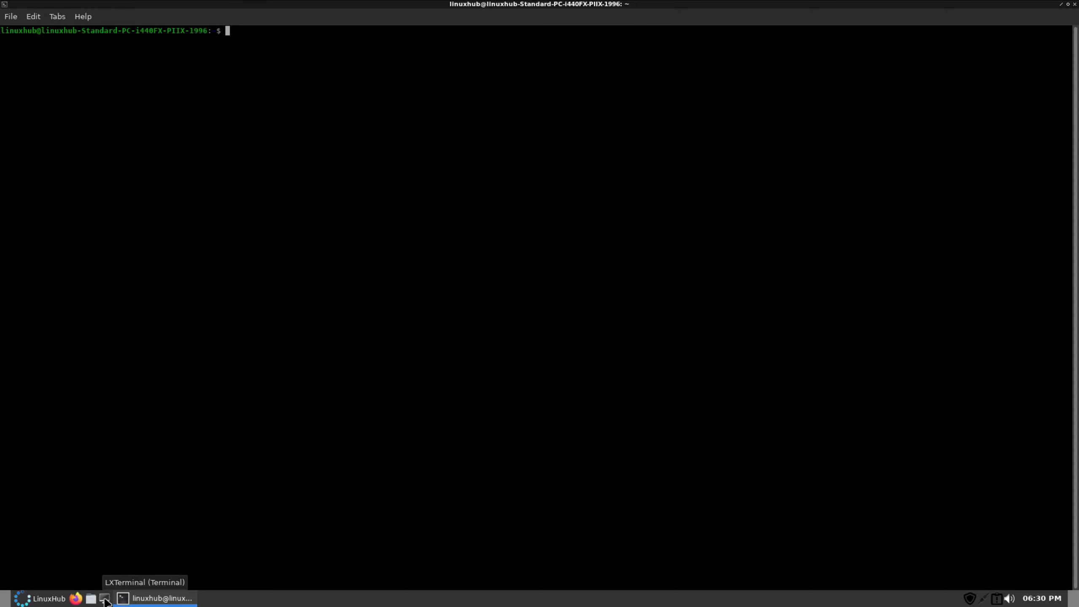
{"action": "mouse_move", "coordinate": [226, 202]}
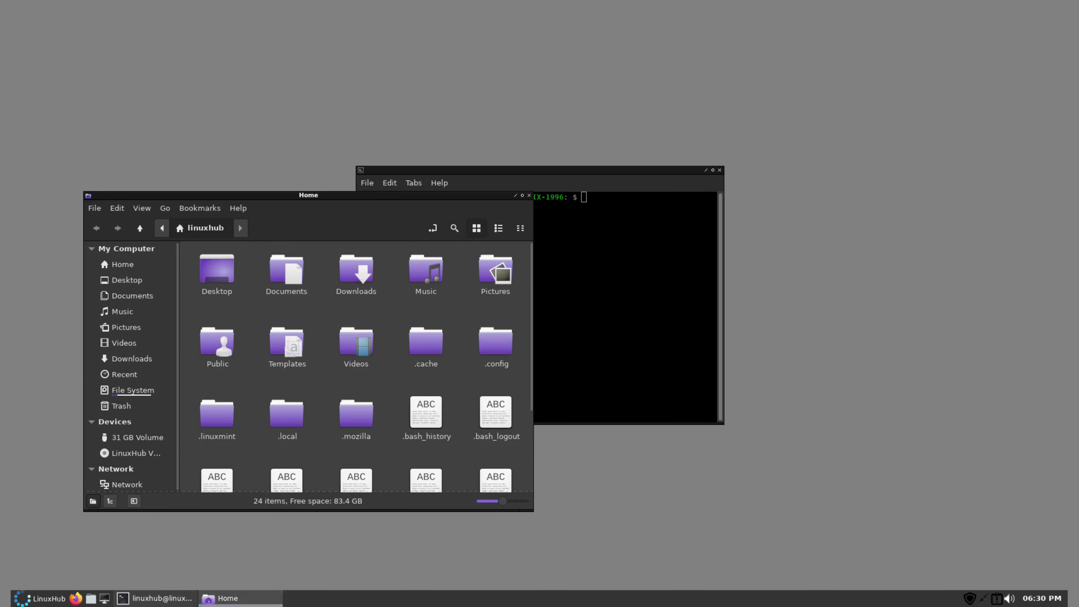
{"action": "mouse_move", "coordinate": [378, 338]}
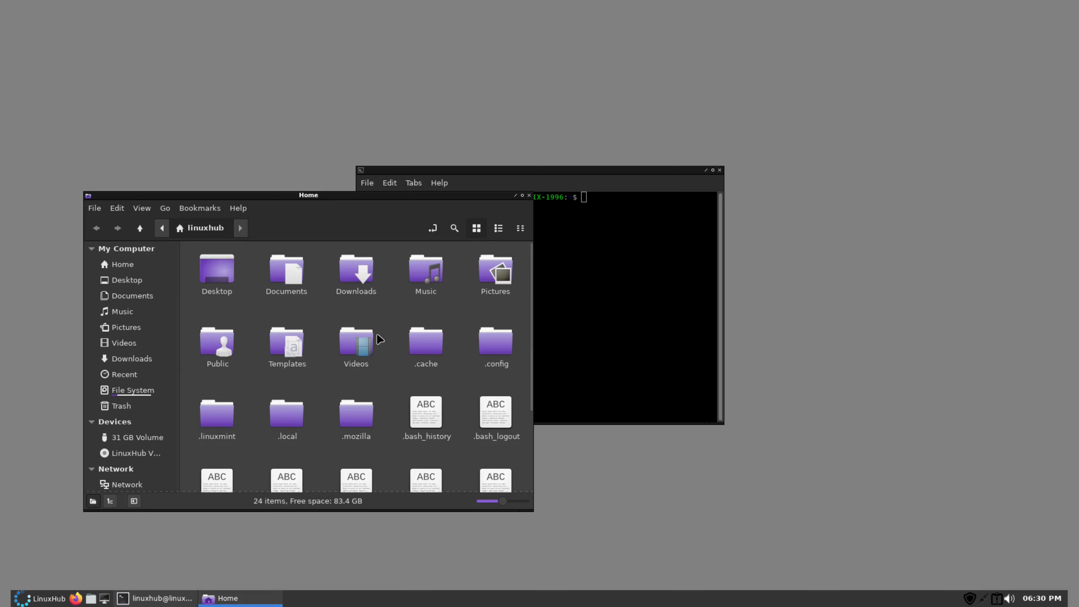
- Browse Nemo to .config/openbox and reopen rc.xml in Pluma
{"action": "left_click", "coordinate": [495, 344]}
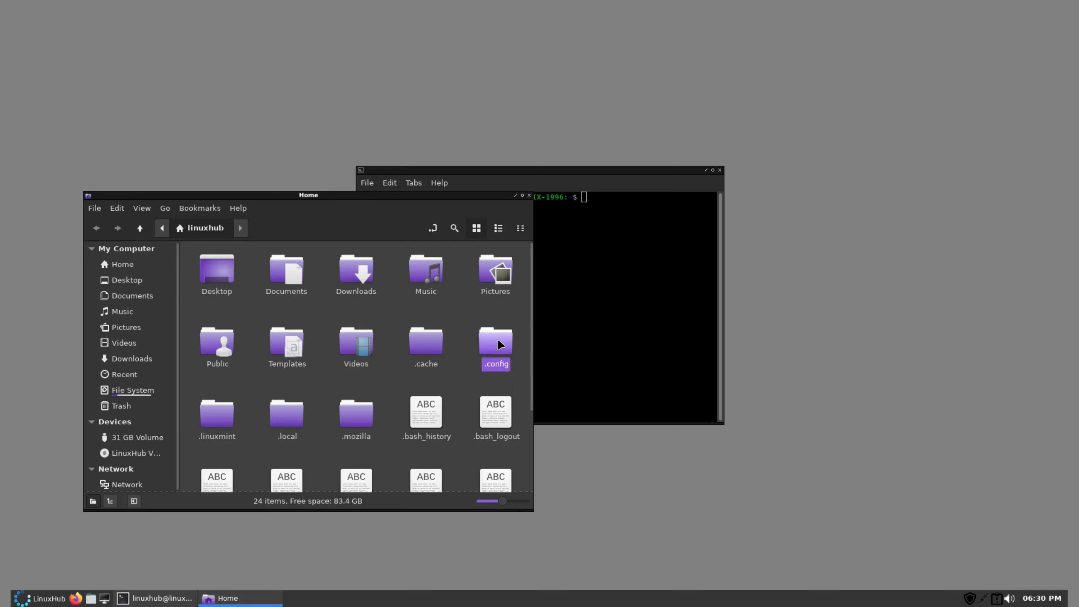
{"action": "double_click", "coordinate": [494, 342]}
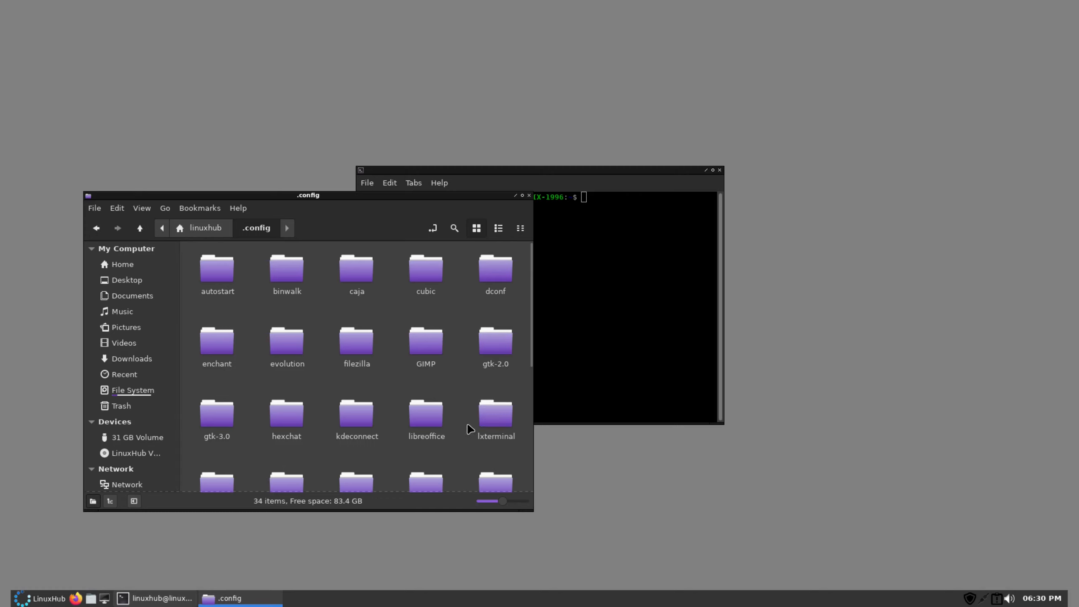
{"action": "scroll", "scroll_direction": "down", "scroll_amount": 3}
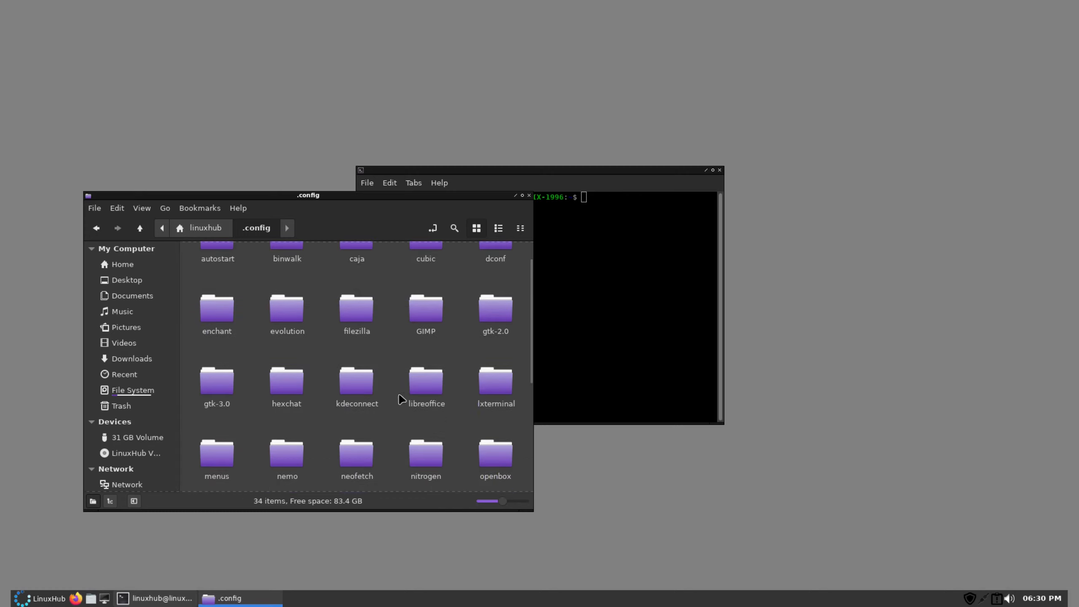
{"action": "double_click", "coordinate": [495, 453]}
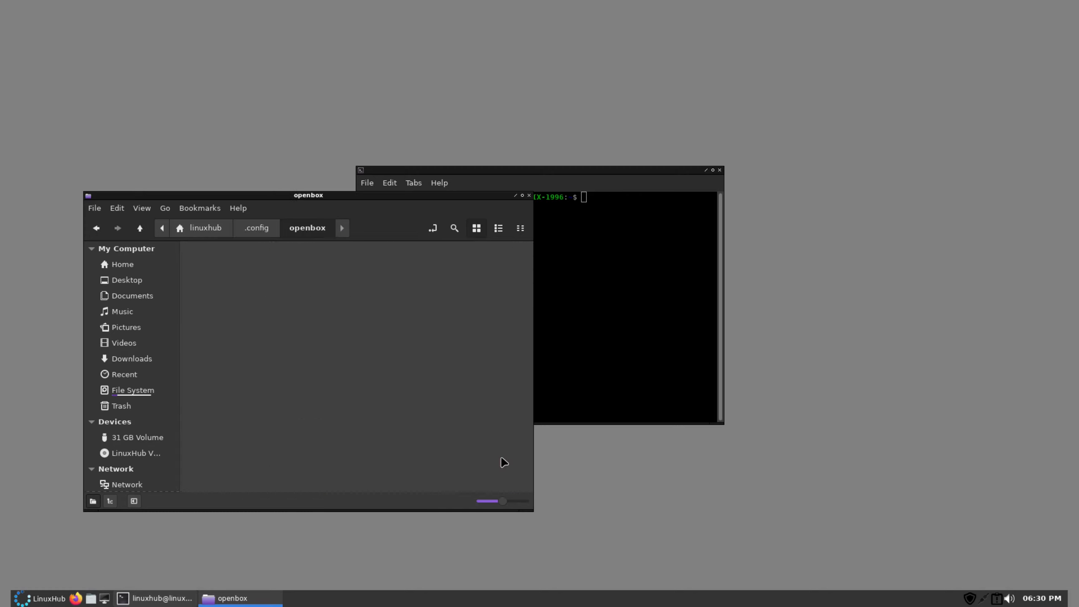
{"action": "right_click", "coordinate": [425, 267]}
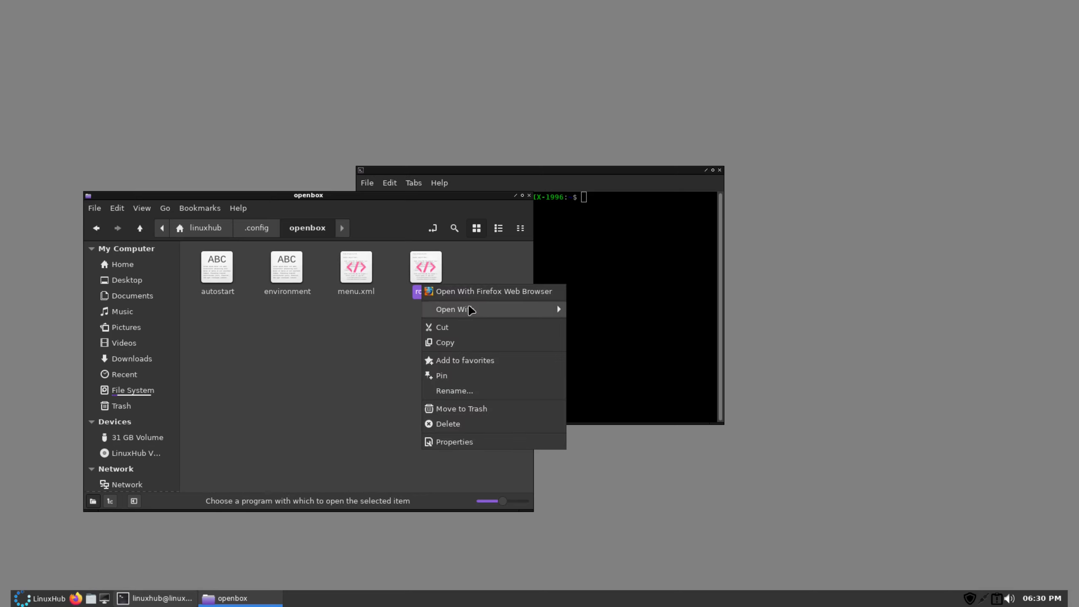
{"action": "left_click", "coordinate": [589, 327]}
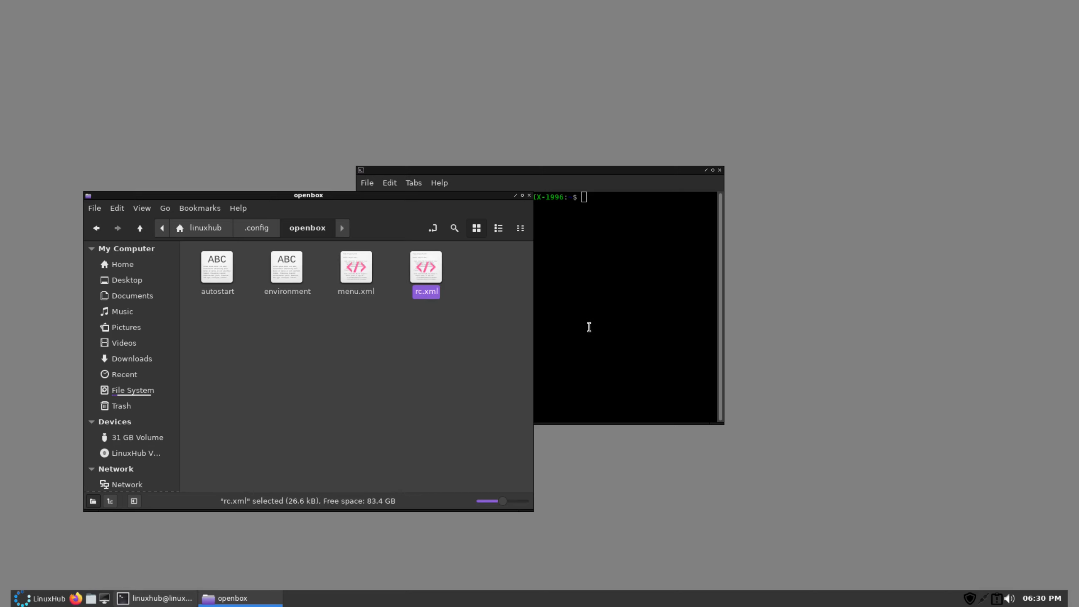
{"action": "double_click", "coordinate": [425, 267]}
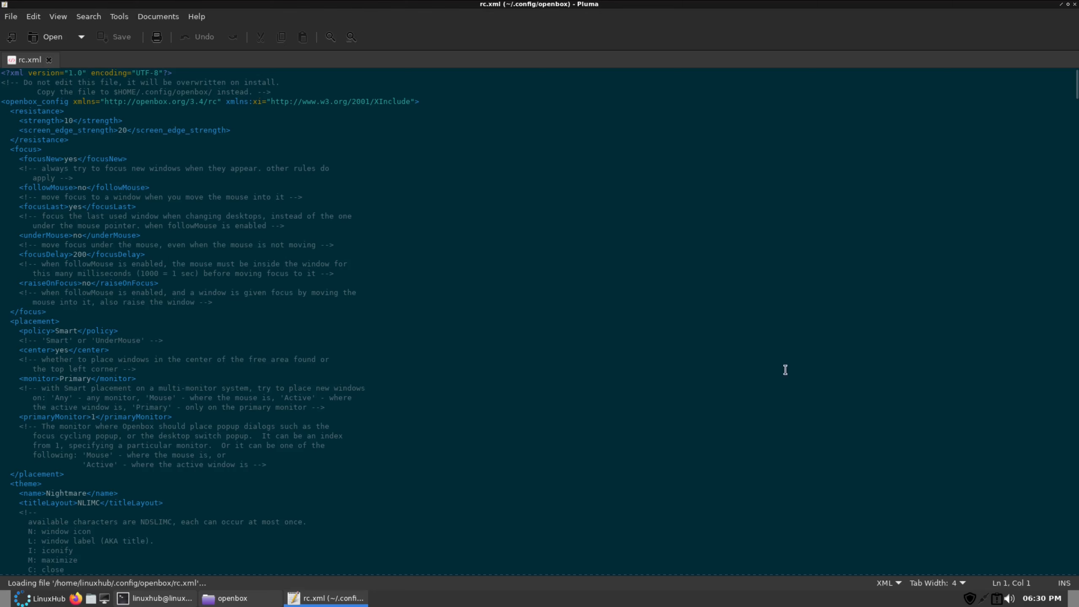
- Add an <application class="*"> block above the maximized application rules
{"action": "scroll", "scroll_direction": "down", "scroll_amount": 3}
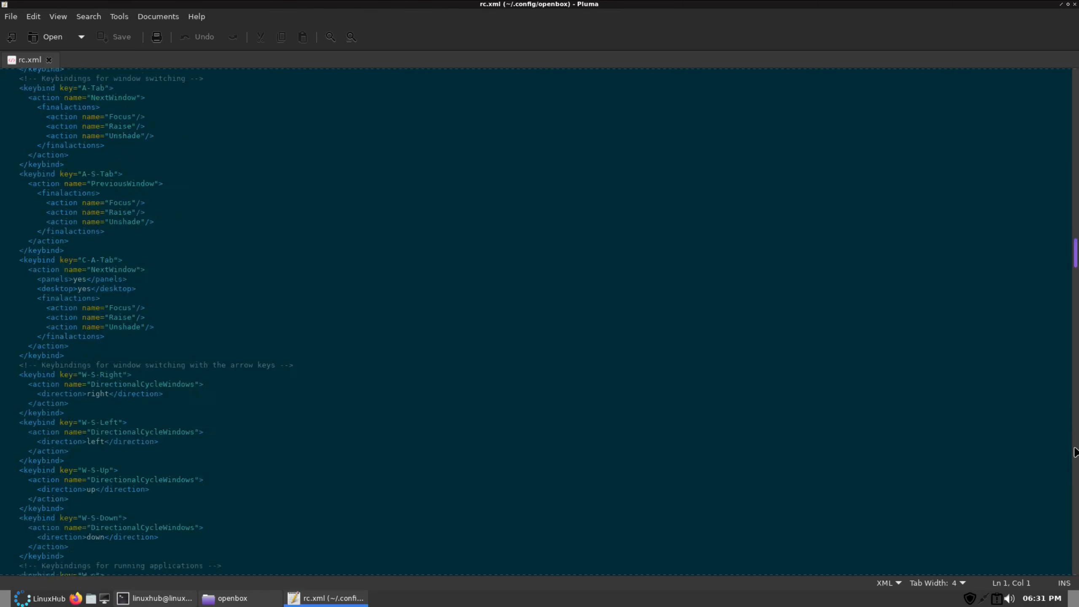
{"action": "scroll", "scroll_direction": "down", "scroll_amount": 3}
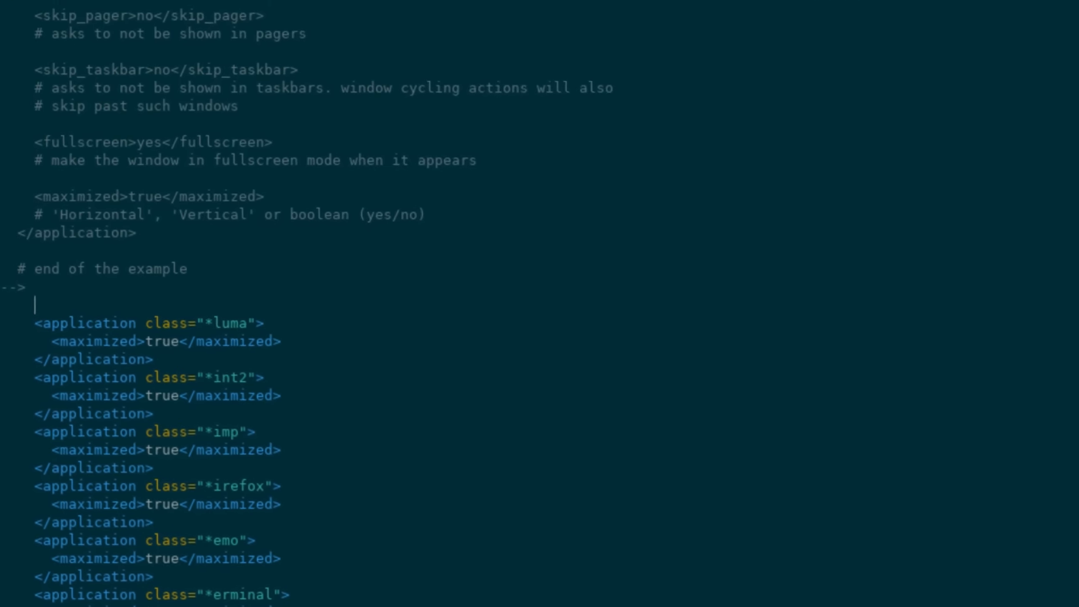
{"action": "type", "text": "appli"}
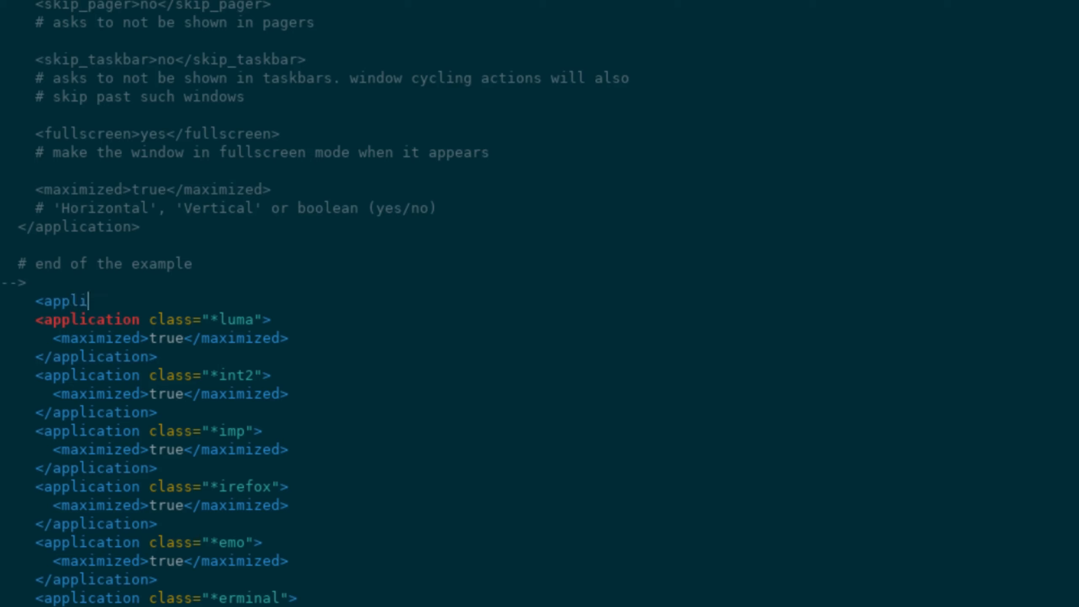
{"action": "type", "text": "cation"}
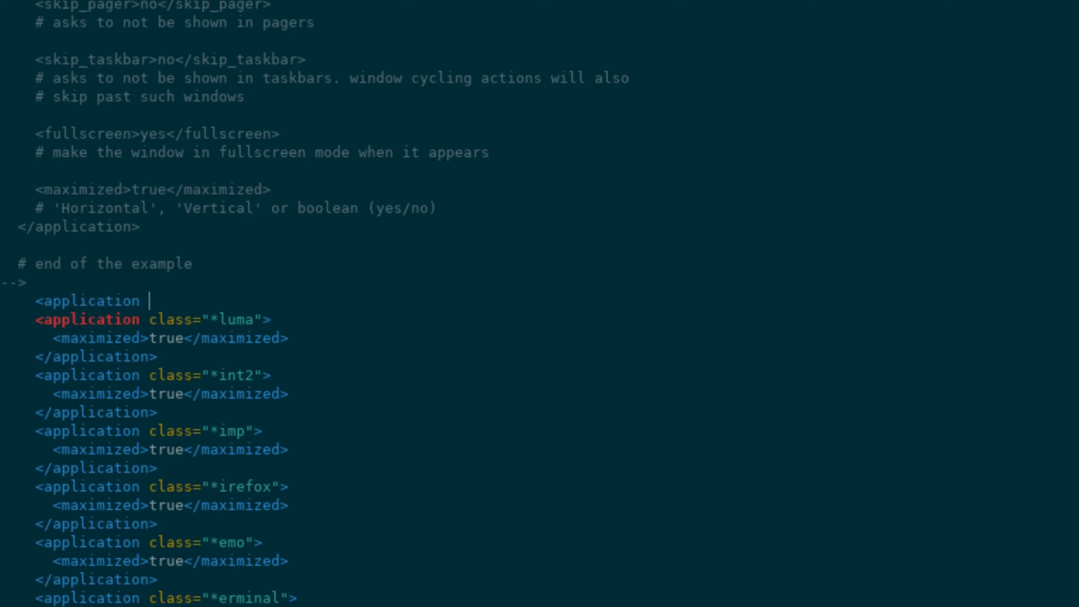
{"action": "type", "text": "class=\""}
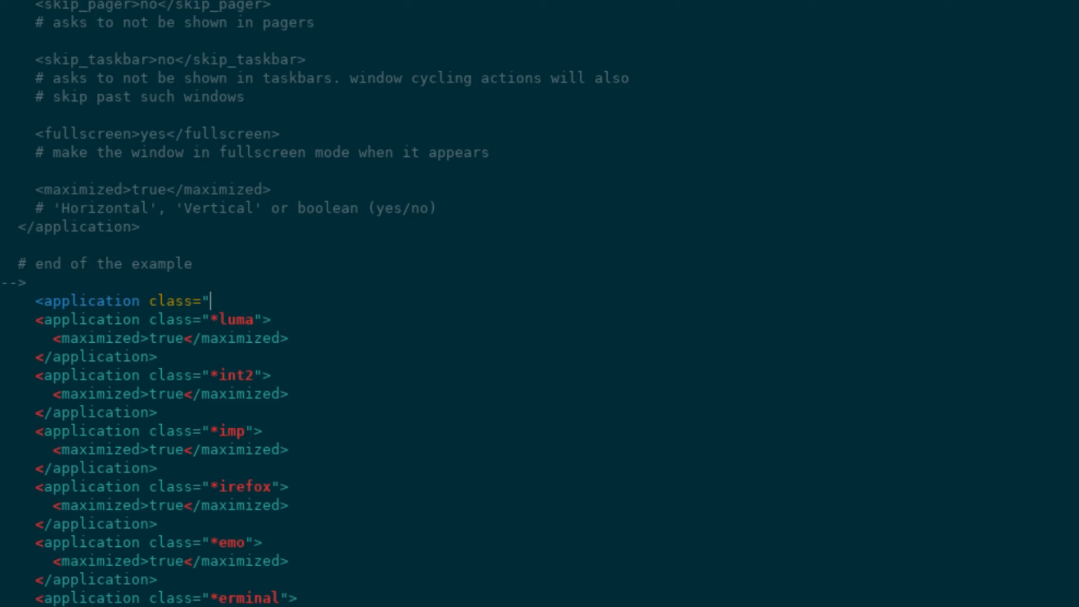
{"action": "type", "text": "*\">"}
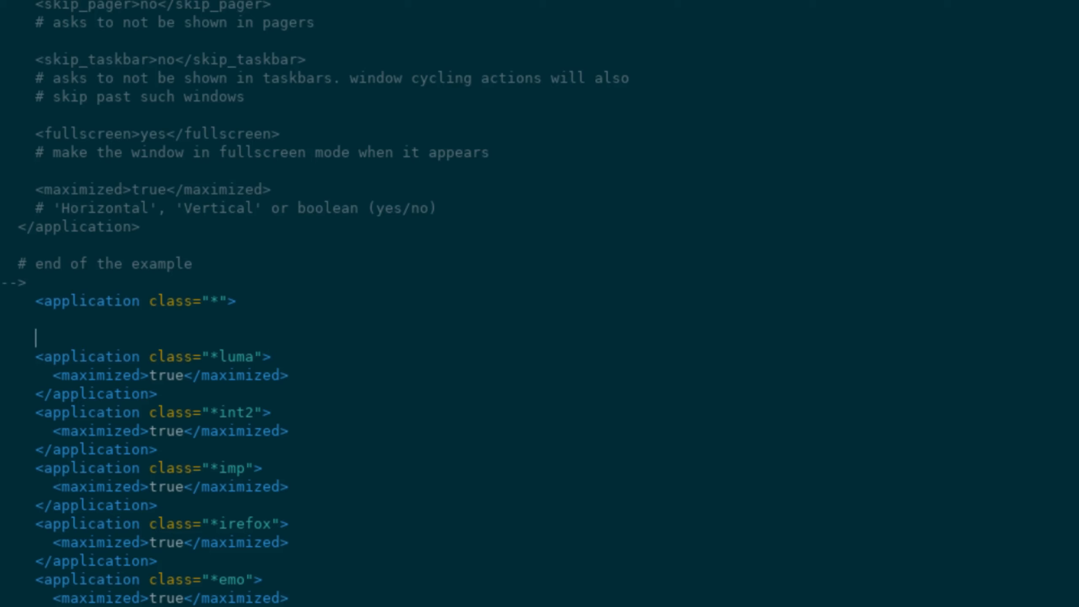
{"action": "type", "text": "</appli"}
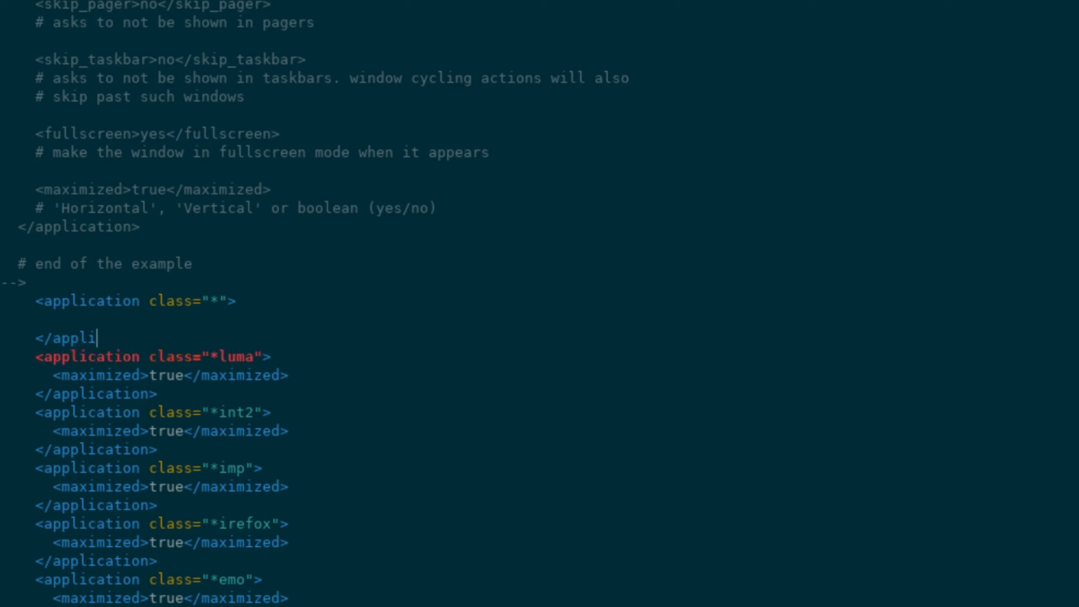
{"action": "type", "text": "cation"}
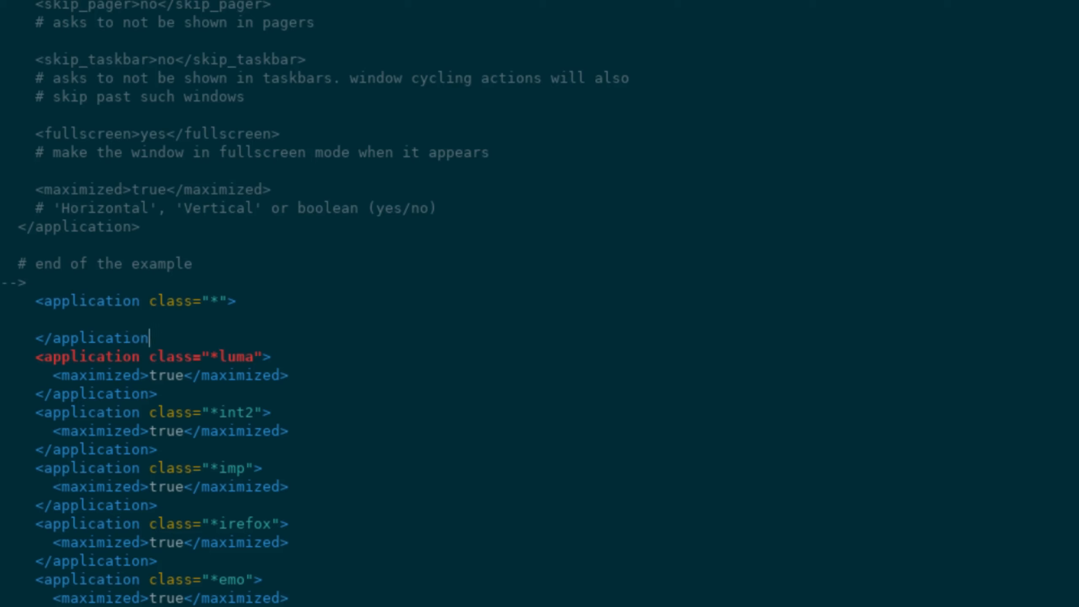
{"action": "type", "text": ">"}
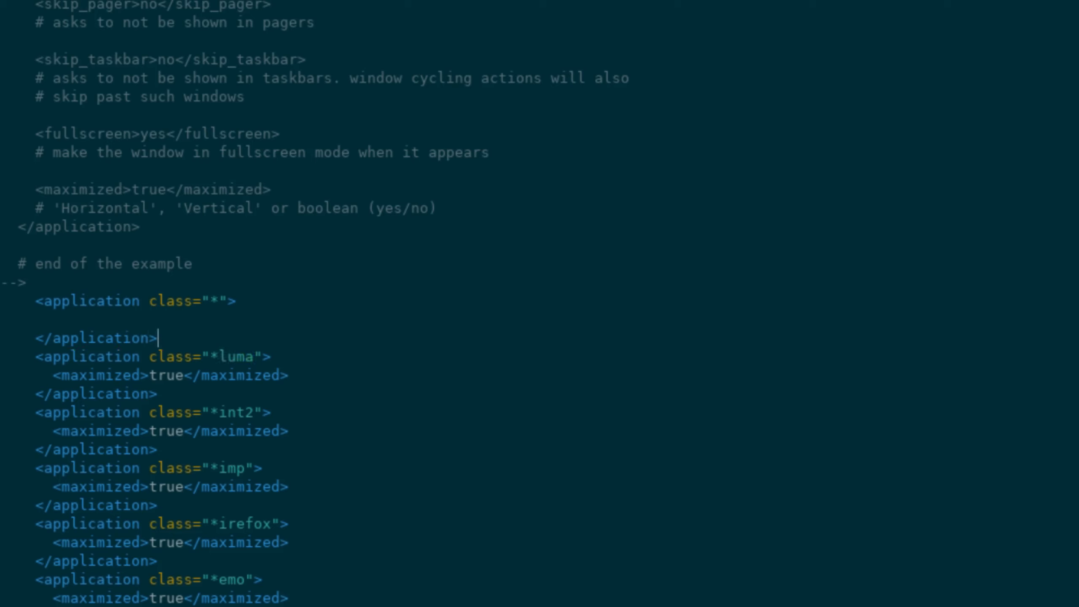
{"action": "mouse_move", "coordinate": [73, 323]}
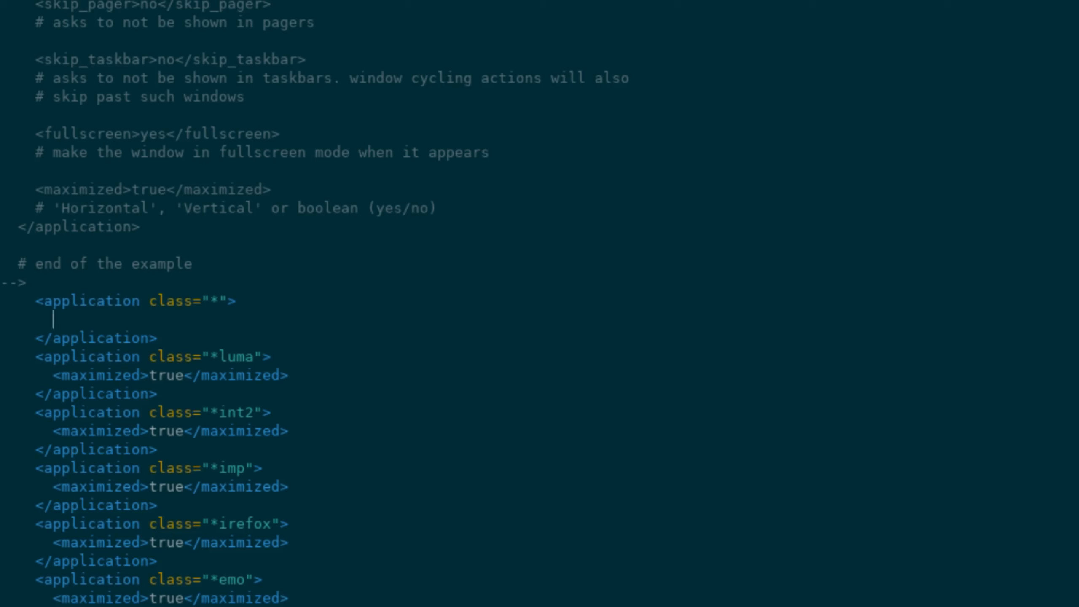
- Put <decor>no</decor> inside the catch-all application block
{"action": "type", "text": "<decor"}
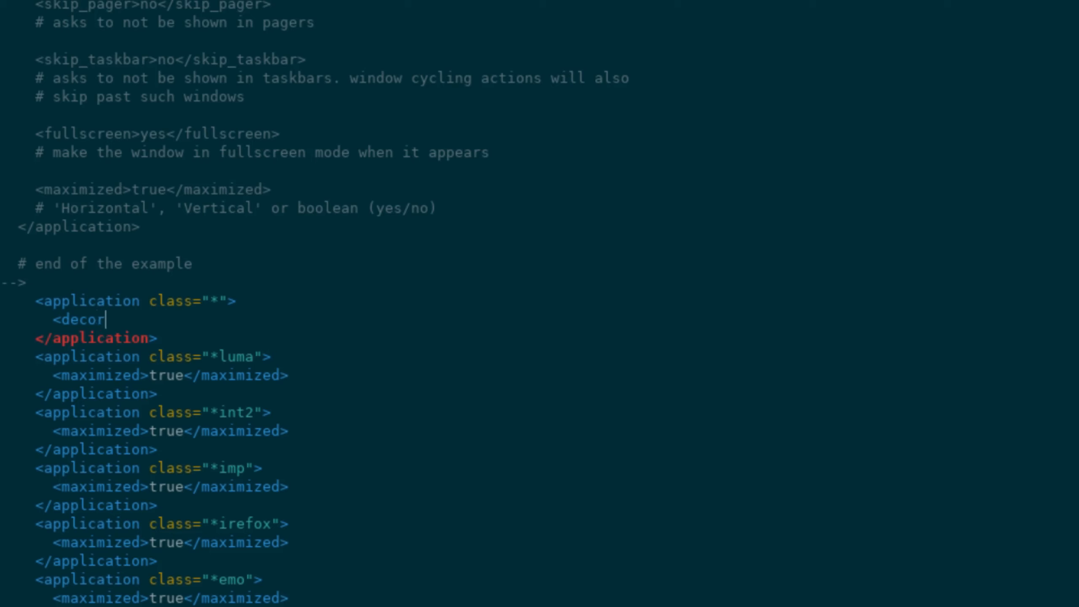
{"action": "type", "text": ">no"}
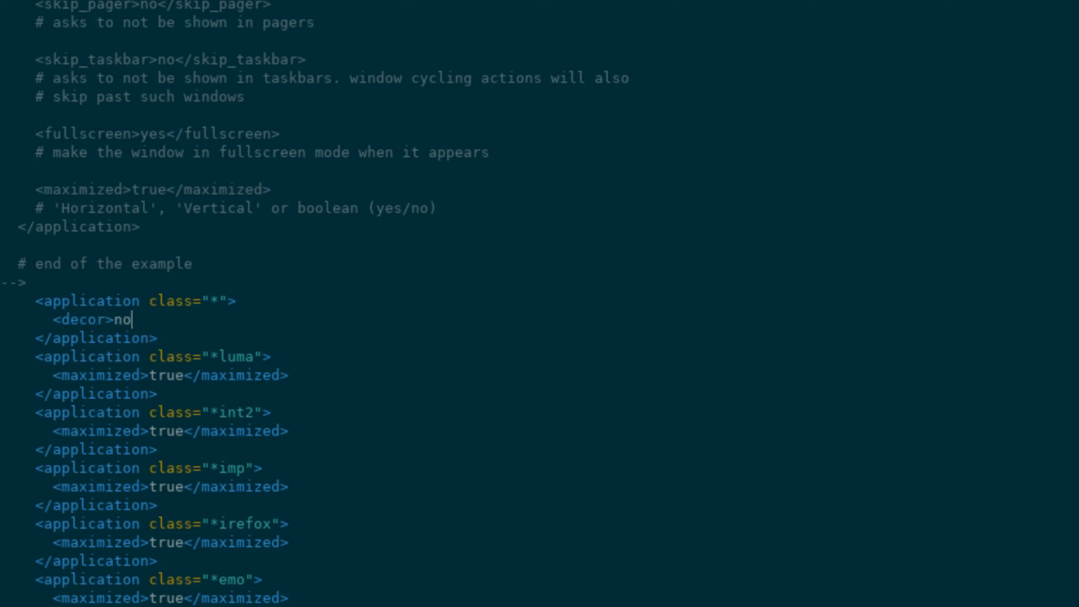
{"action": "type", "text": "<de"}
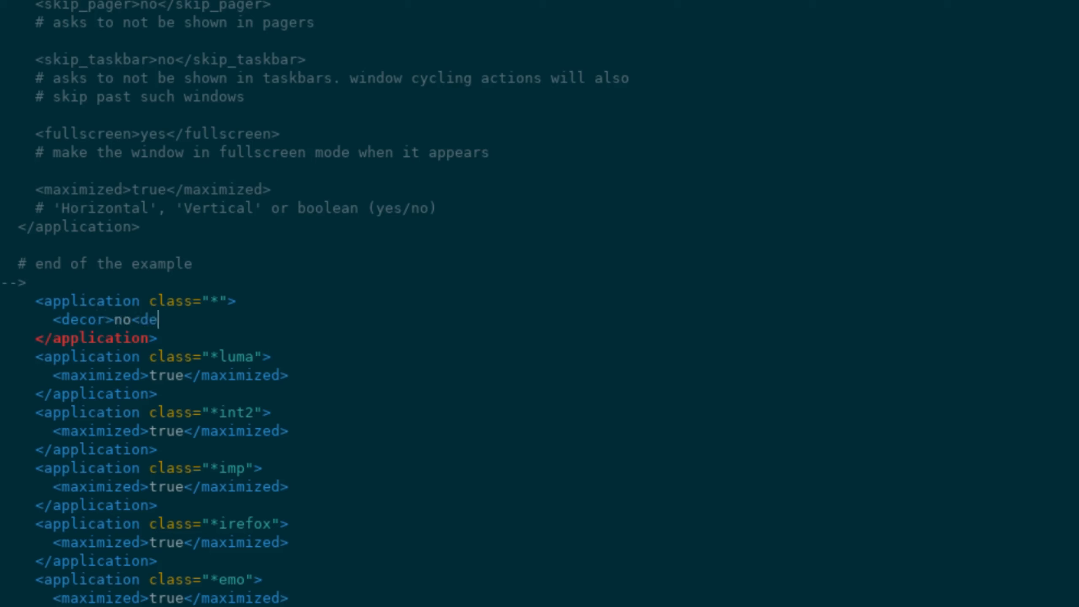
{"action": "type", "text": "cor>"}
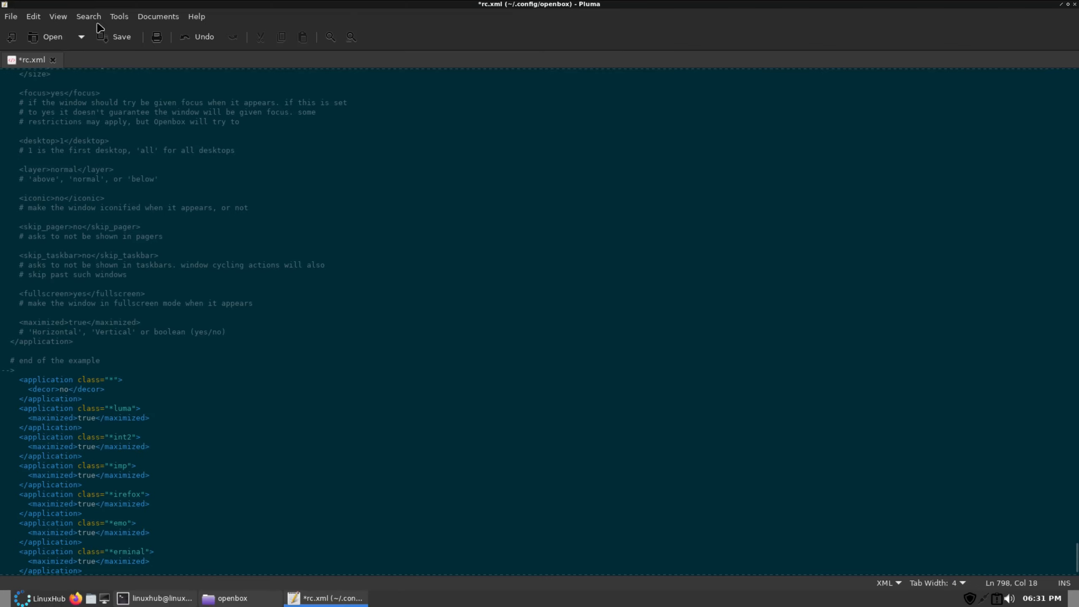
- Save rc.xml and restart Openbox so windows appear without title bars
{"action": "left_click", "coordinate": [117, 37]}
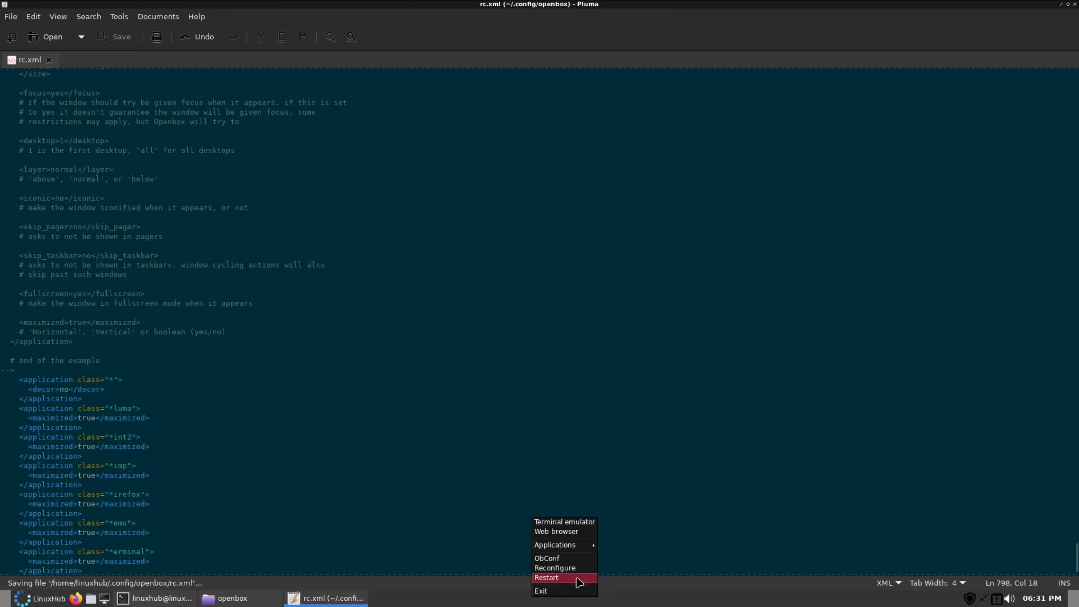
{"action": "left_click", "coordinate": [547, 578]}
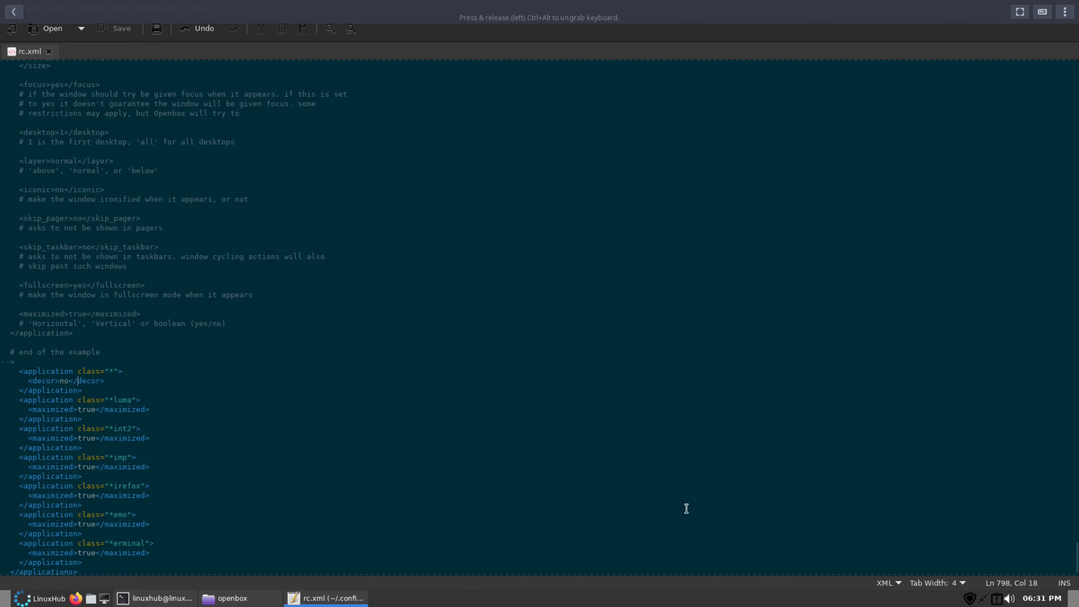
{"action": "left_click", "coordinate": [327, 597]}
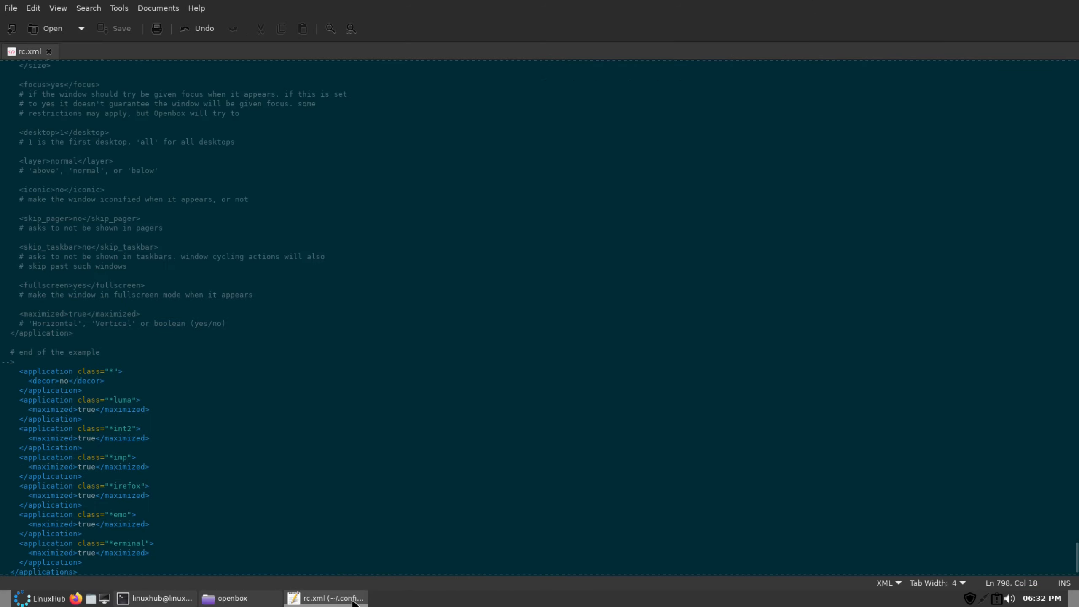
- Hide the editor and file manager, run nitrogen --restore from Rofi, then reopen the launcher
{"action": "left_click", "coordinate": [231, 598]}
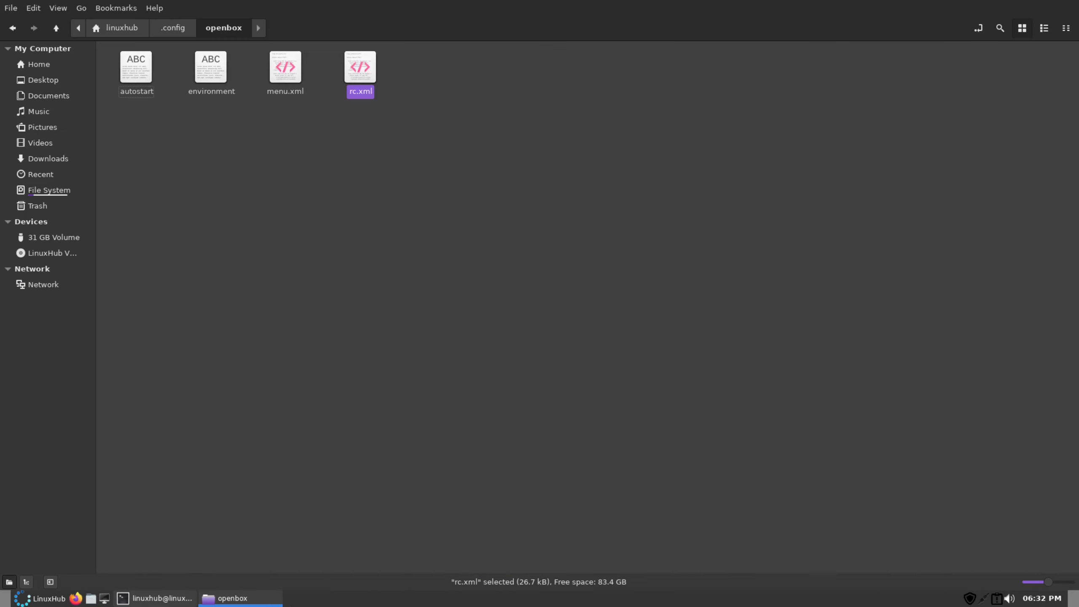
{"action": "left_click", "coordinate": [157, 598]}
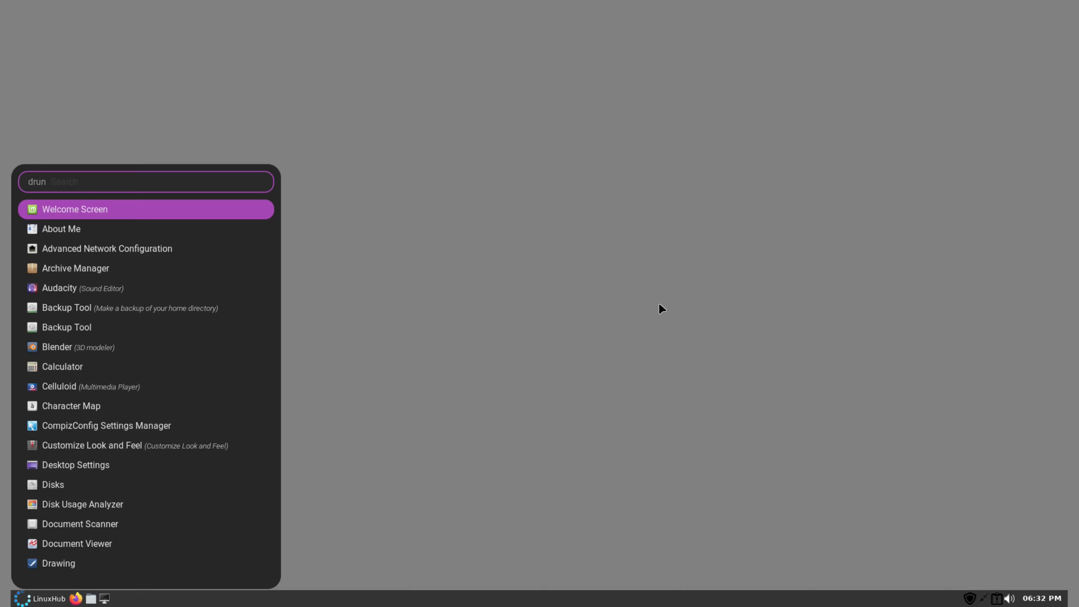
{"action": "mouse_move", "coordinate": [173, 256]}
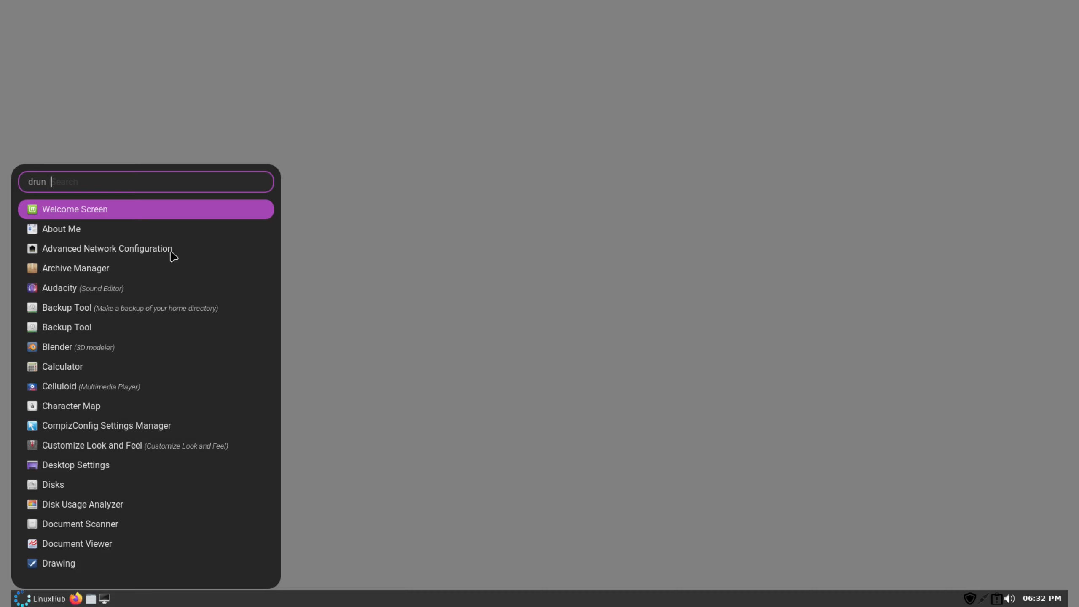
{"action": "type", "text": "ni"}
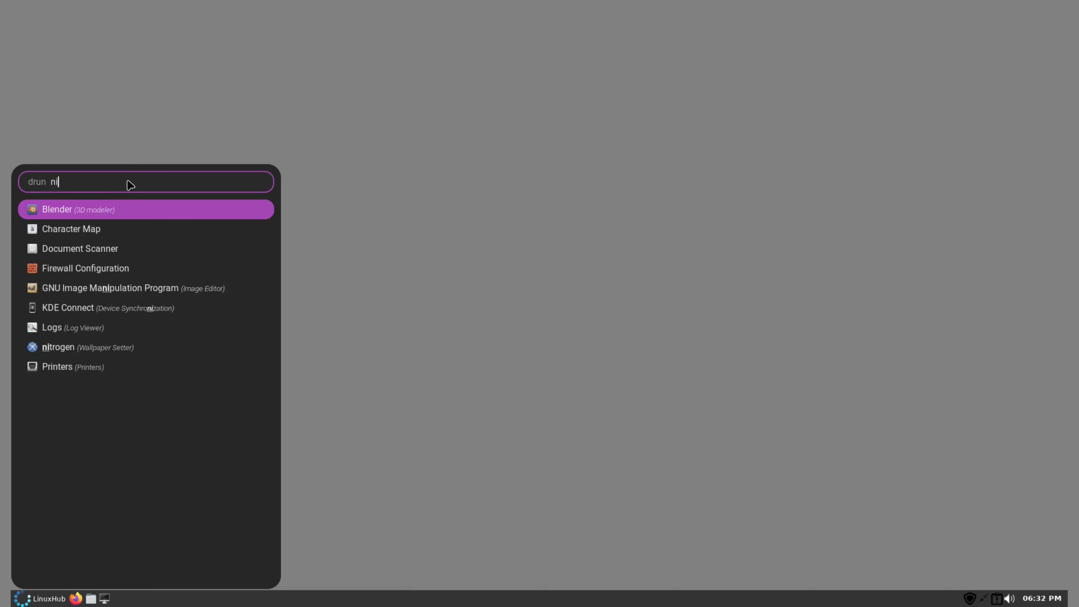
{"action": "type", "text": "trogen –rest"}
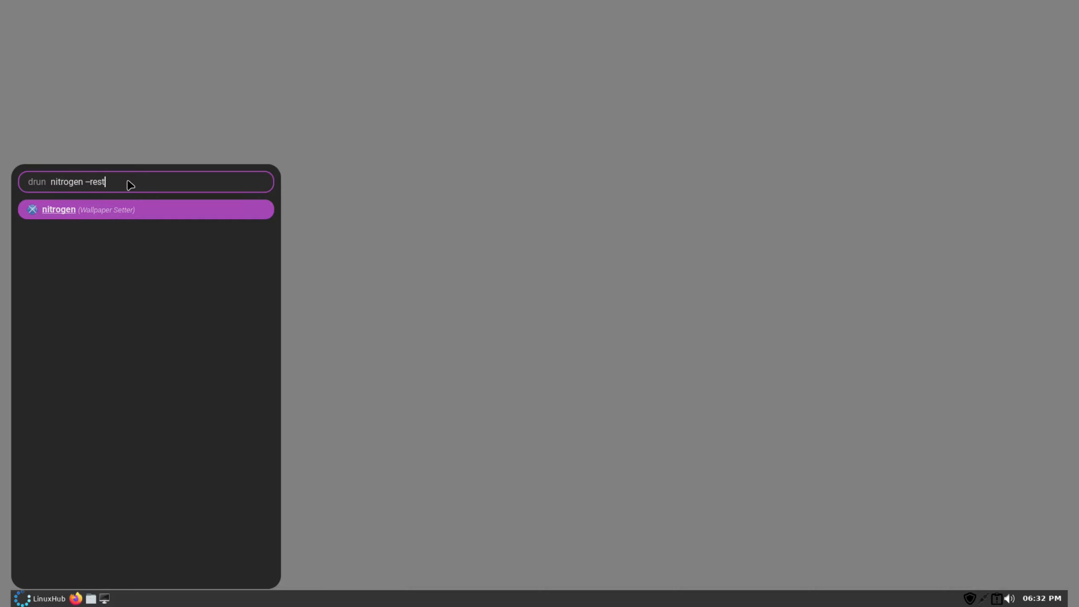
{"action": "key", "text": "Return"}
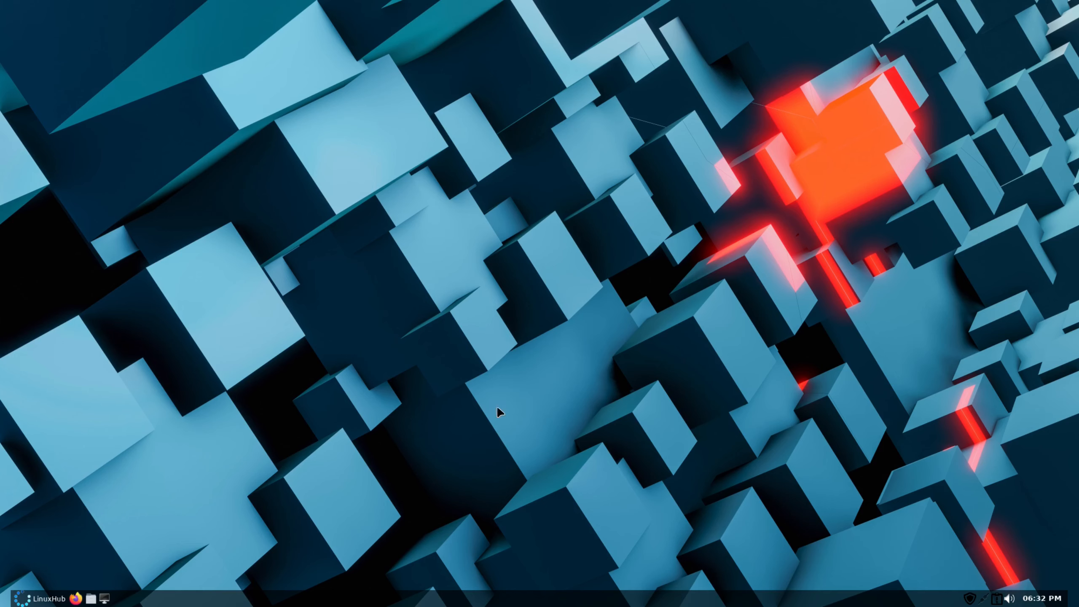
{"action": "mouse_move", "coordinate": [31, 597]}
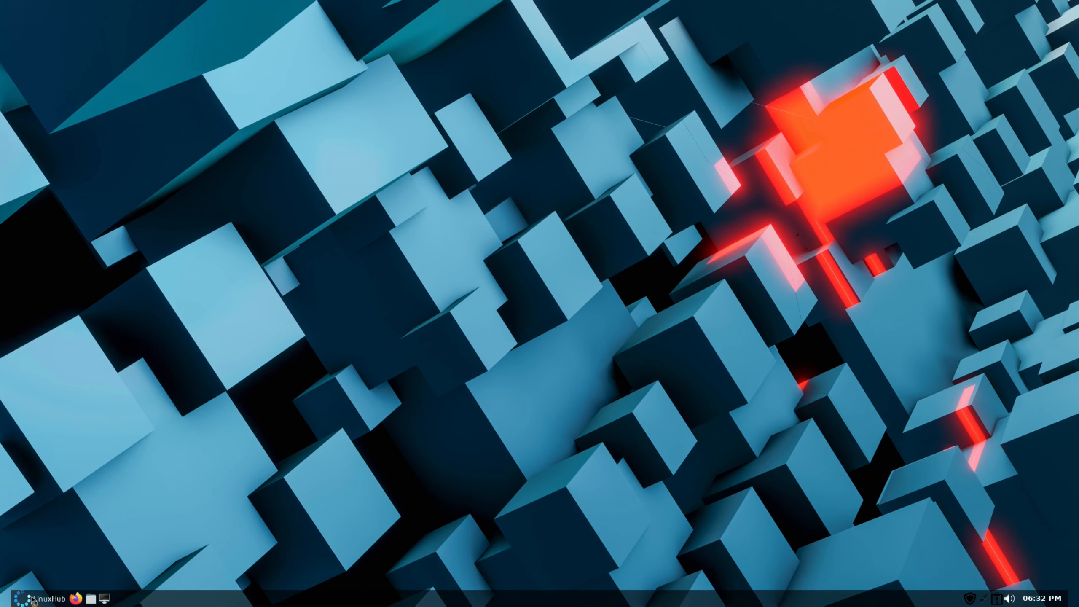
{"action": "left_click", "coordinate": [12, 597]}
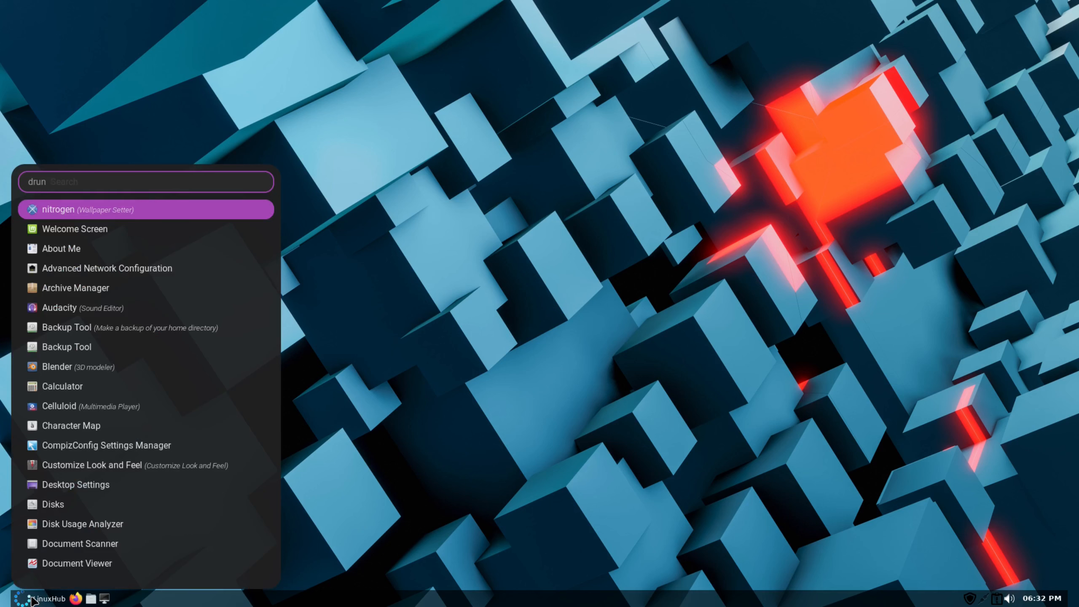
{"action": "mouse_move", "coordinate": [108, 219]}
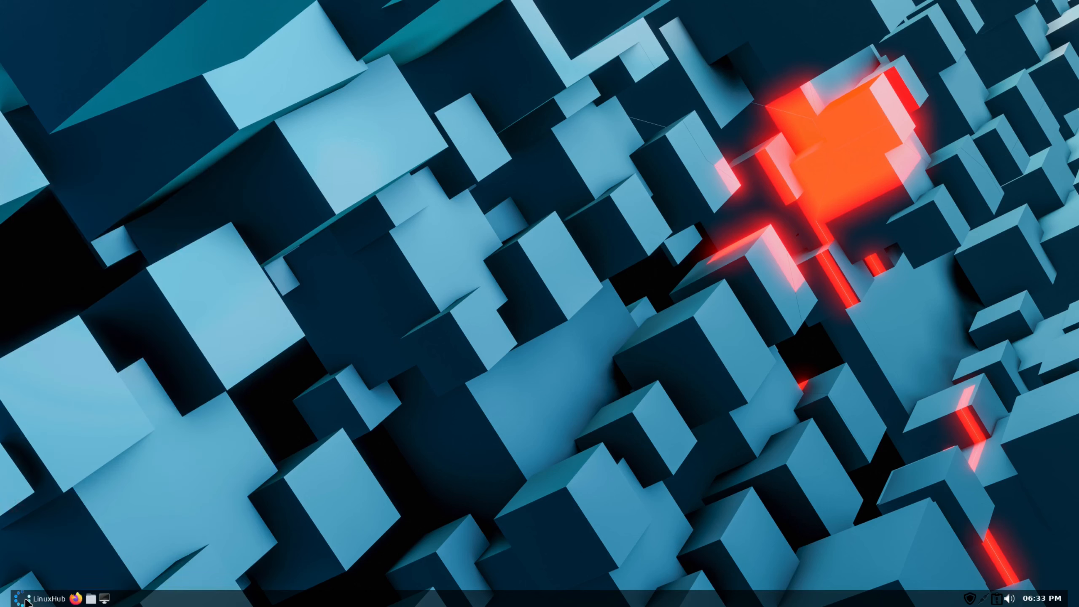
{"action": "left_click", "coordinate": [42, 595]}
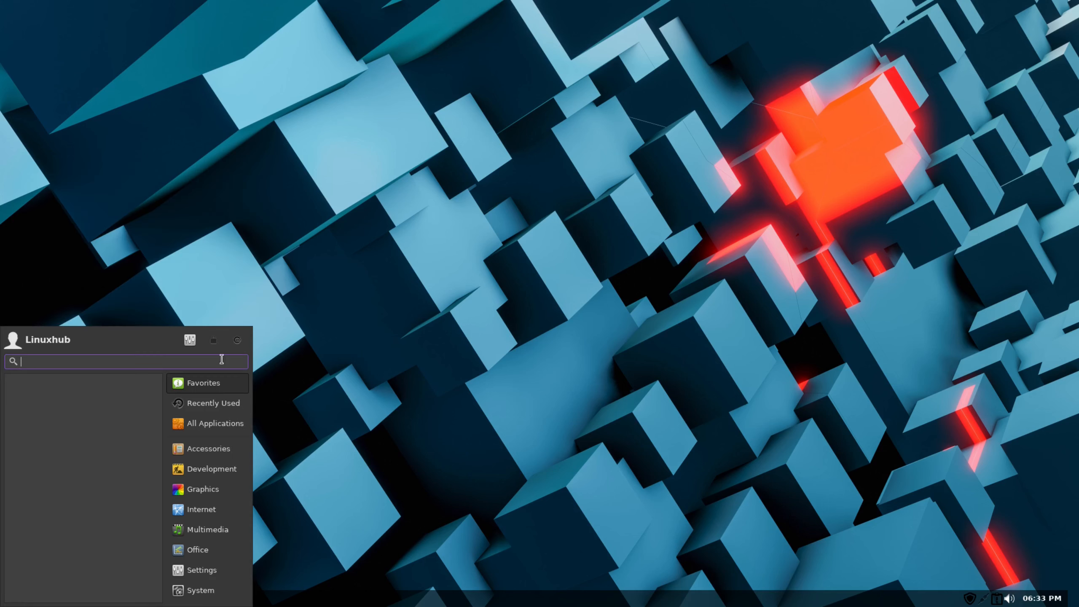
{"action": "left_click", "coordinate": [35, 596]}
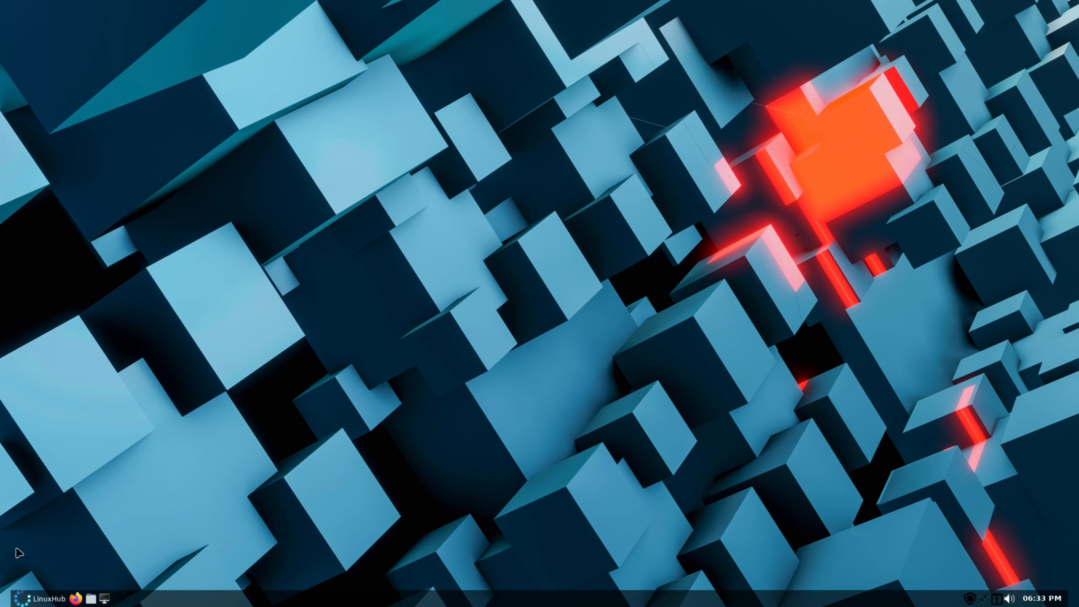
{"action": "mouse_move", "coordinate": [12, 596]}
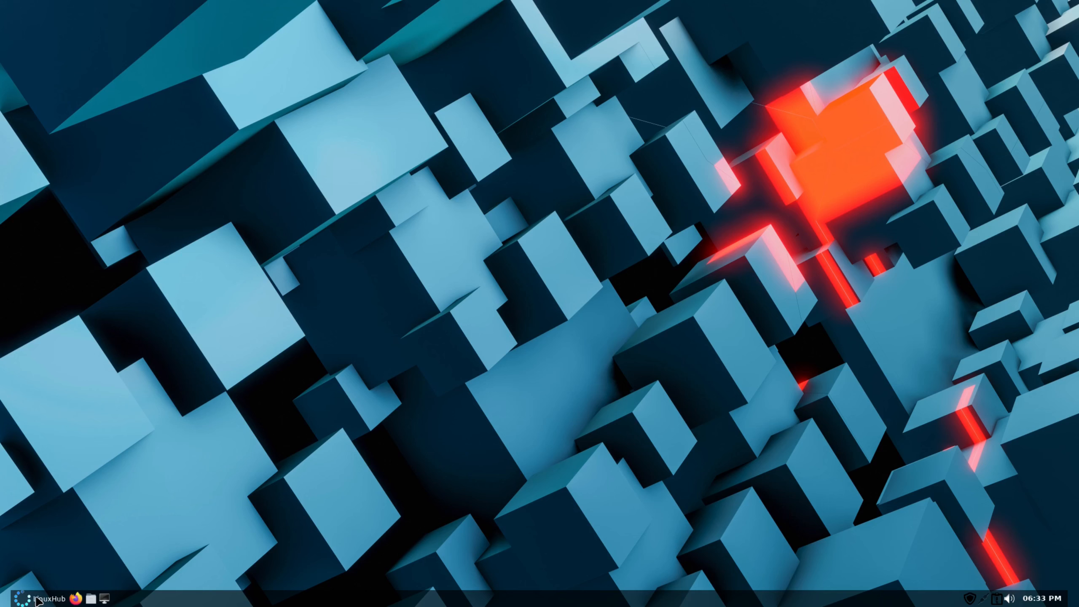
{"action": "mouse_move", "coordinate": [16, 596]}
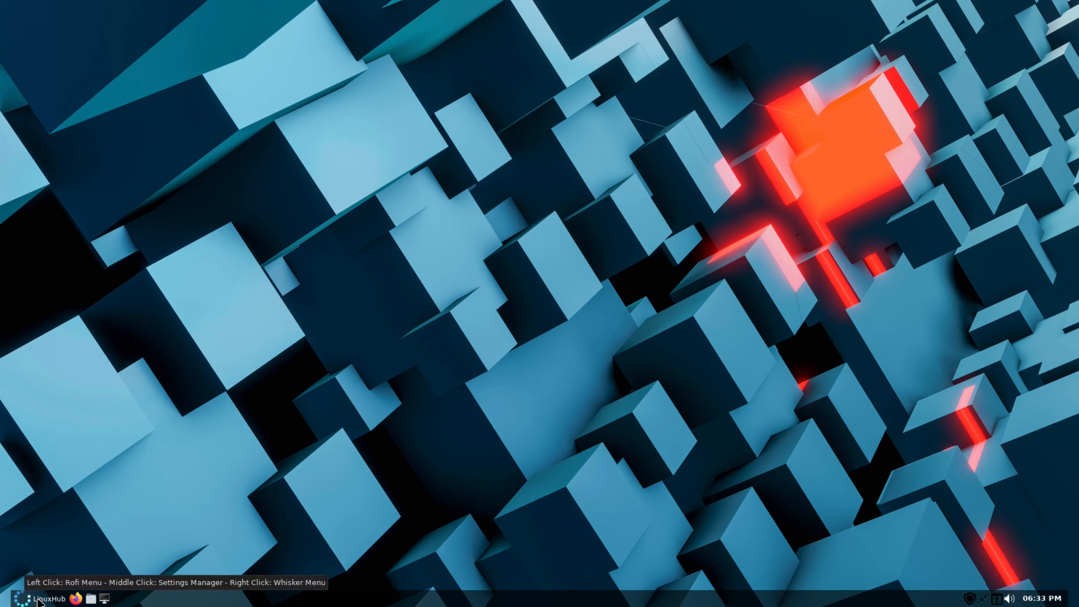
{"action": "mouse_move", "coordinate": [1022, 582]}
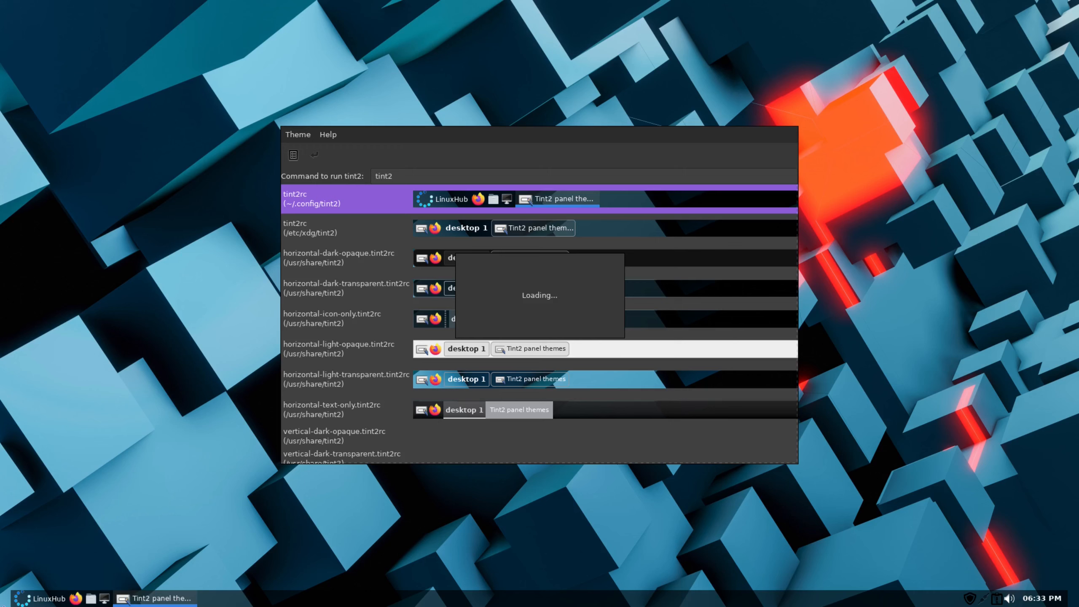
{"action": "mouse_move", "coordinate": [516, 416]}
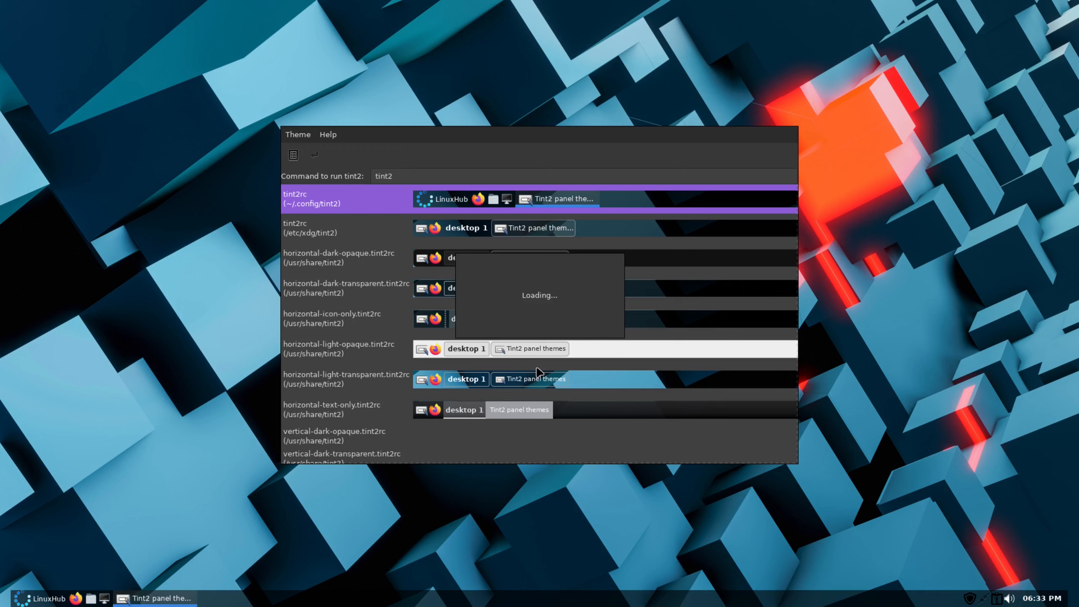
{"action": "mouse_move", "coordinate": [539, 371]}
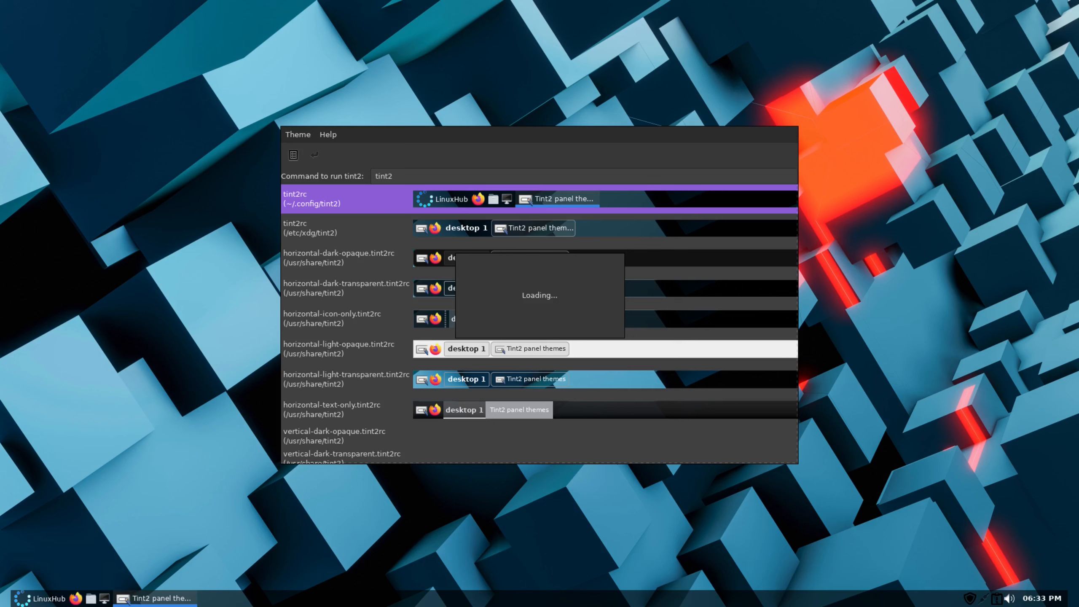
{"action": "mouse_move", "coordinate": [14, 598]}
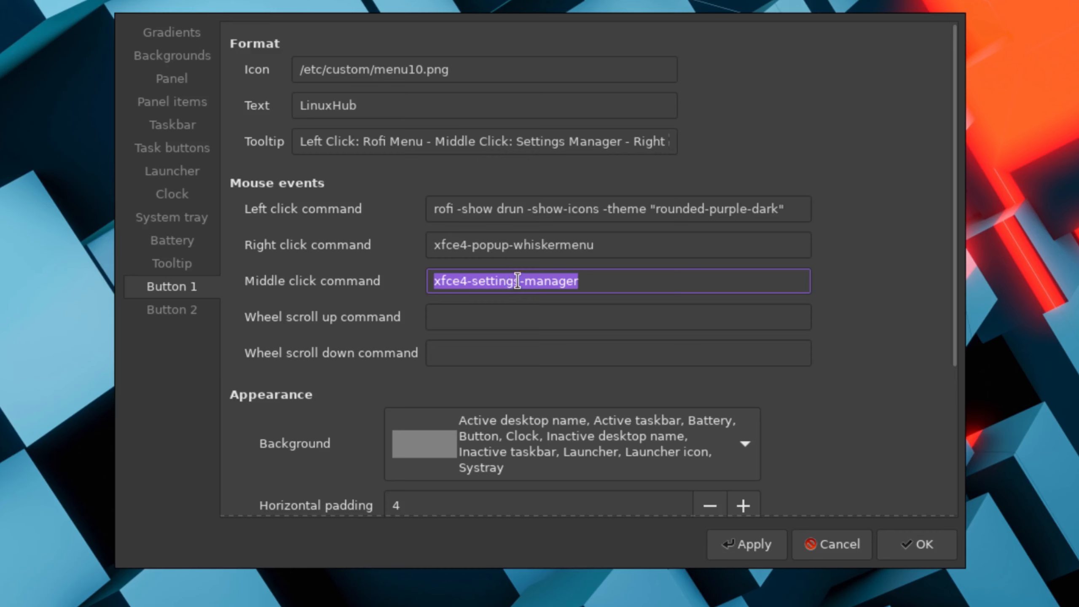
- Set Button 1's middle-click command to obconf and change the tooltip wording to Obconf
{"action": "type", "text": "o"}
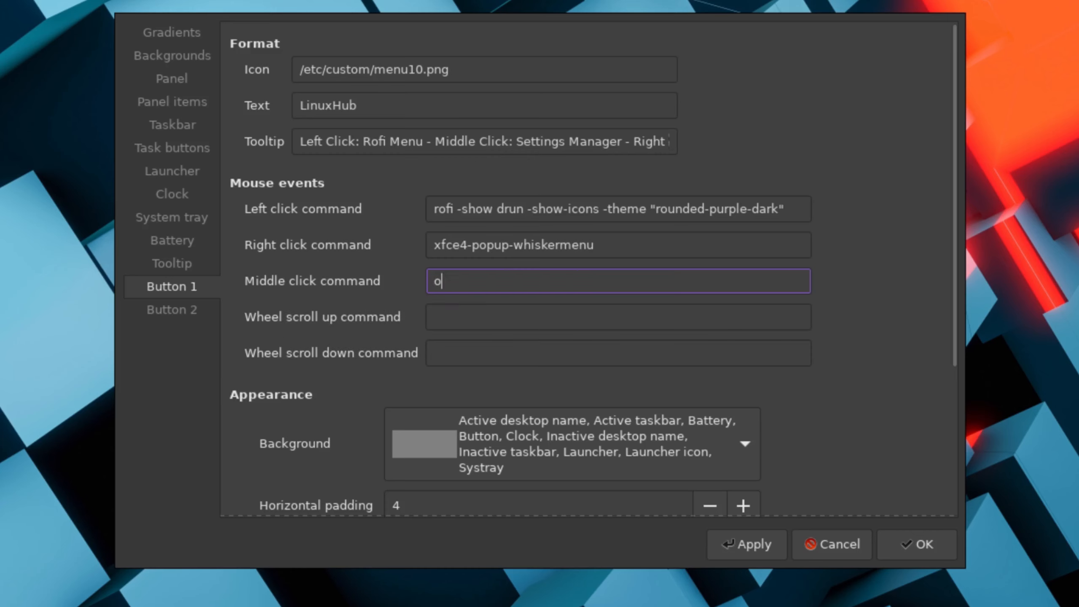
{"action": "type", "text": "bconf"}
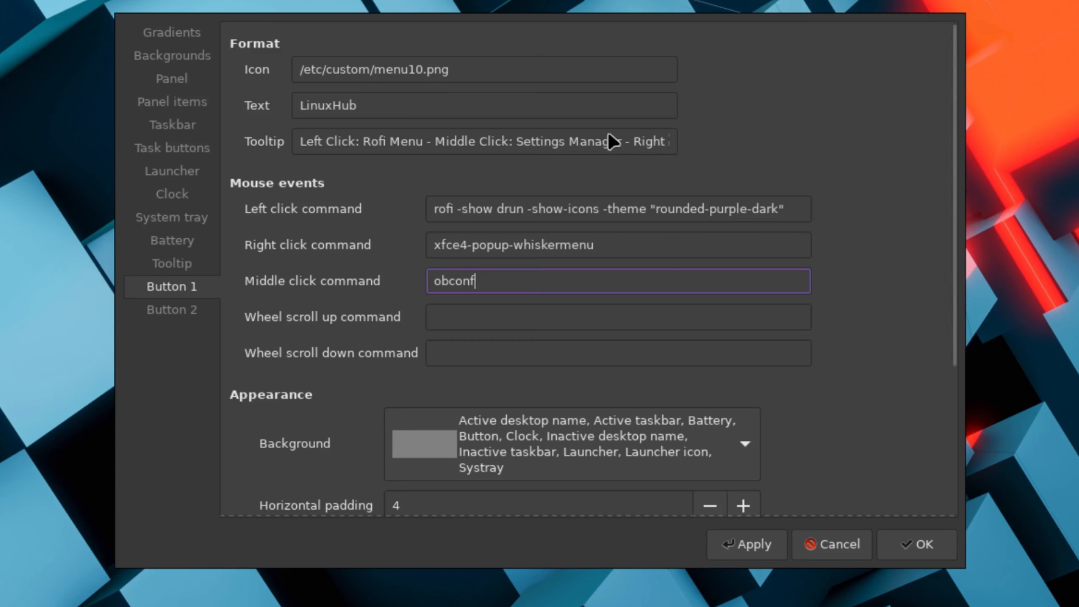
{"action": "left_click", "coordinate": [482, 141]}
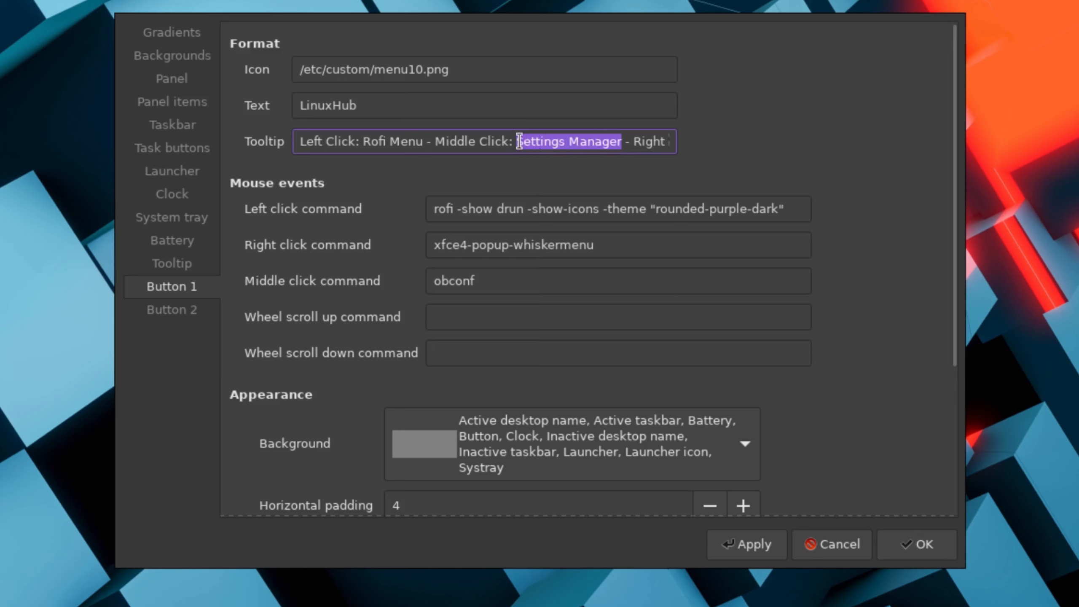
{"action": "type", "text": "O"}
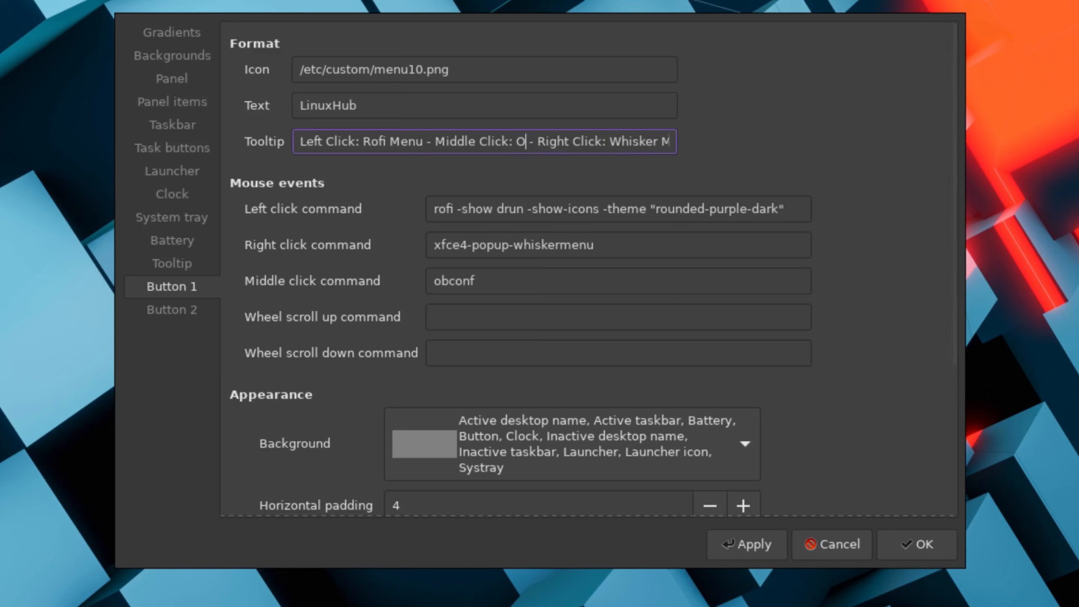
{"action": "type", "text": "bconf"}
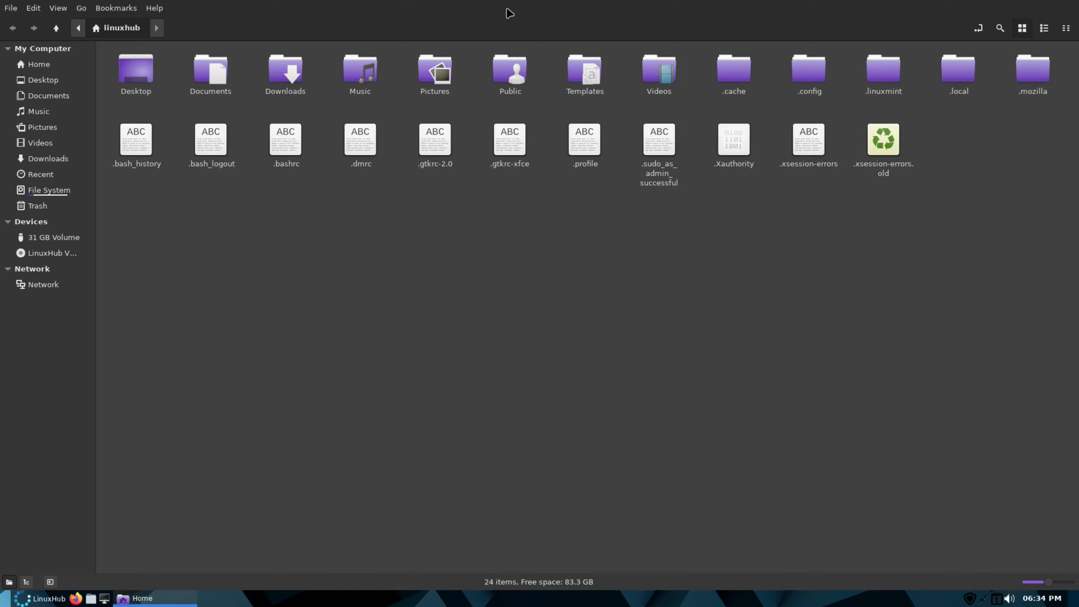
{"action": "mouse_move", "coordinate": [165, 588]}
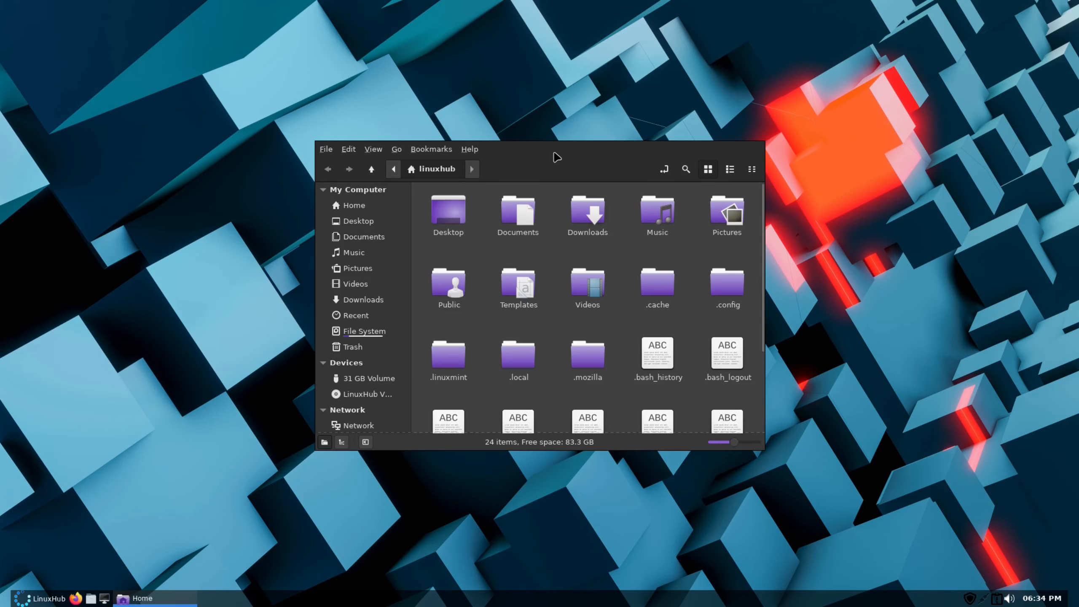
{"action": "mouse_move", "coordinate": [537, 132]}
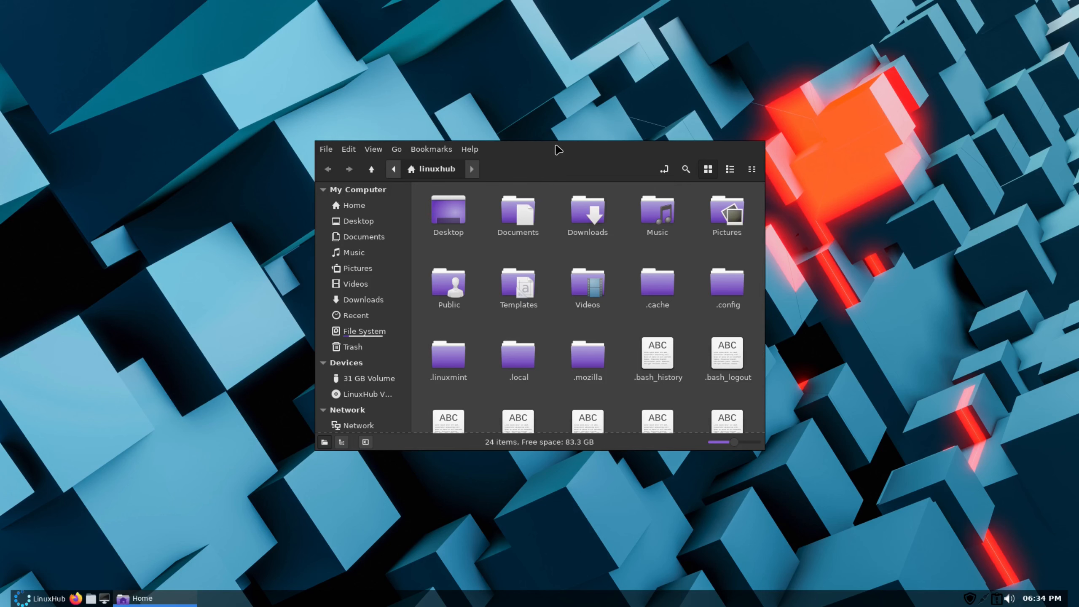
- Drag the undecorated home folder window left, toward centre and up, then close it
{"action": "left_click_drag", "start_coordinate": [558, 149], "coordinate": [416, 138]}
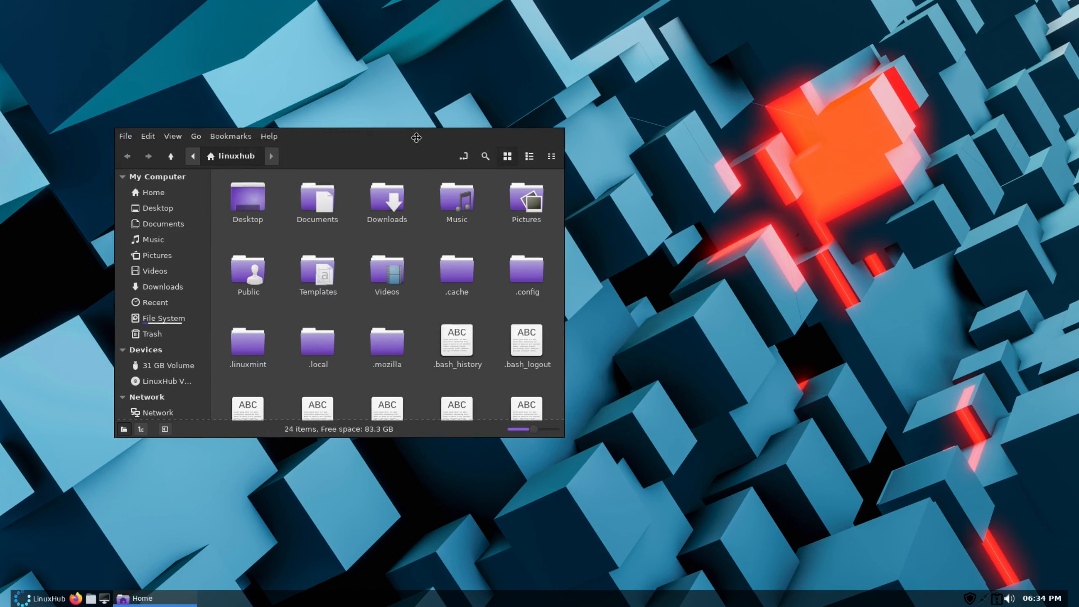
{"action": "left_click_drag", "start_coordinate": [416, 138], "coordinate": [505, 94]}
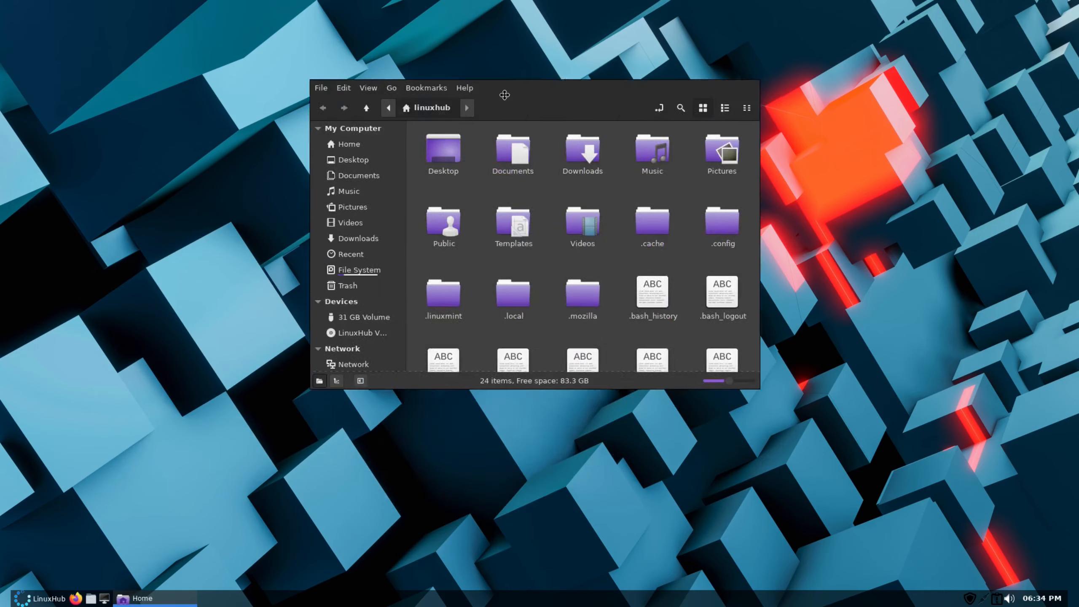
{"action": "left_click_drag", "start_coordinate": [504, 95], "coordinate": [414, 155]}
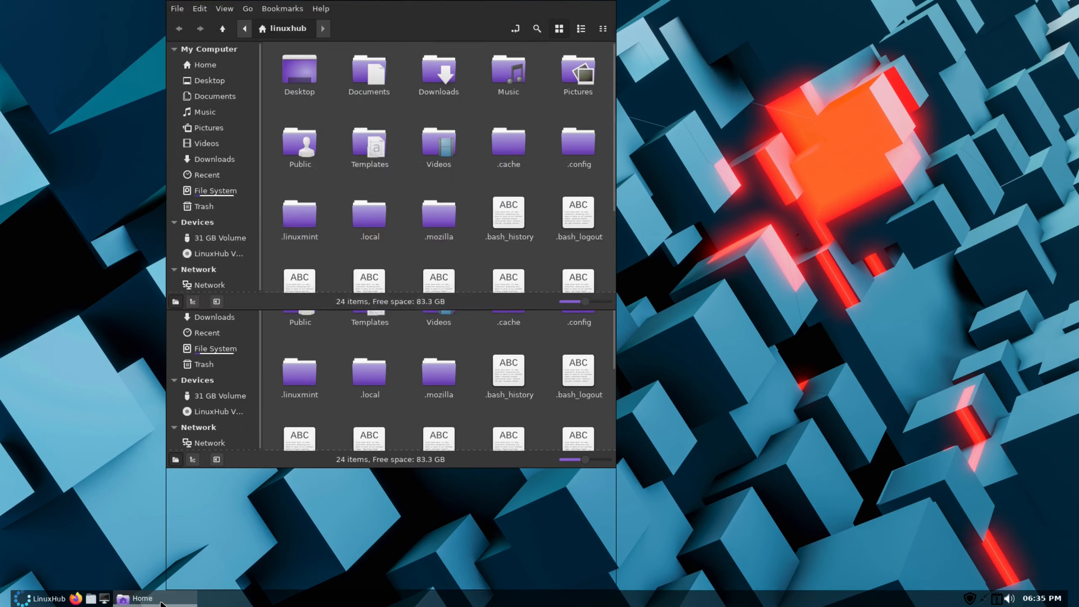
{"action": "left_click", "coordinate": [141, 598]}
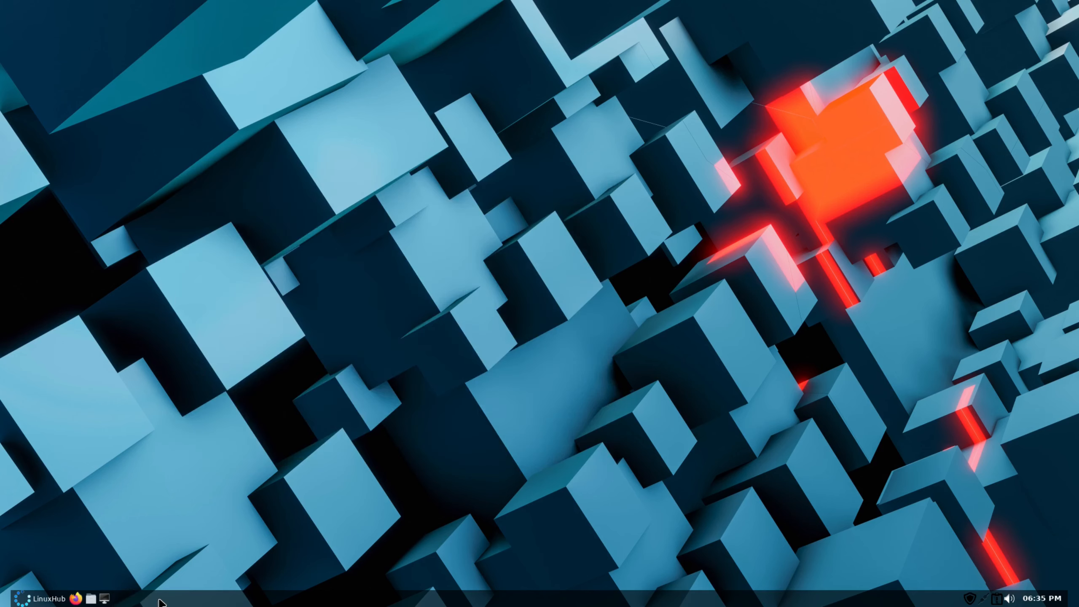
{"action": "mouse_move", "coordinate": [312, 493]}
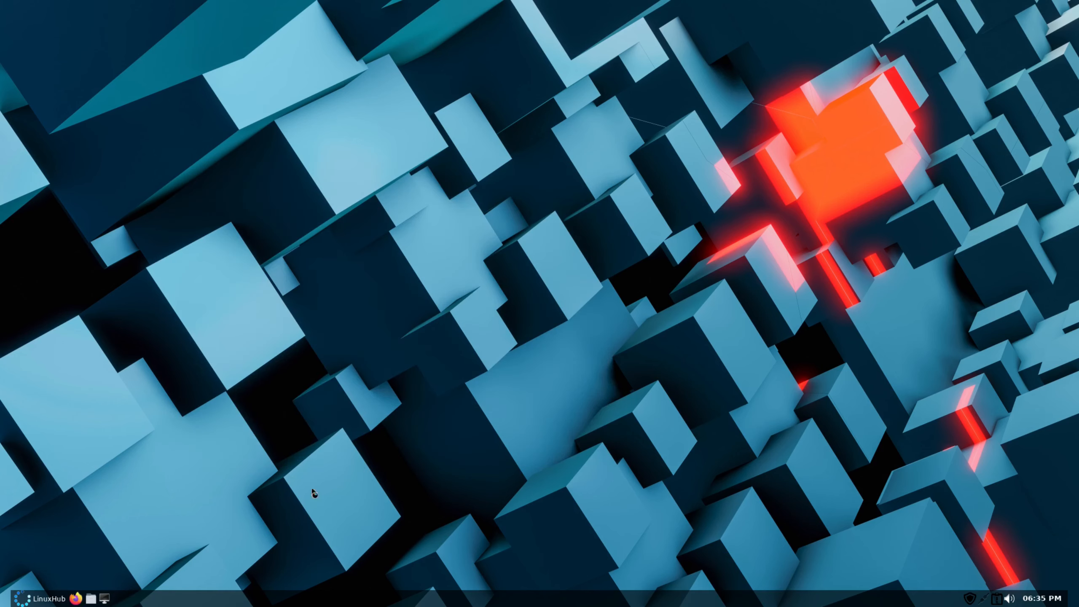
- Launch Firefox from the tint2 panel and show its help options
{"action": "left_click", "coordinate": [78, 596]}
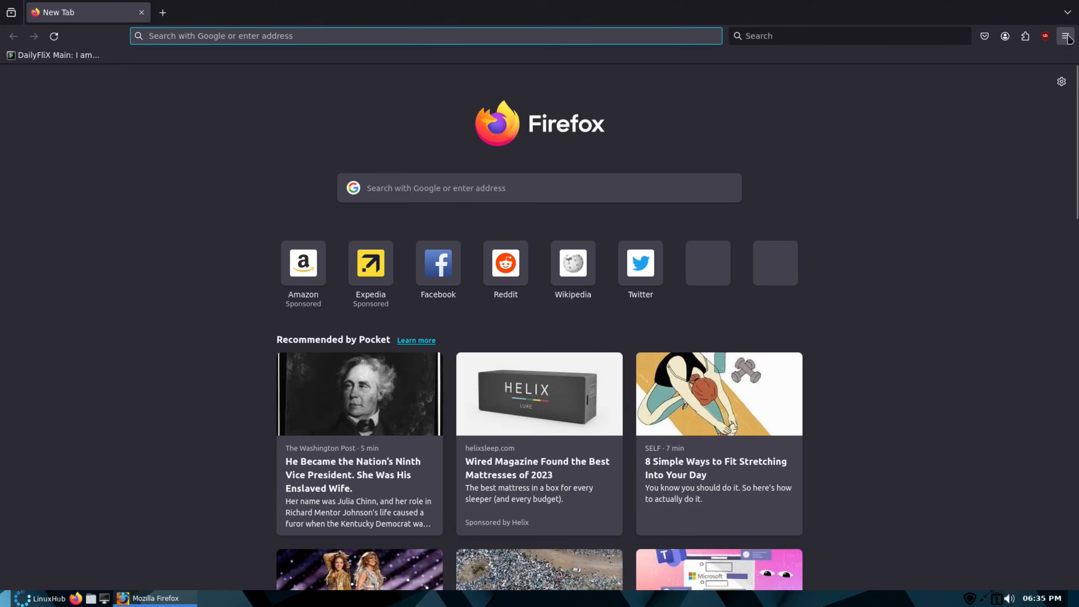
{"action": "left_click", "coordinate": [1066, 36]}
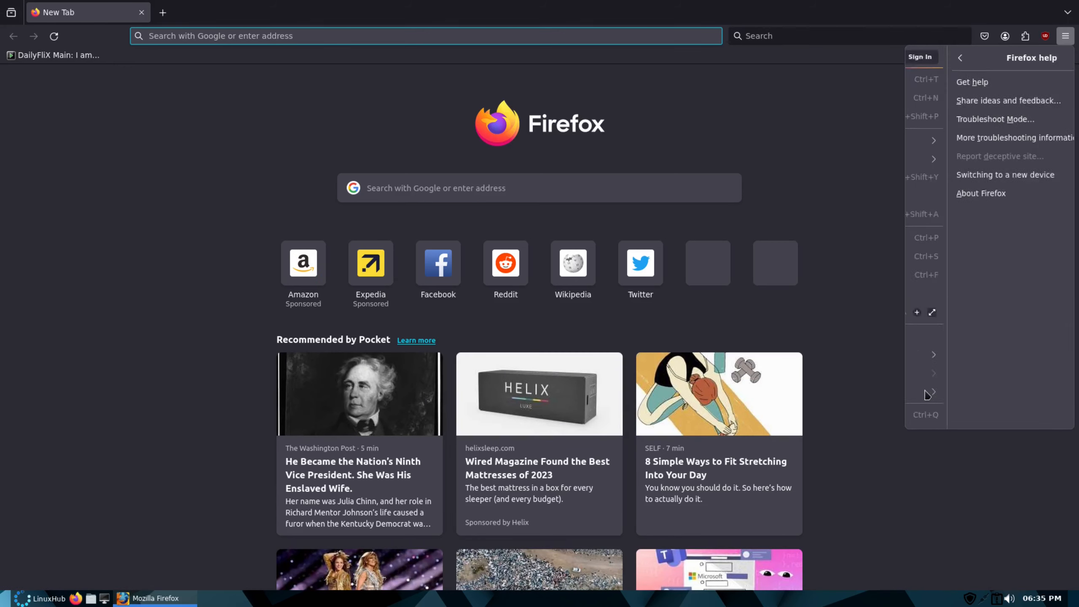
{"action": "left_click", "coordinate": [980, 194]}
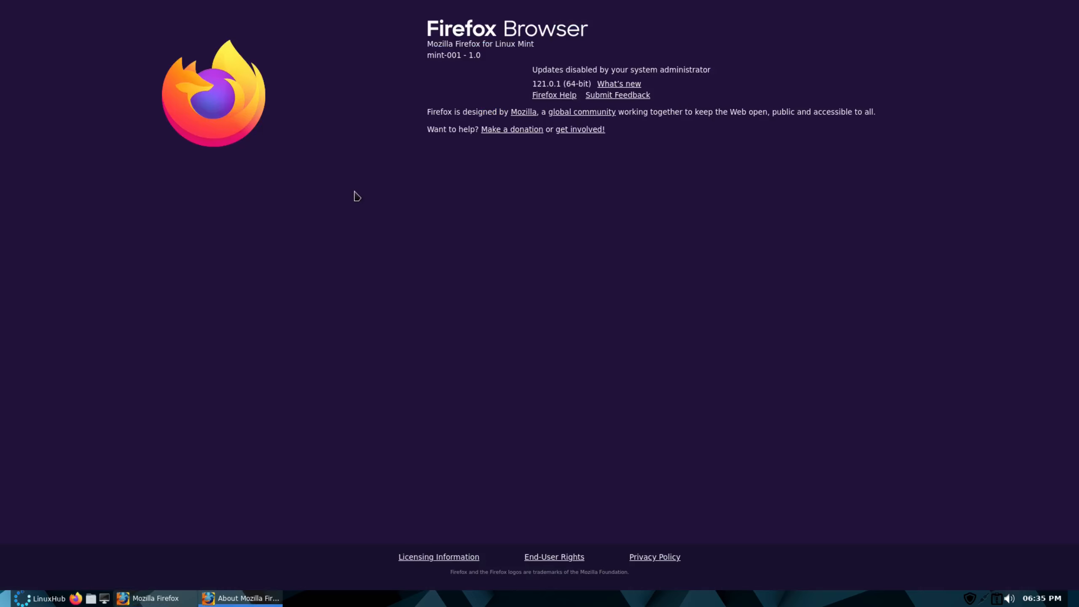
{"action": "mouse_move", "coordinate": [245, 493]}
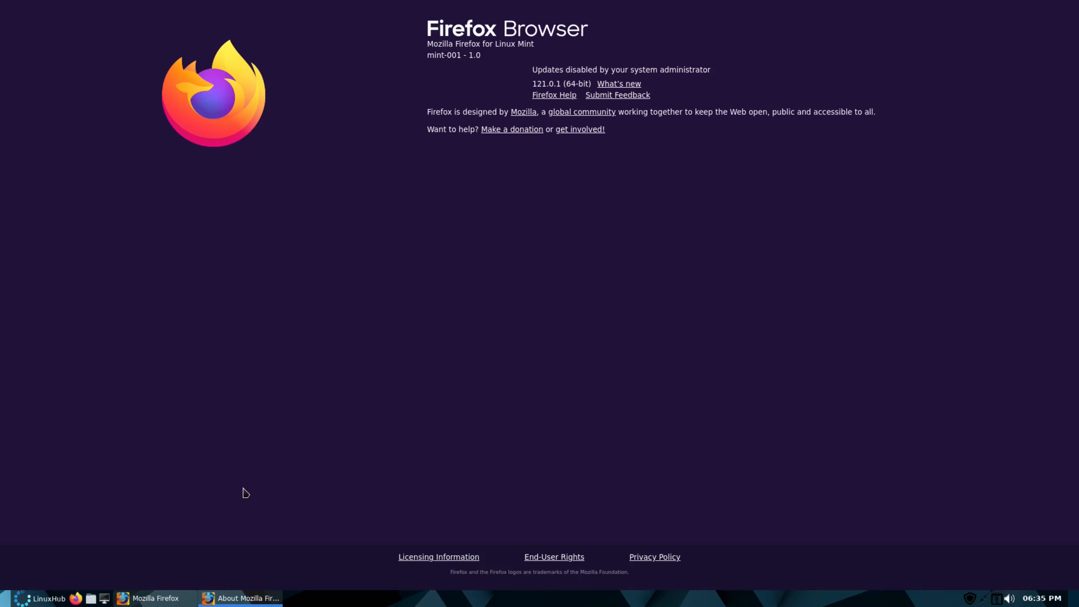
{"action": "mouse_move", "coordinate": [390, 570]}
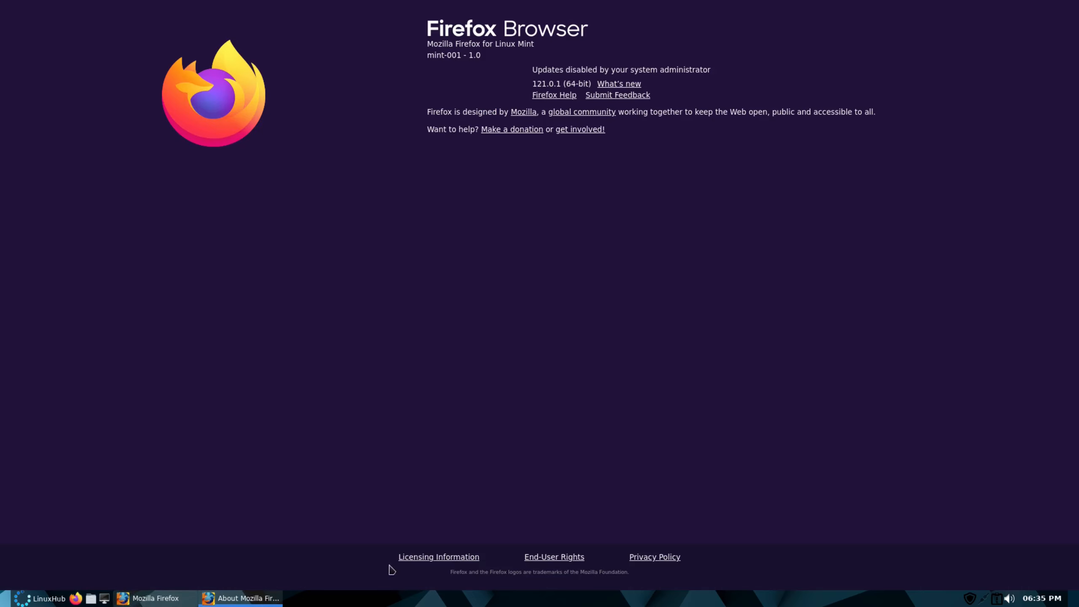
{"action": "mouse_move", "coordinate": [510, 428]}
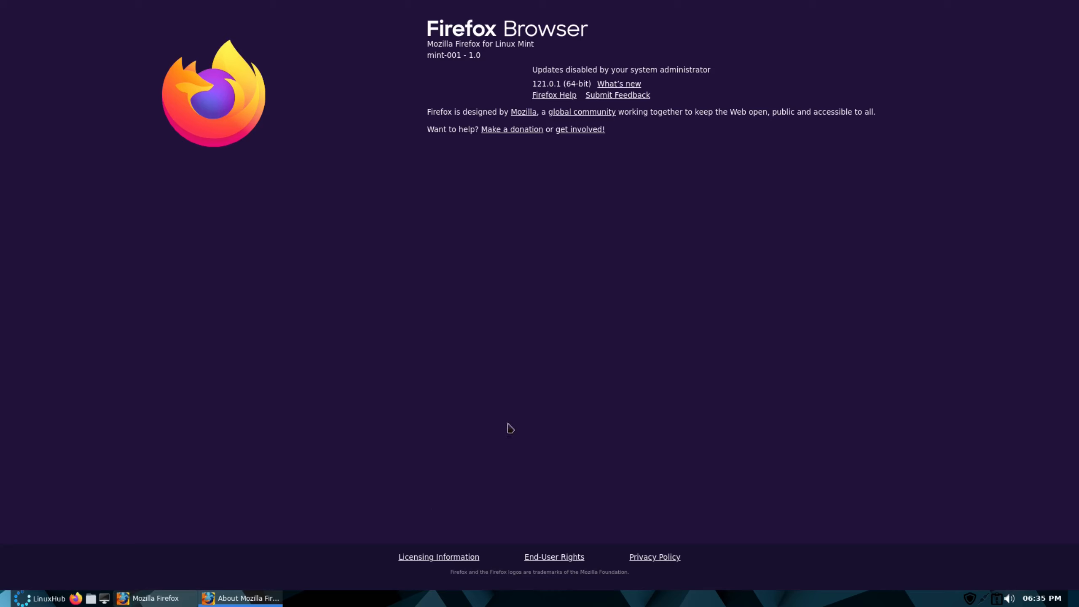
{"action": "mouse_move", "coordinate": [486, 84]}
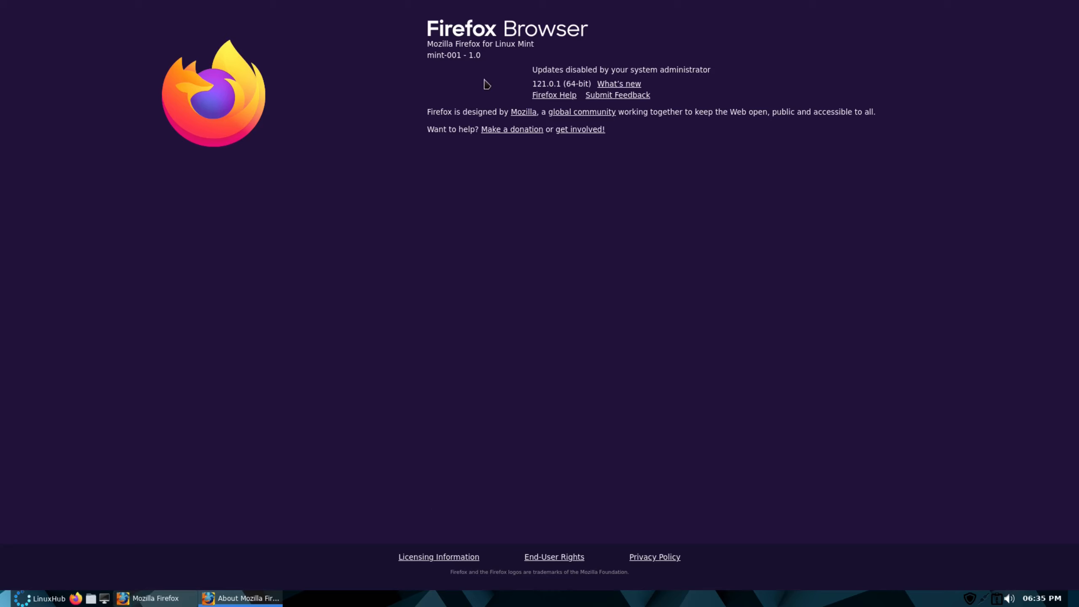
{"action": "mouse_move", "coordinate": [584, 411]}
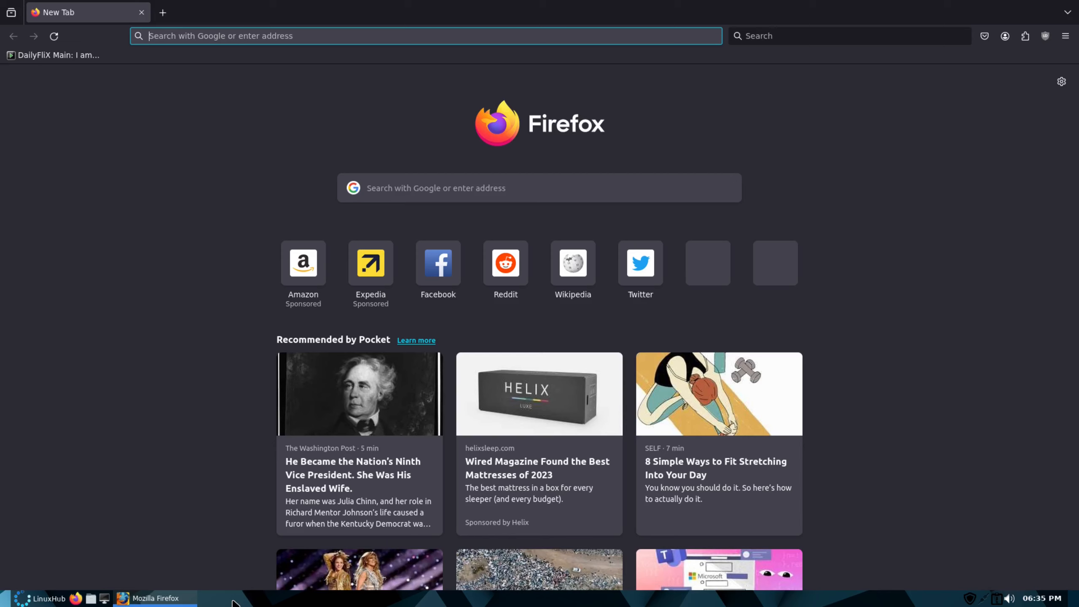
{"action": "mouse_move", "coordinate": [95, 387]}
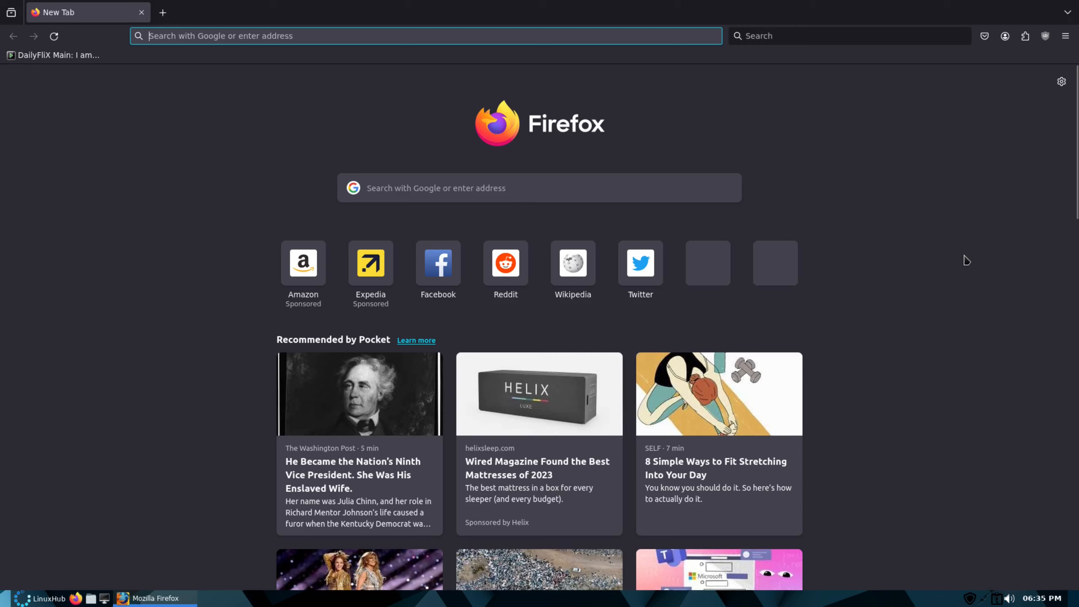
{"action": "mouse_move", "coordinate": [32, 342]}
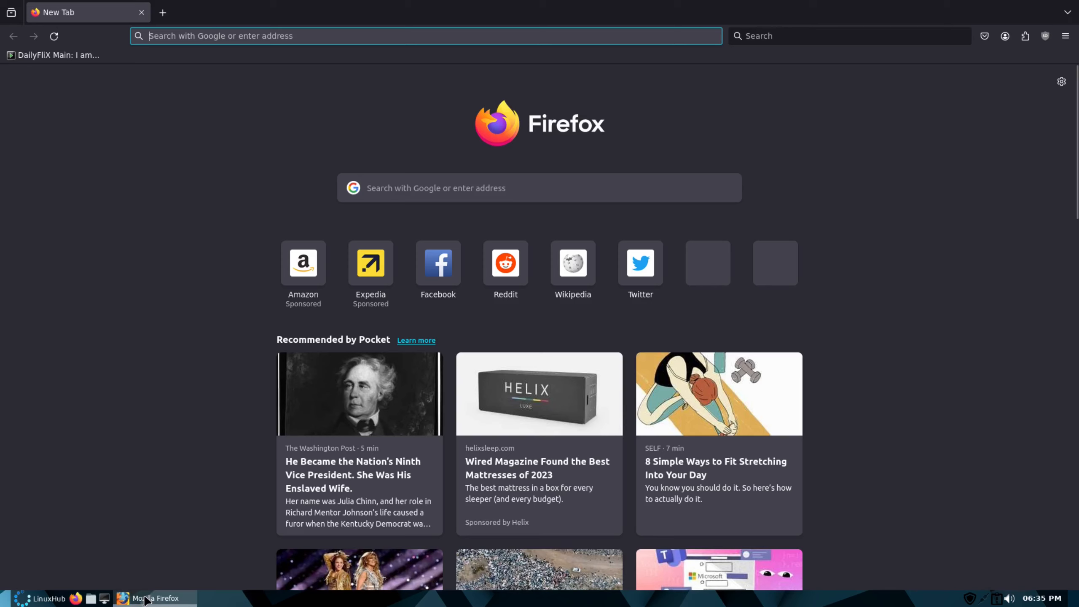
{"action": "mouse_move", "coordinate": [1032, 65]}
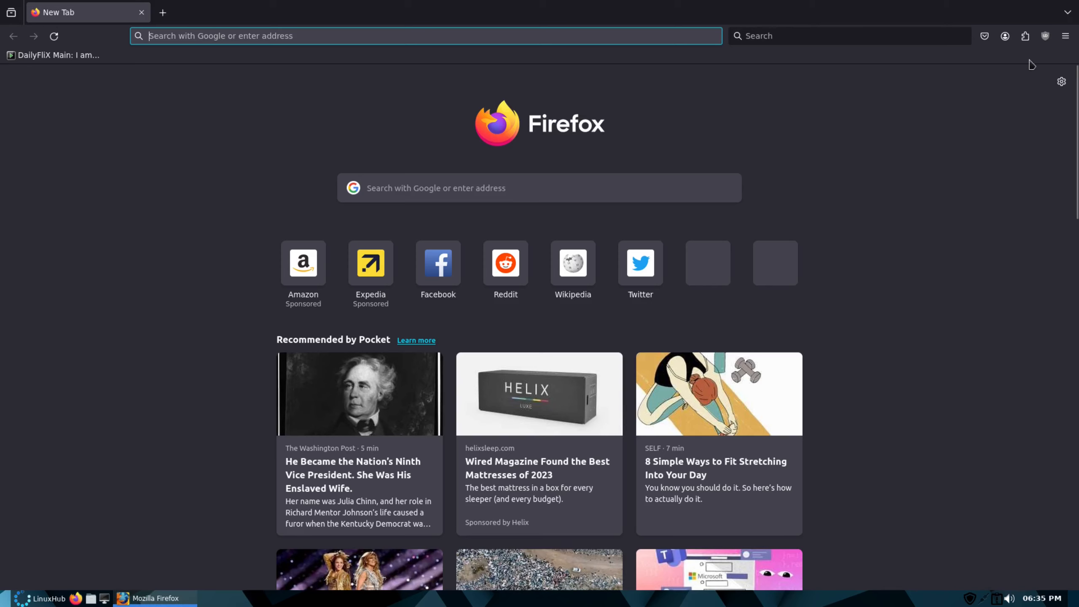
{"action": "left_click", "coordinate": [1065, 35]}
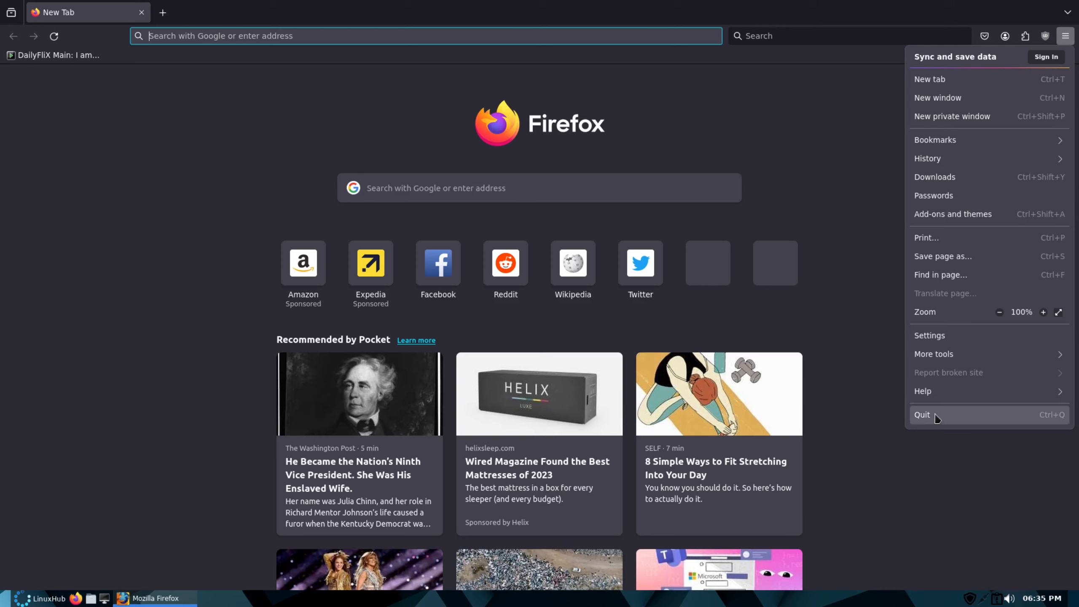
- Open Help > About Firefox to show version 121.0.1 (64-bit)
{"action": "left_click", "coordinate": [922, 391]}
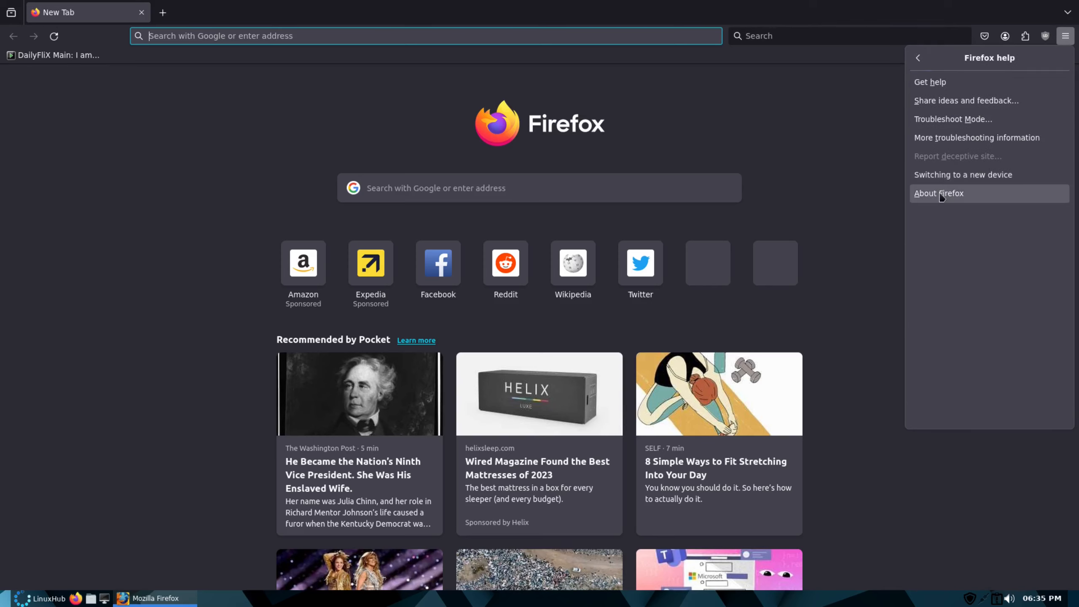
{"action": "left_click", "coordinate": [938, 194]}
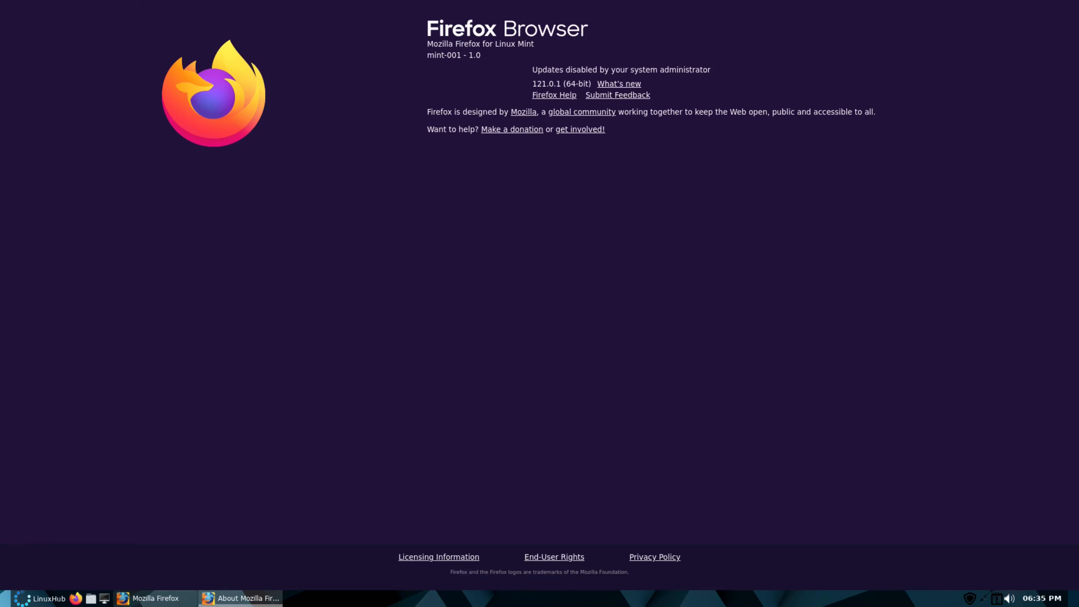
{"action": "mouse_move", "coordinate": [240, 598]}
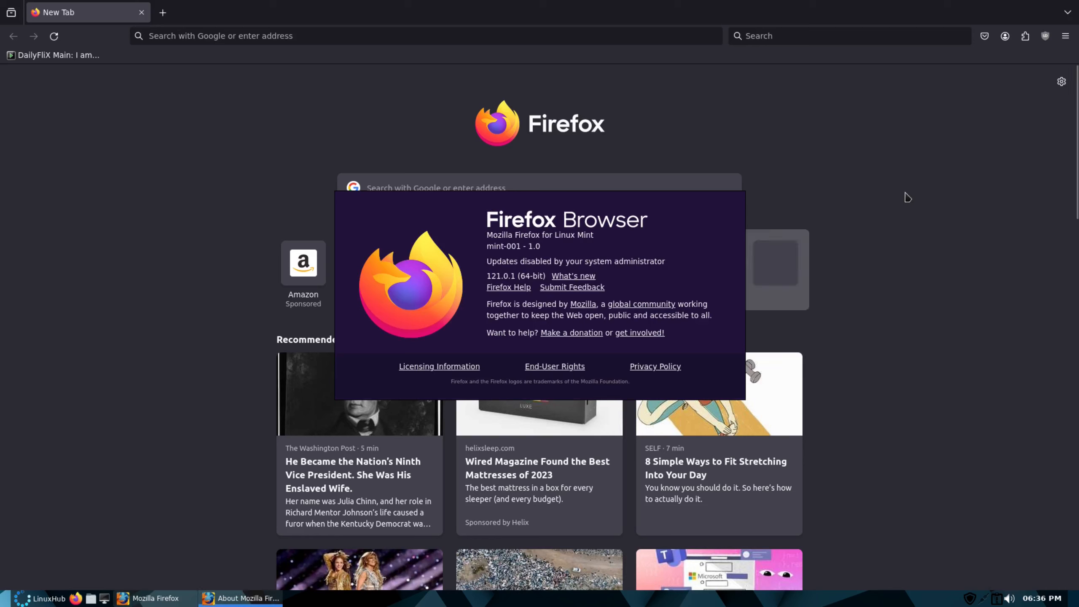
{"action": "mouse_move", "coordinate": [691, 97]}
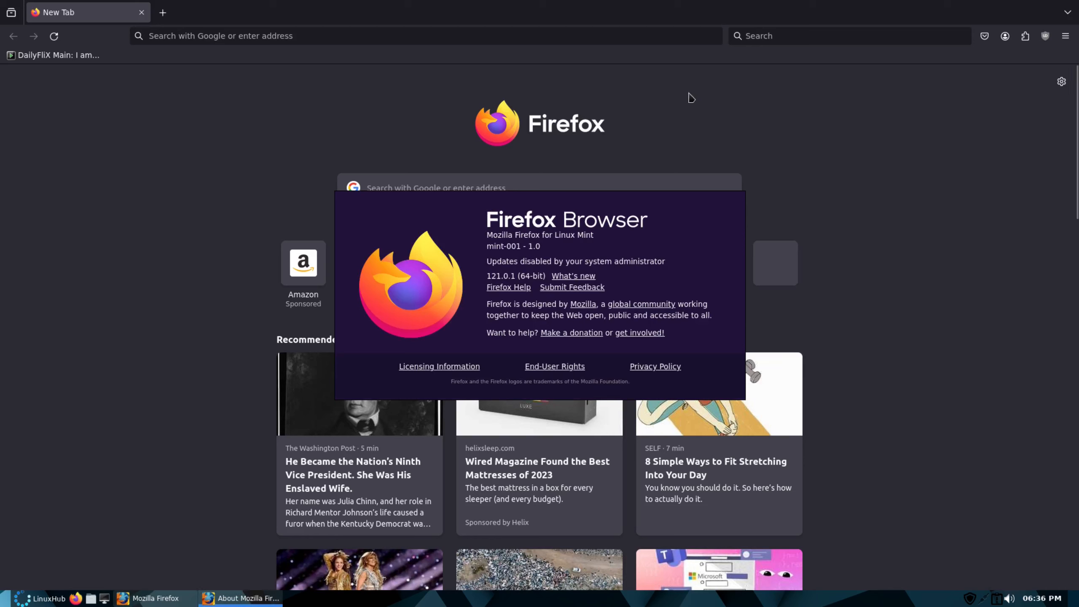
{"action": "mouse_move", "coordinate": [676, 236]}
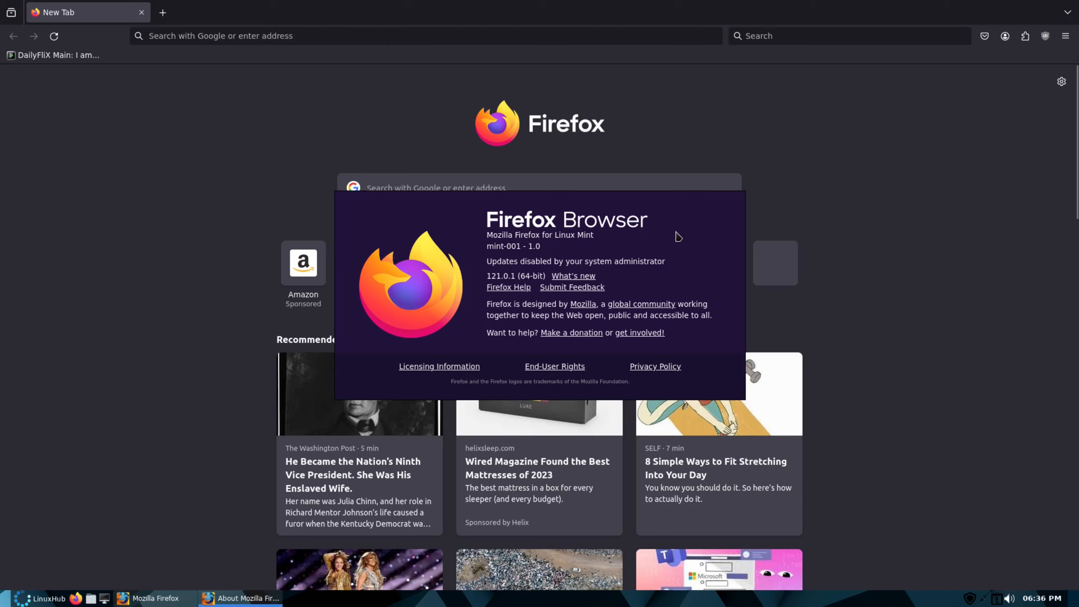
{"action": "mouse_move", "coordinate": [658, 223]}
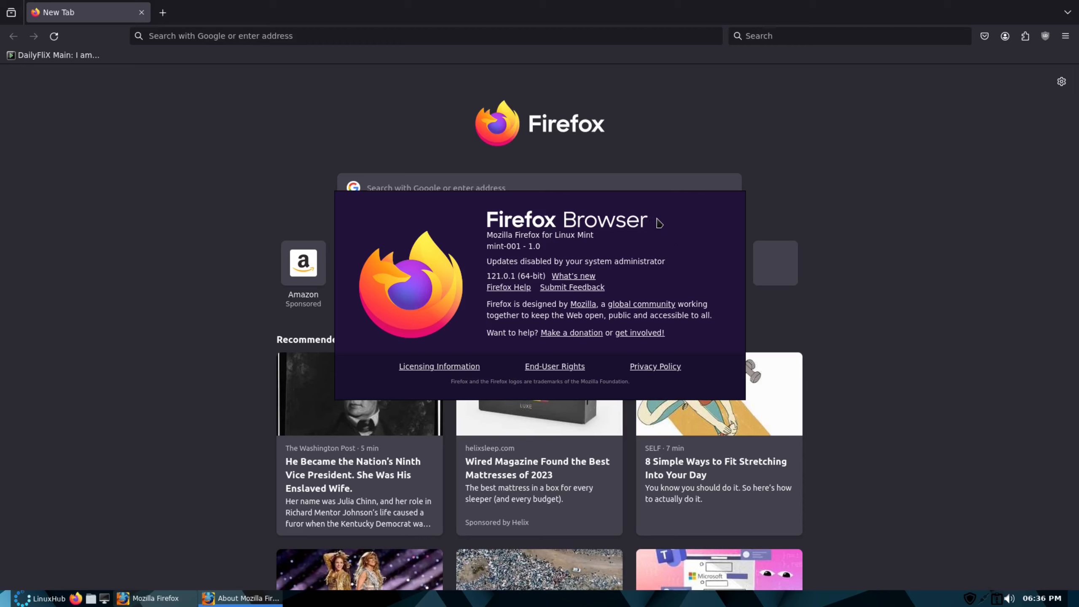
{"action": "mouse_move", "coordinate": [326, 185]}
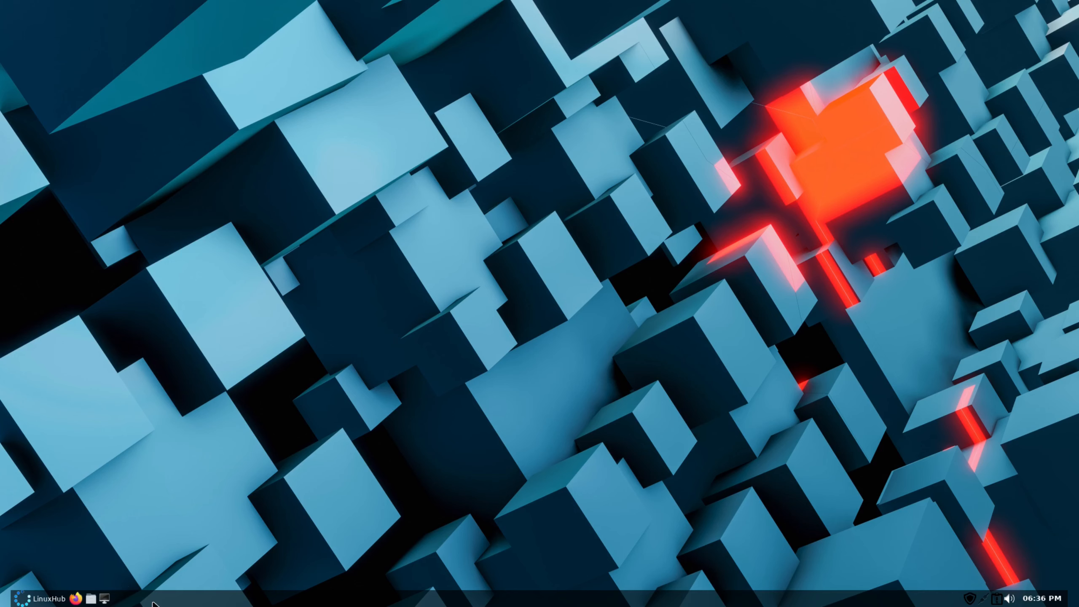
{"action": "mouse_move", "coordinate": [134, 372]}
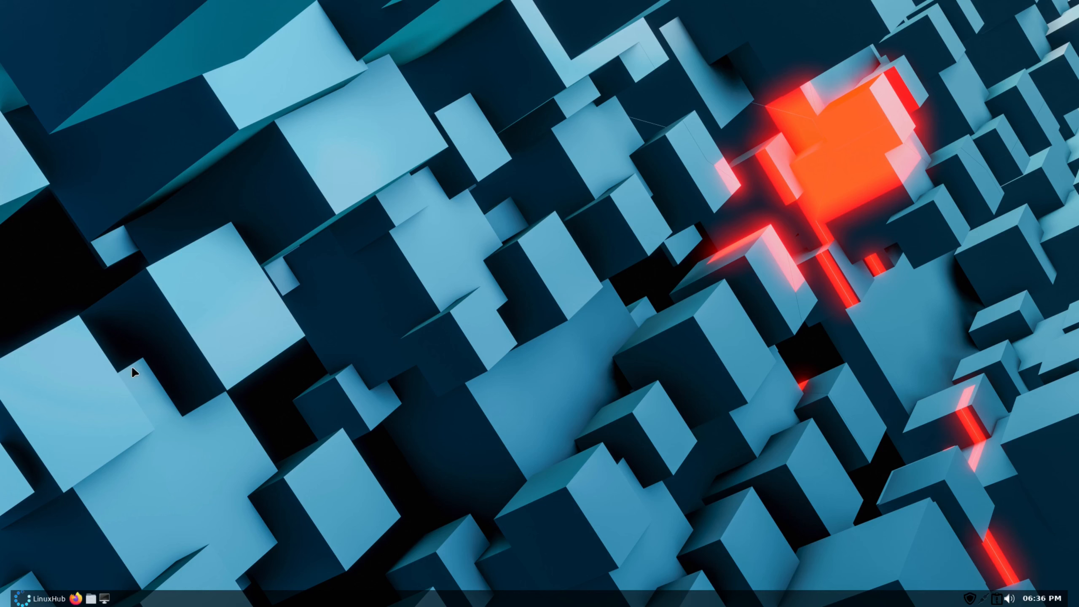